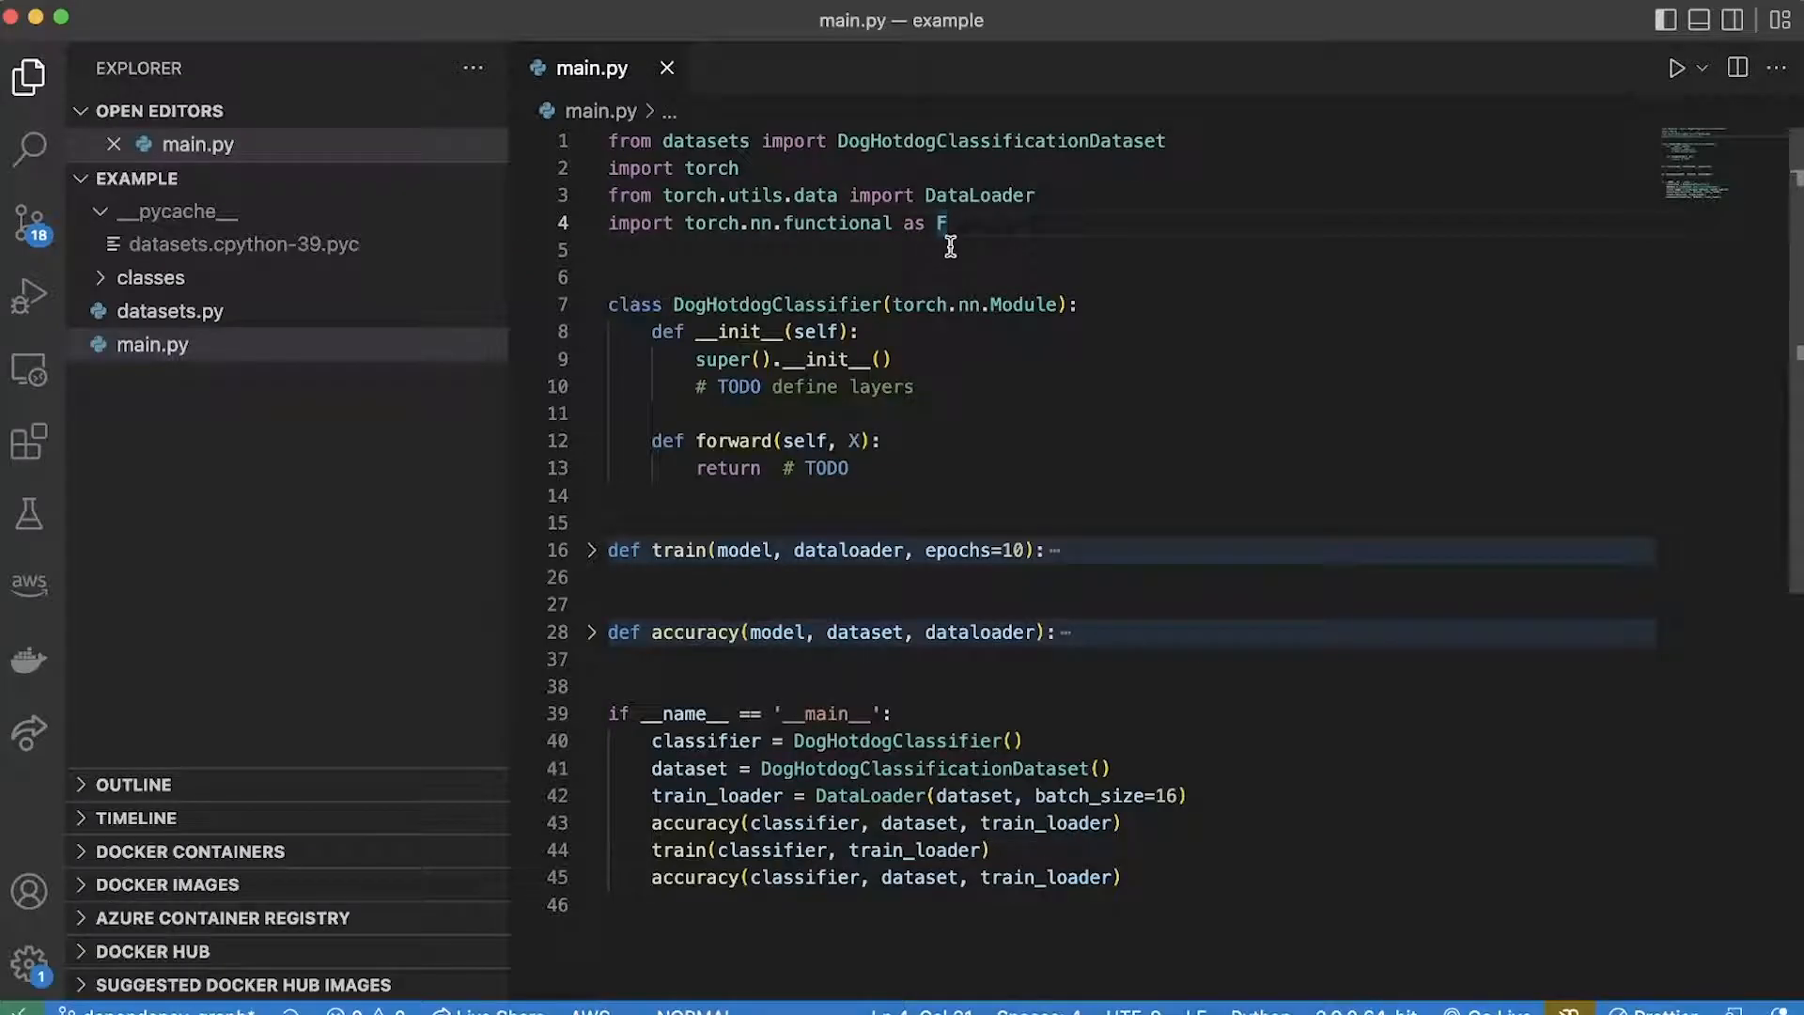
{"action": "mouse_move", "coordinate": [893, 460]}
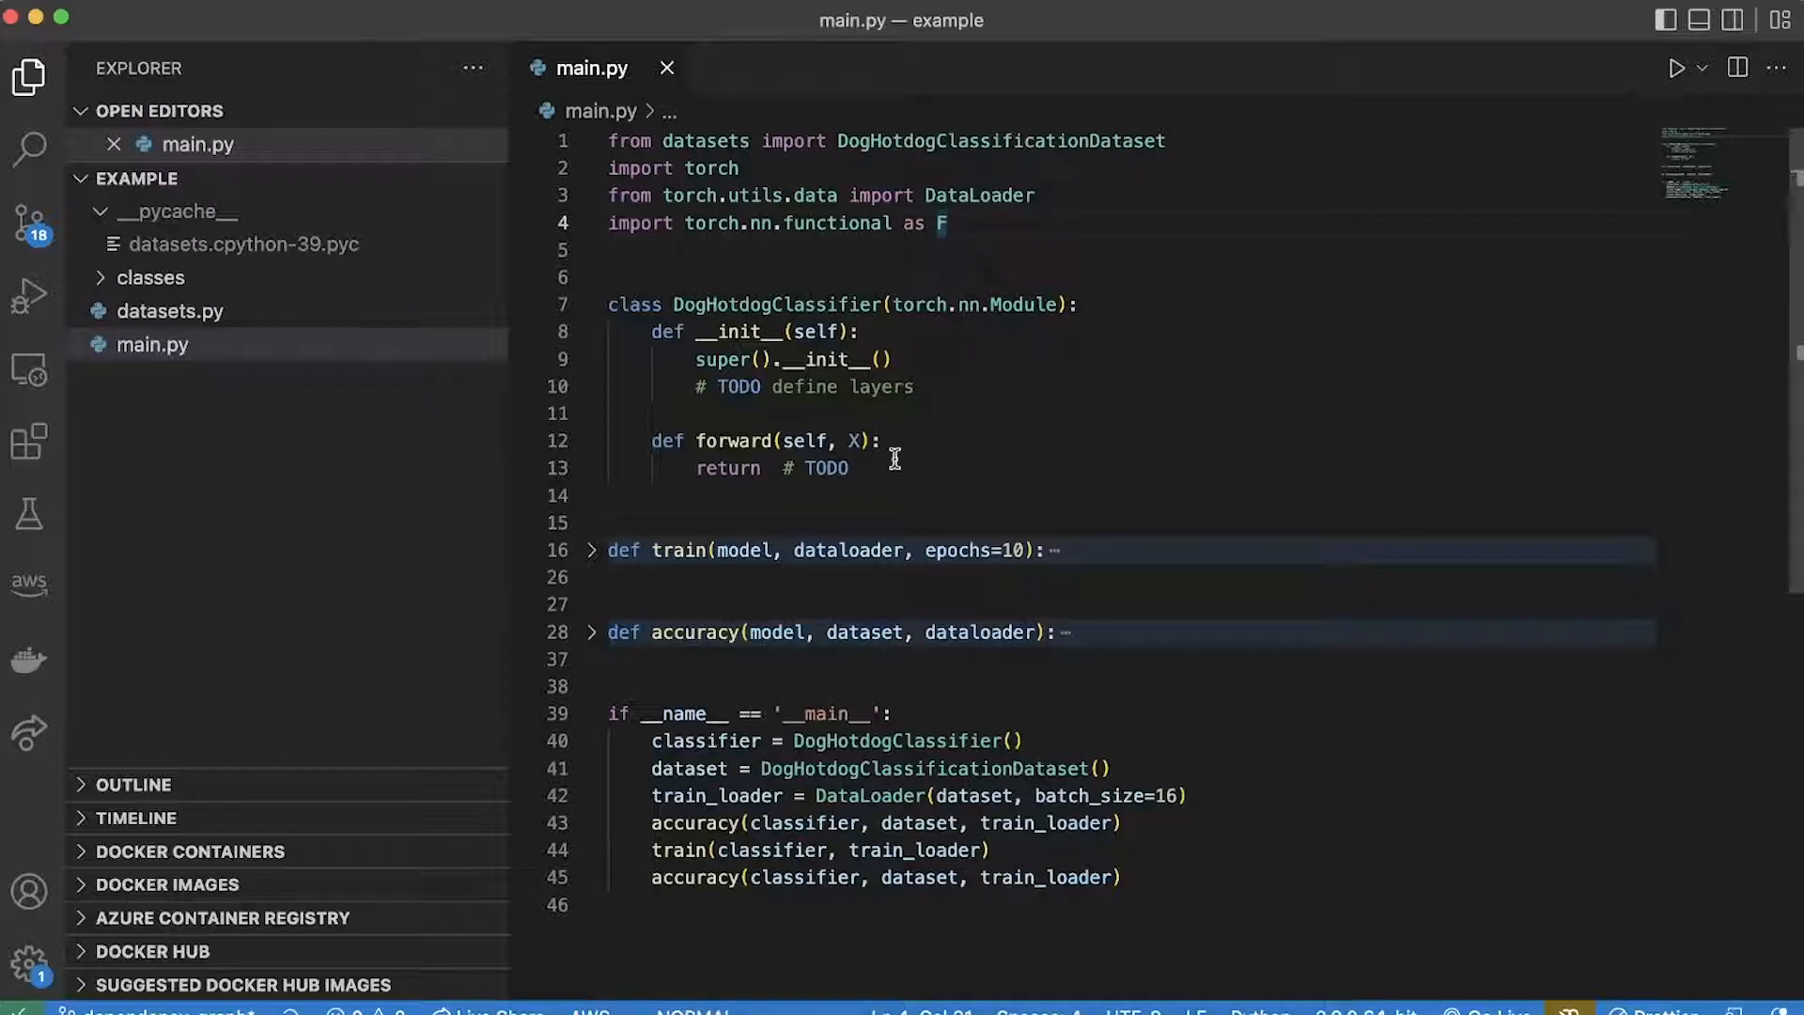
{"action": "mouse_move", "coordinate": [635, 544]}
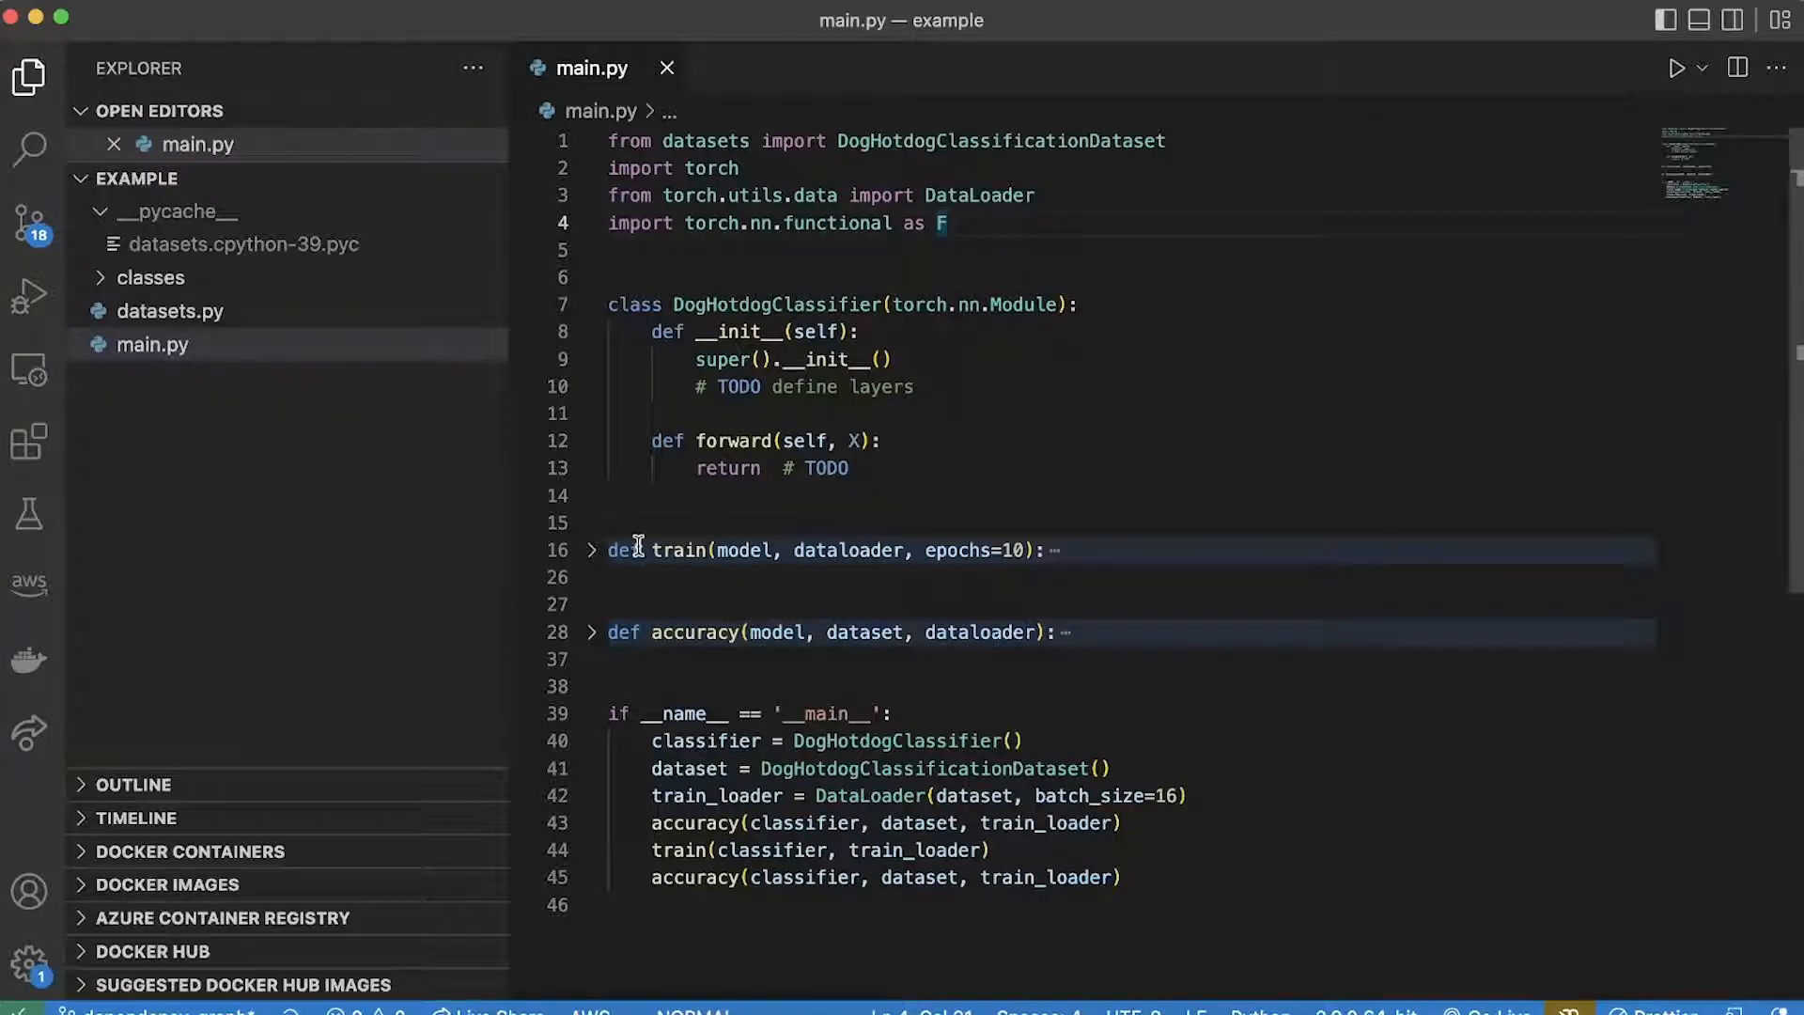
{"action": "mouse_move", "coordinate": [950, 550]}
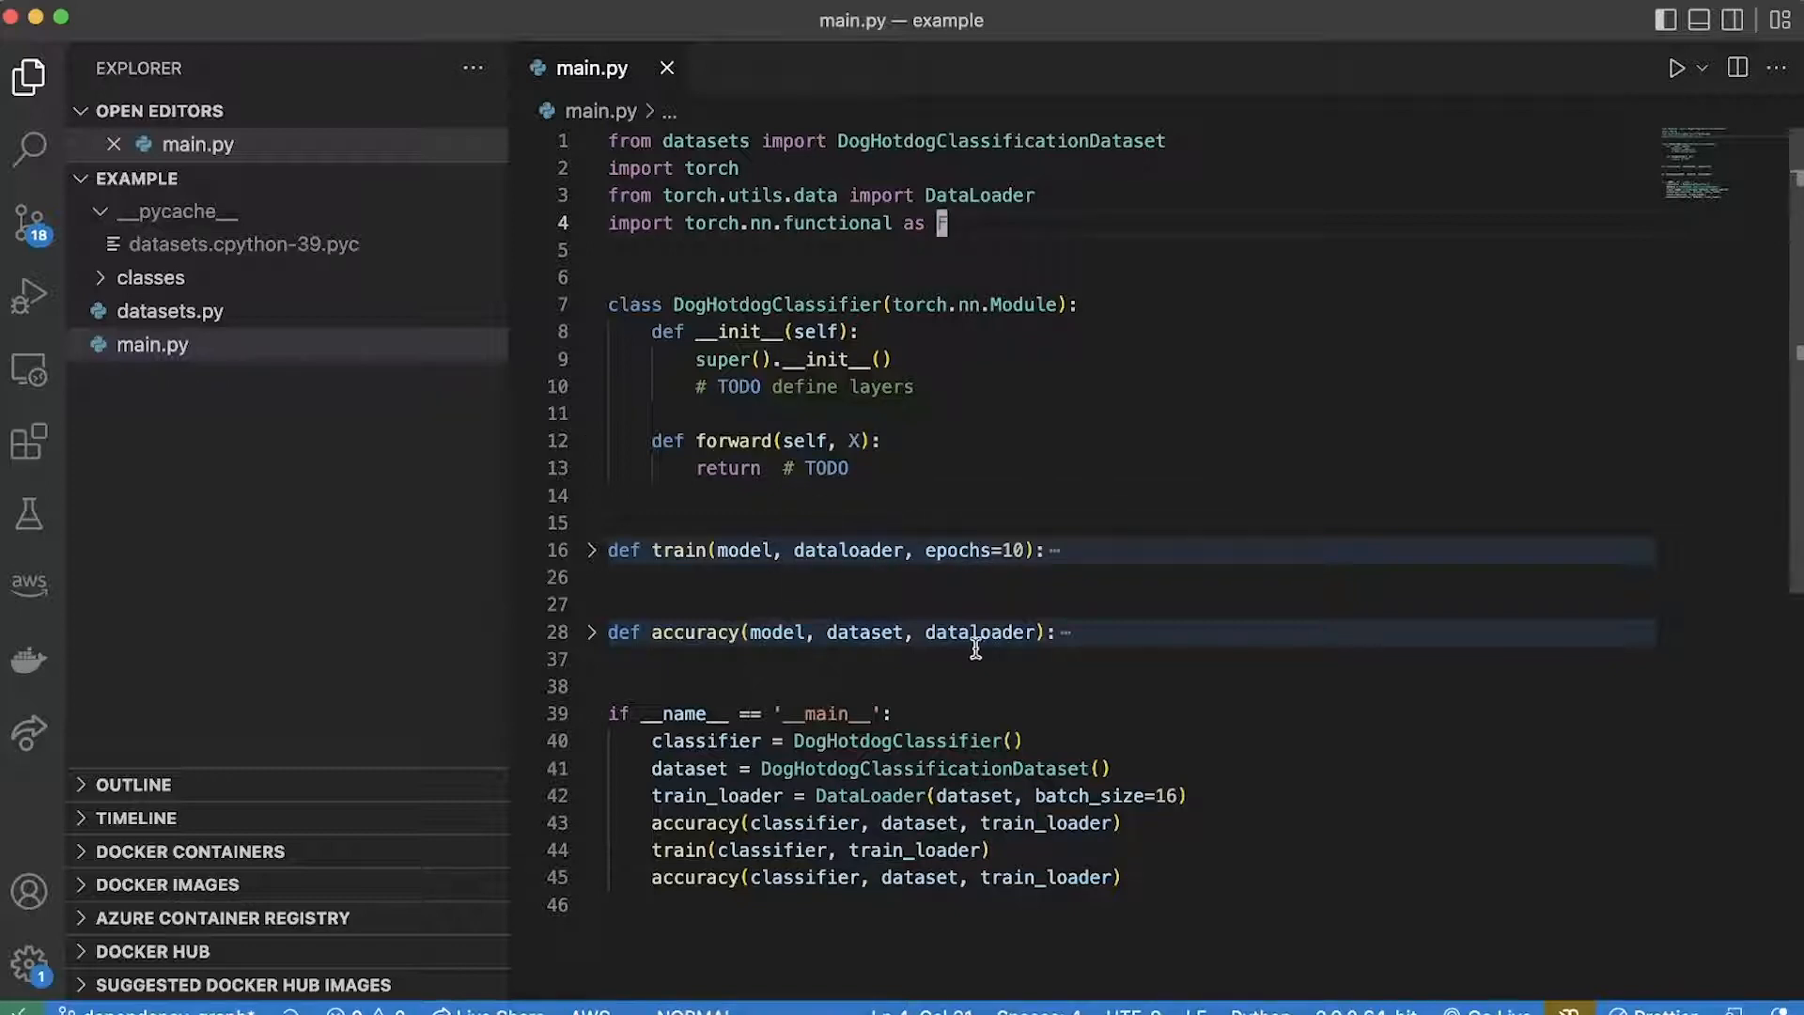
{"action": "mouse_move", "coordinate": [779, 644]}
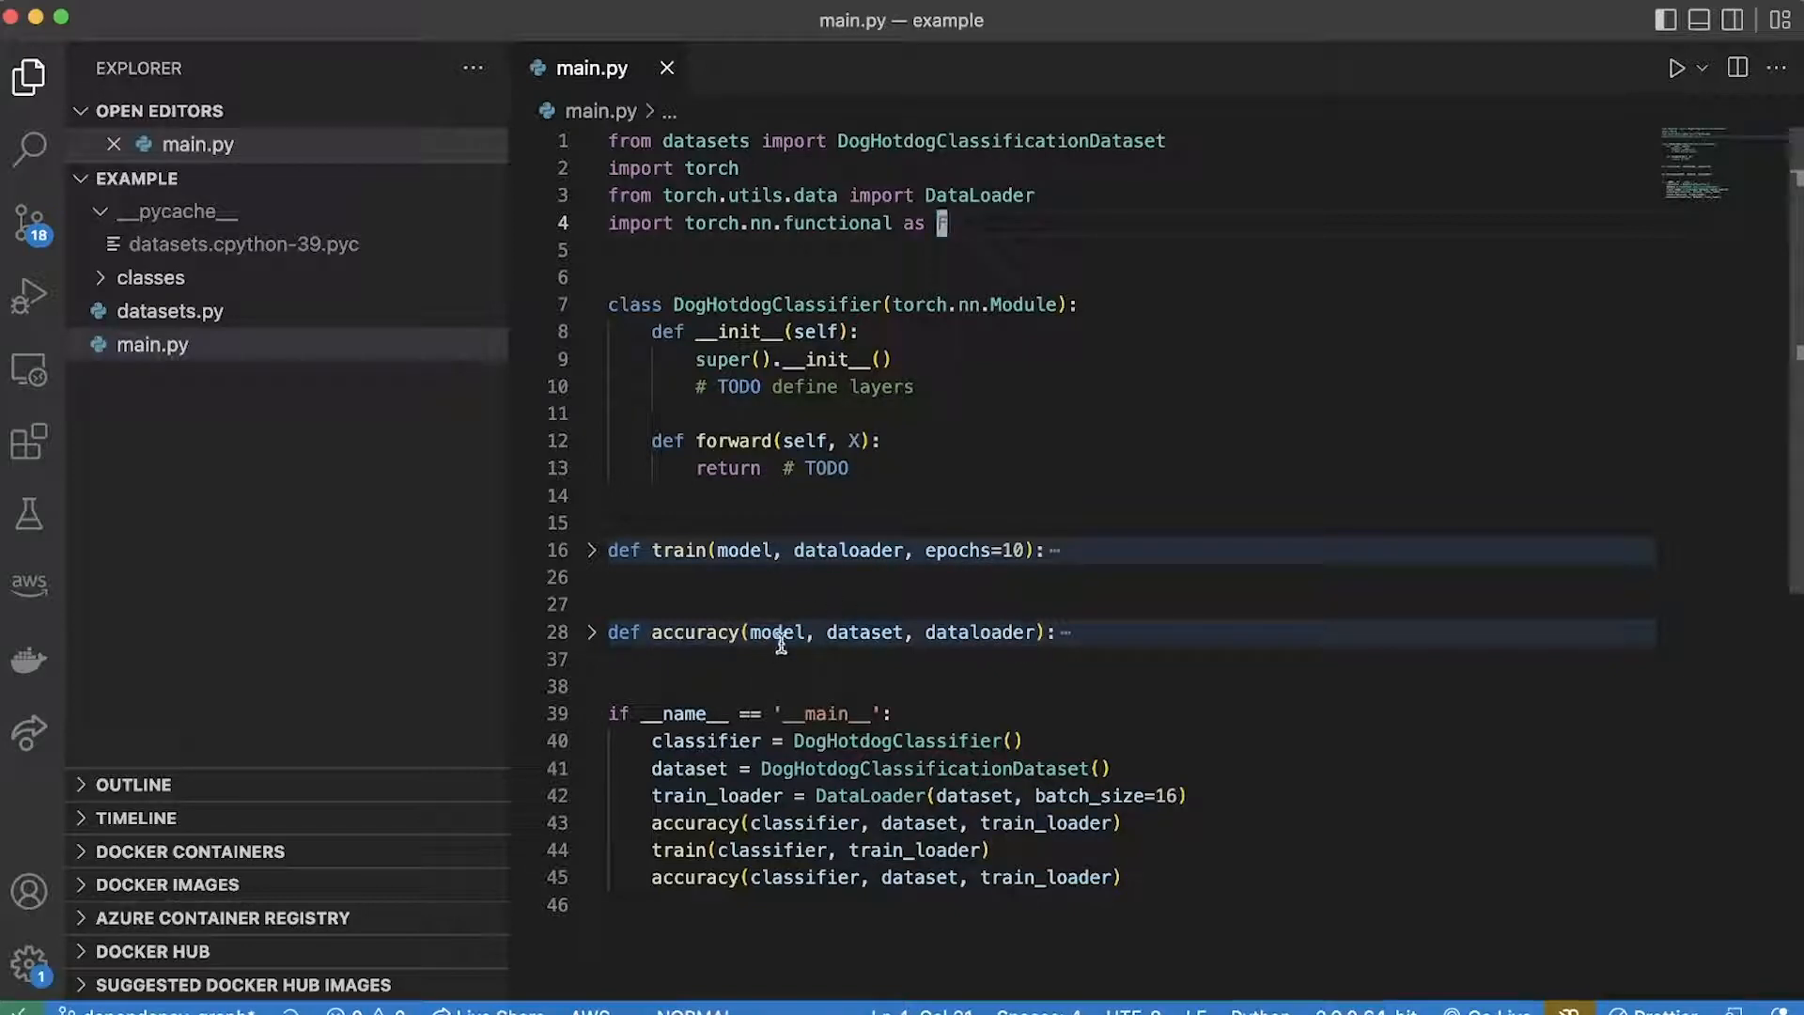
{"action": "mouse_move", "coordinate": [979, 631]}
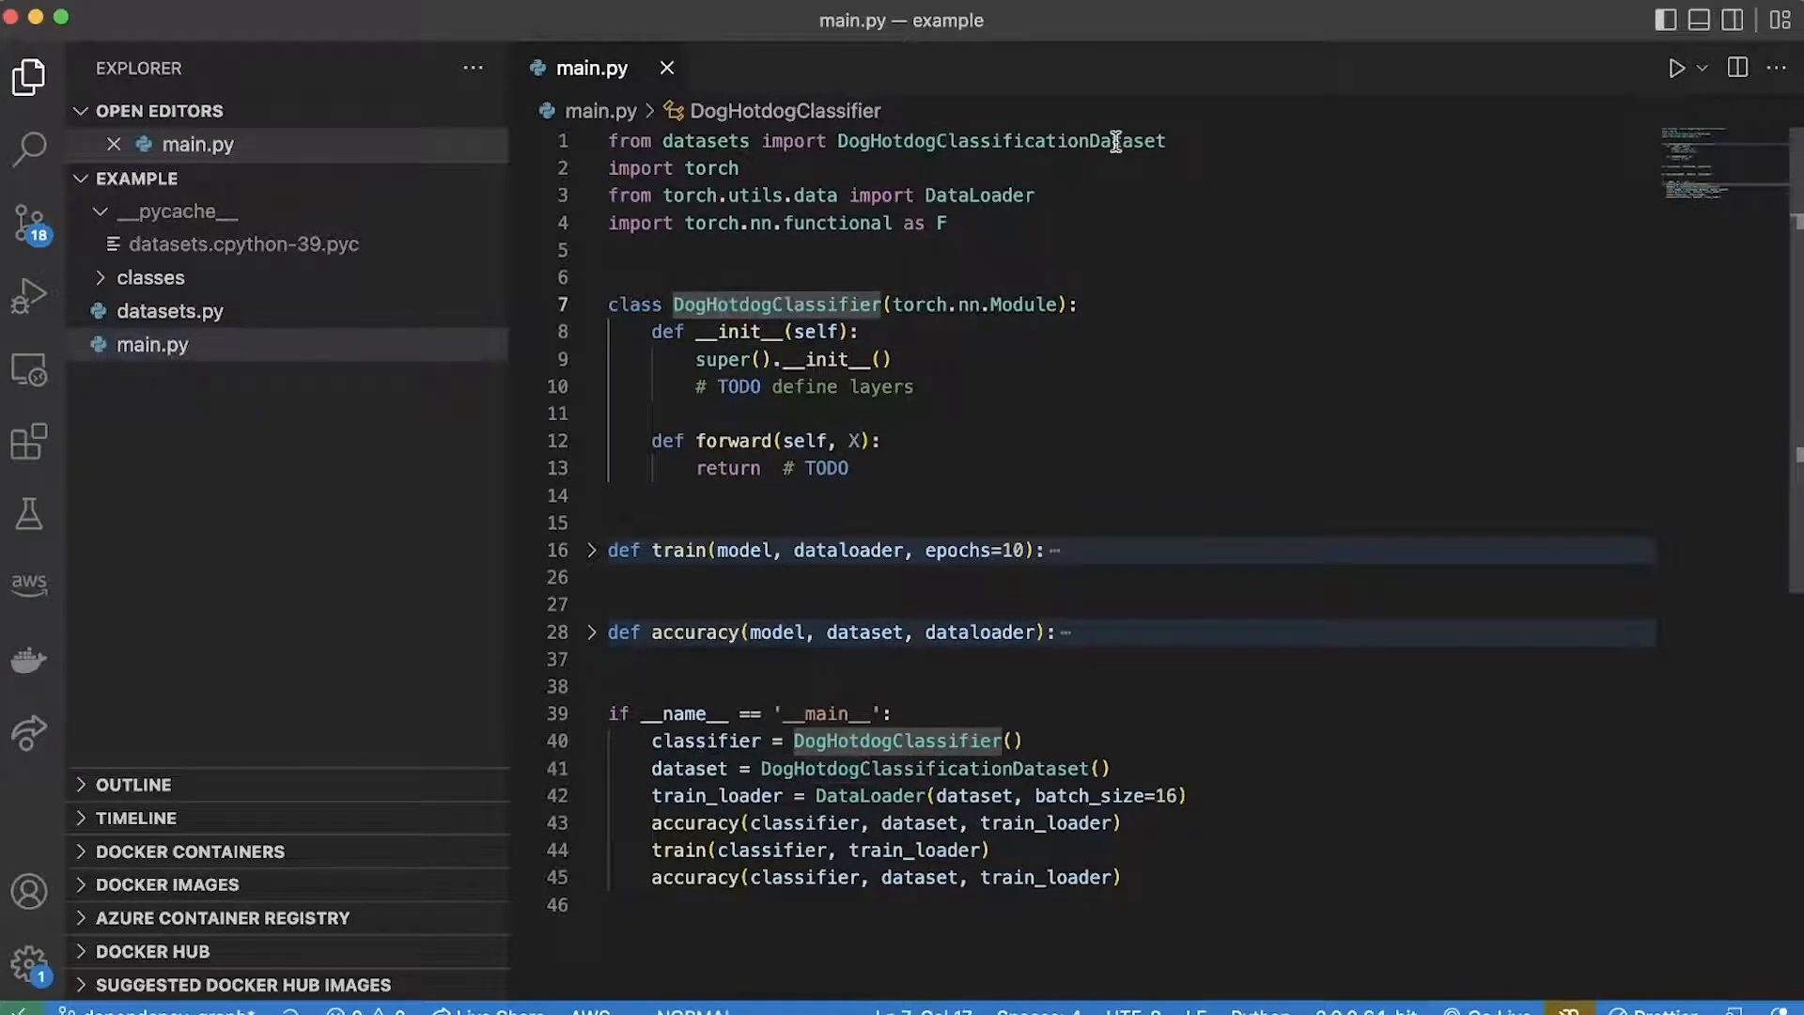
- Preview dog and hotdog training images from classes/dog and classes/hotdog, such as h2.jpeg
{"action": "double_click", "coordinate": [1001, 140]}
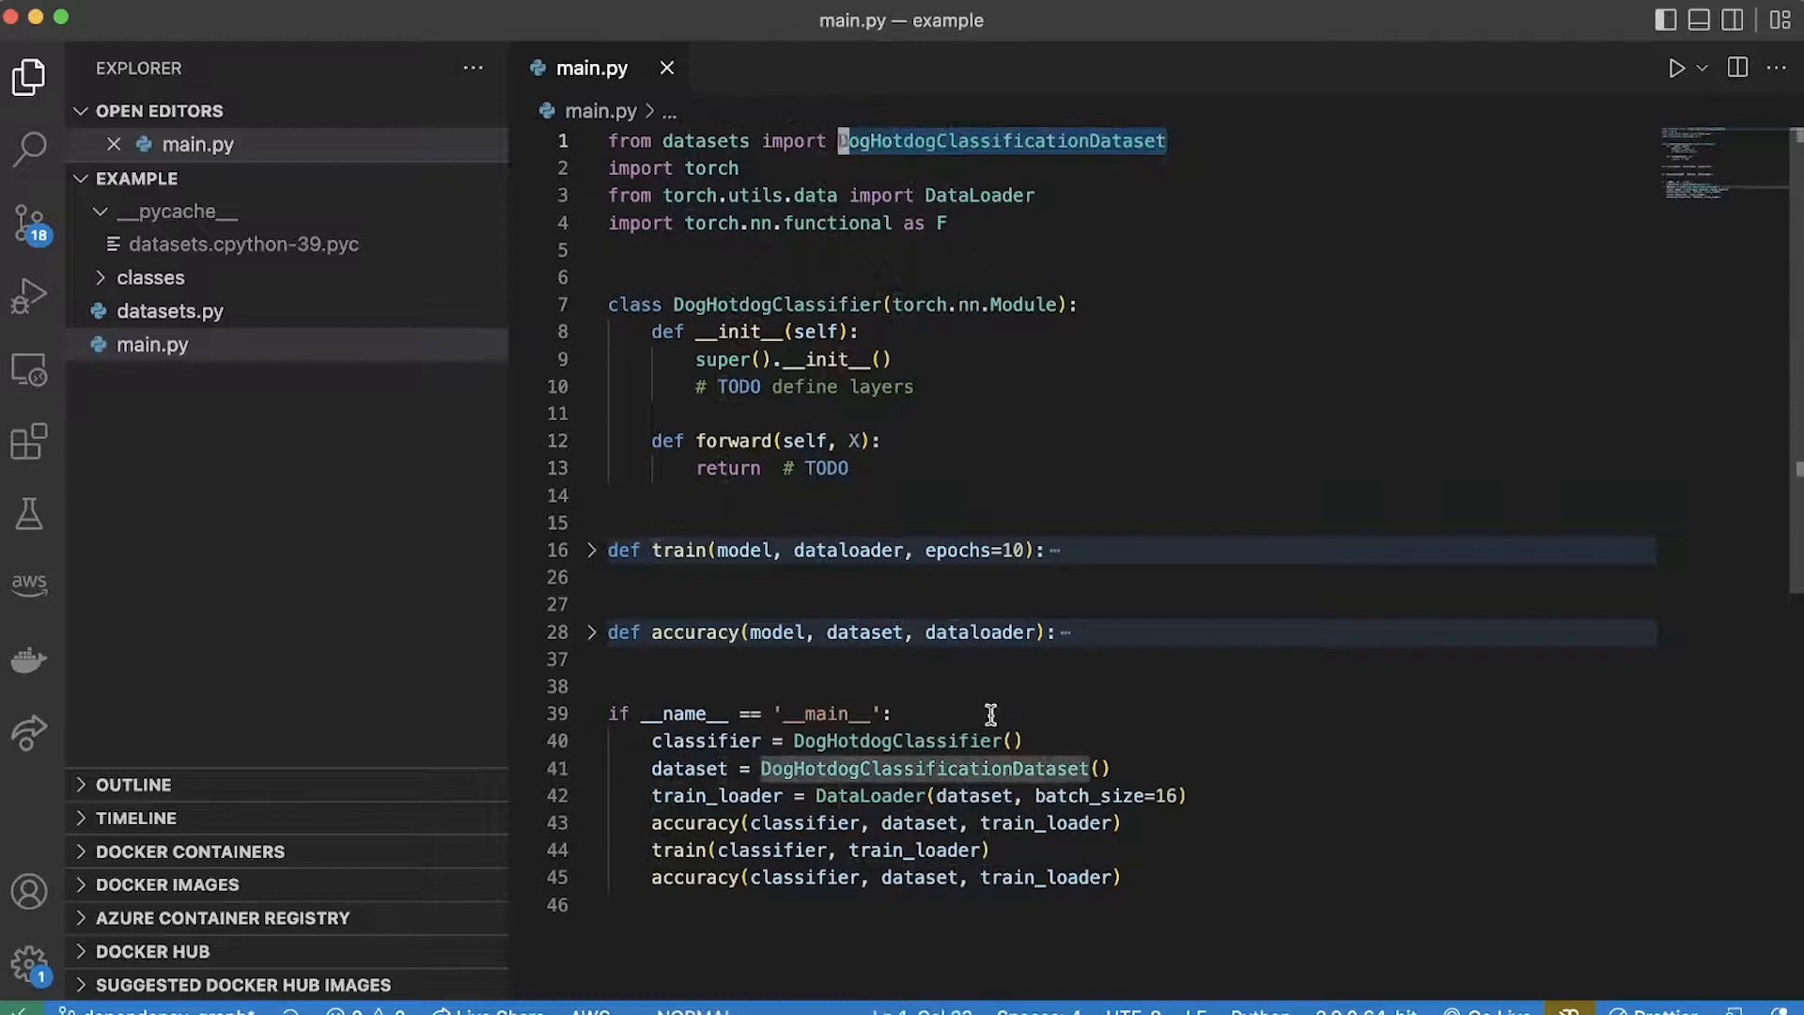
{"action": "mouse_move", "coordinate": [886, 896]}
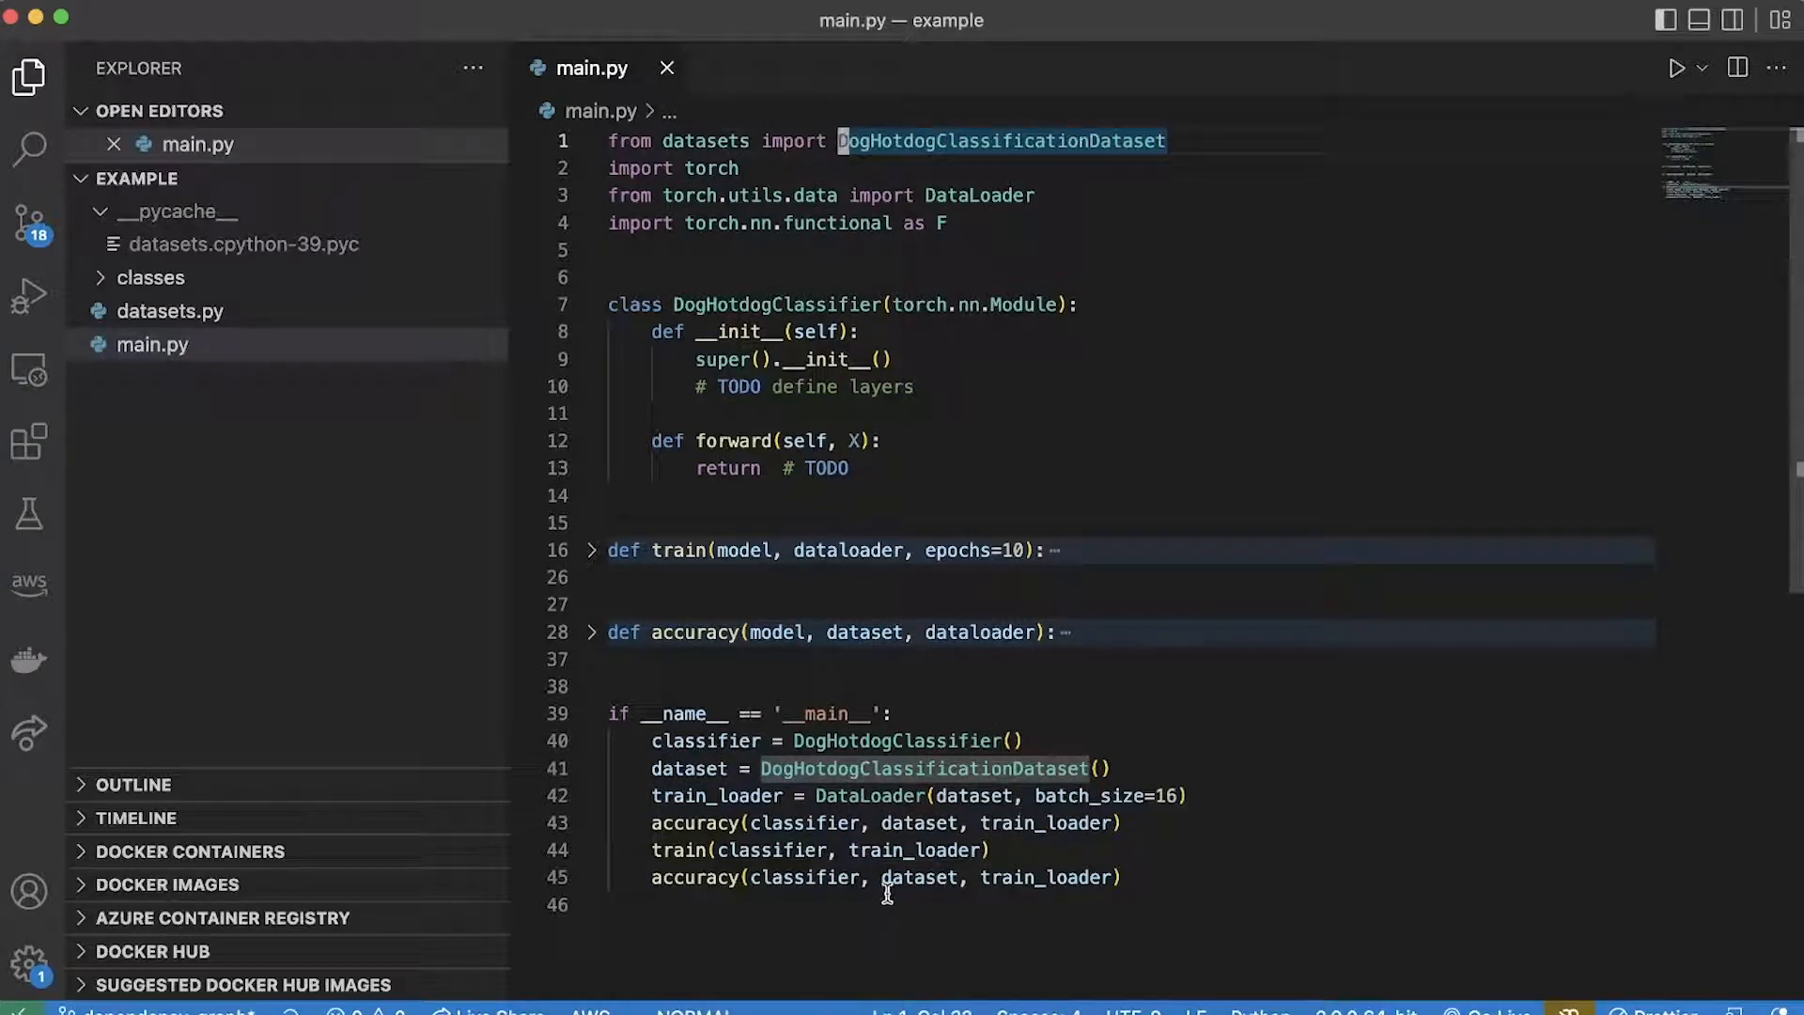
{"action": "left_click", "coordinate": [149, 277]}
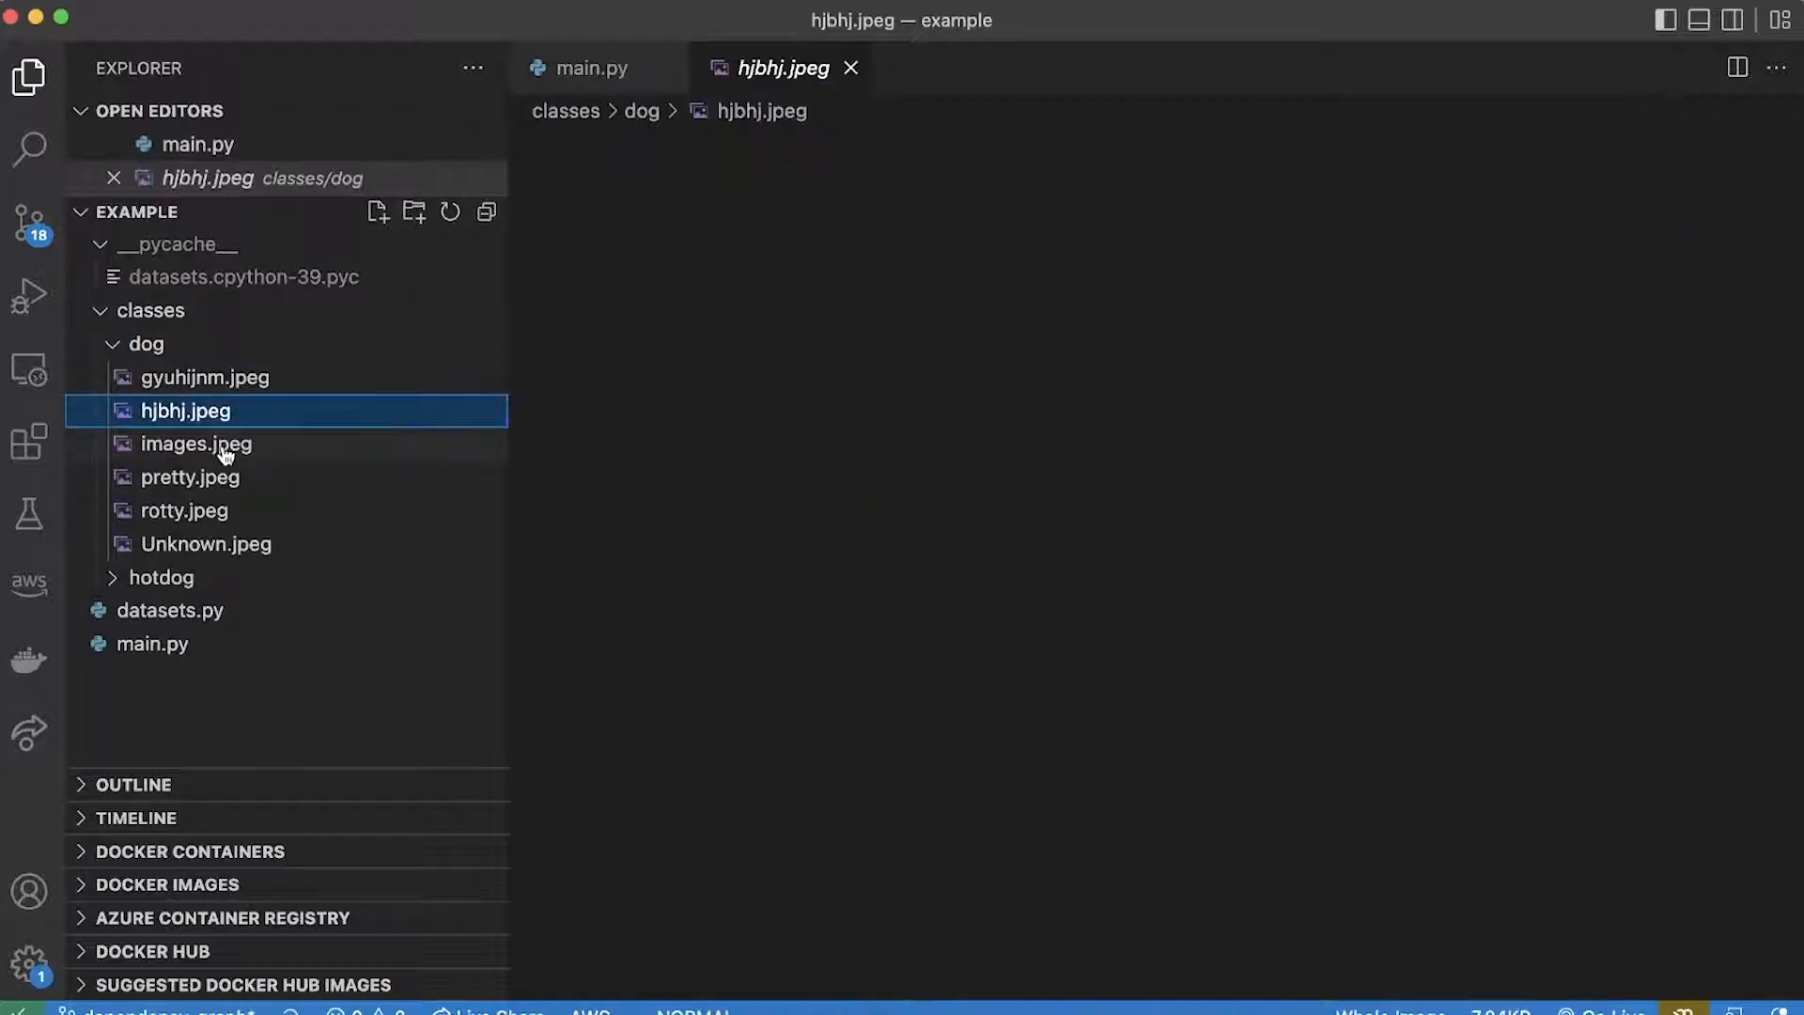
{"action": "left_click", "coordinate": [182, 511]}
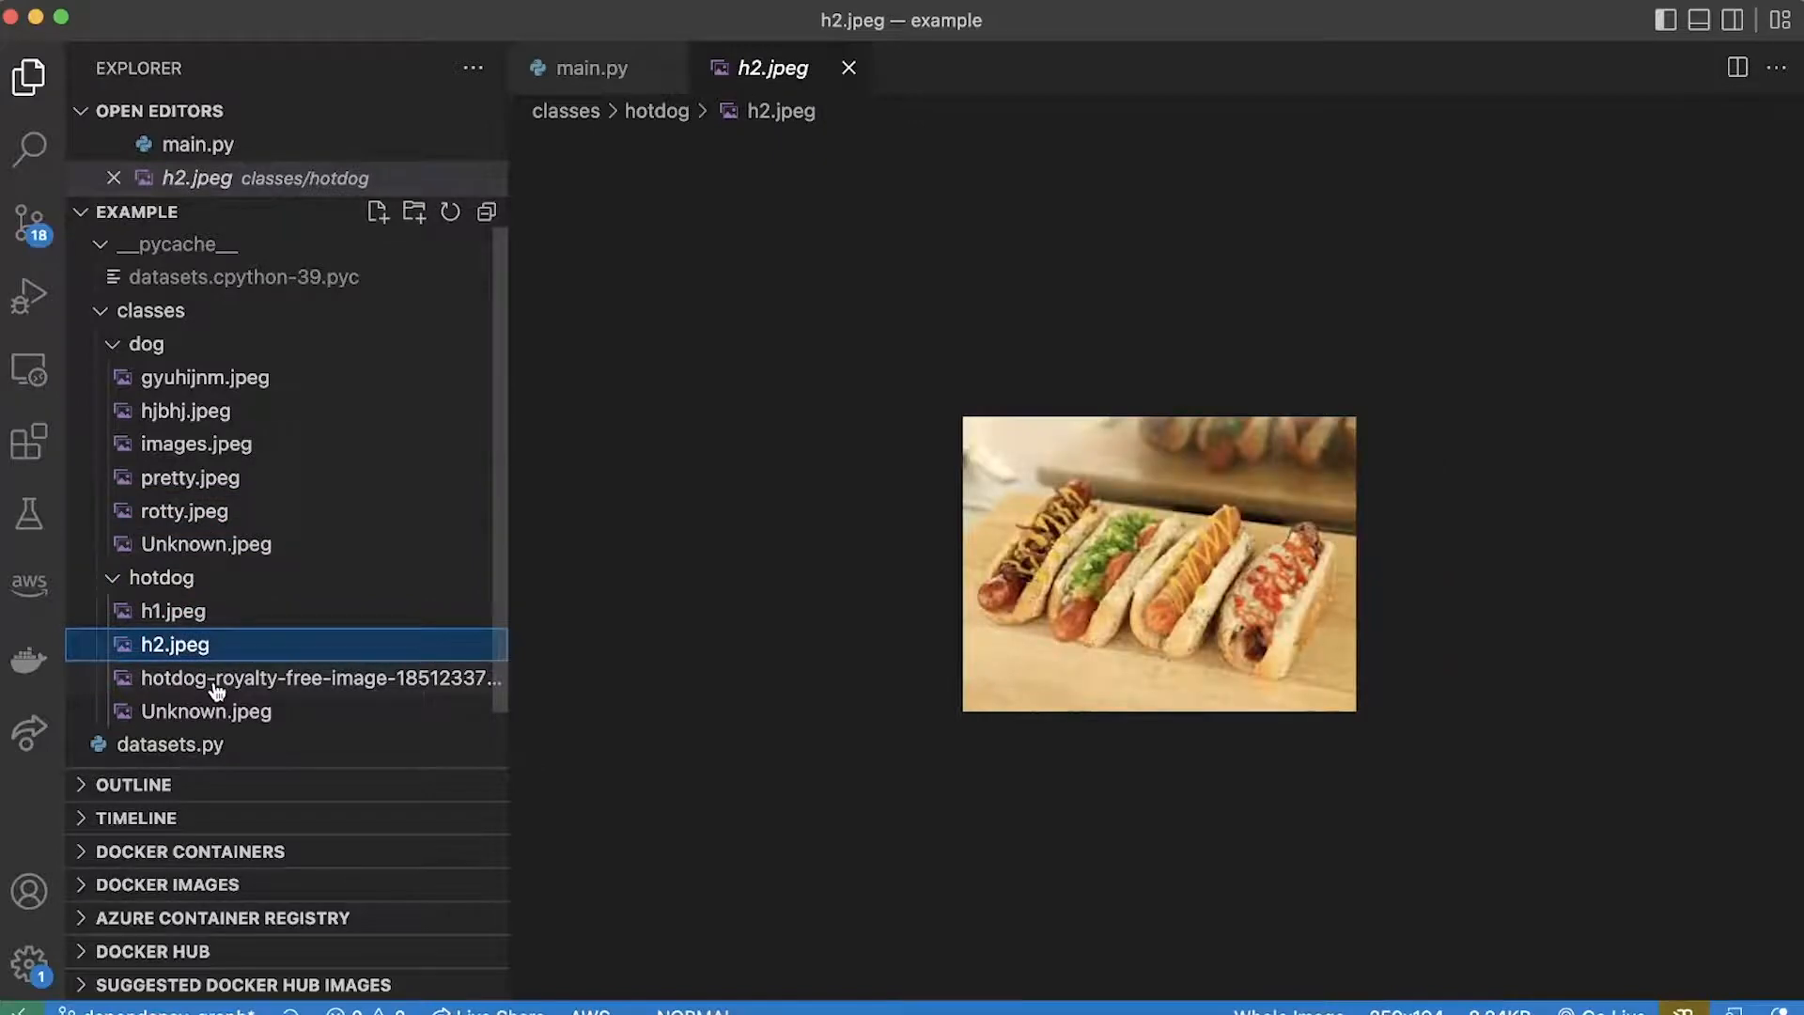
{"action": "left_click", "coordinate": [590, 67]}
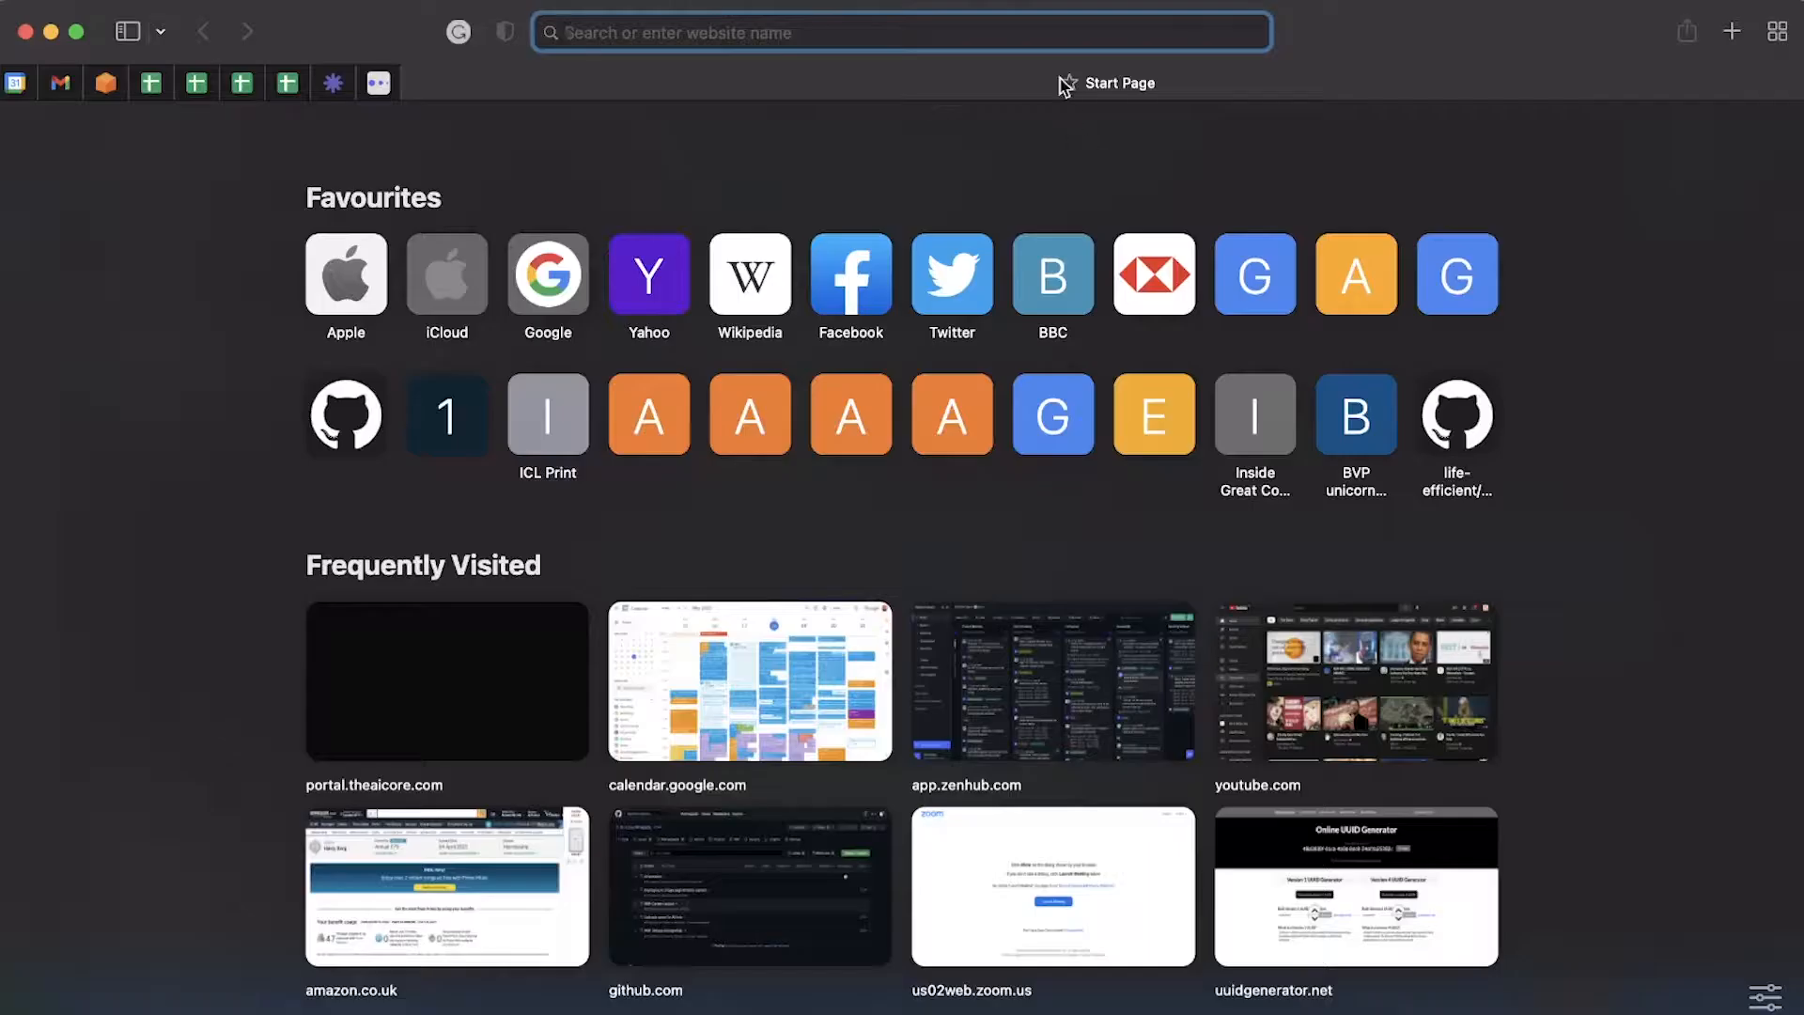
- Search the web for 'torch hub', then find and open ResNet50 on PyTorch Hub
{"action": "type", "text": "torch hub"}
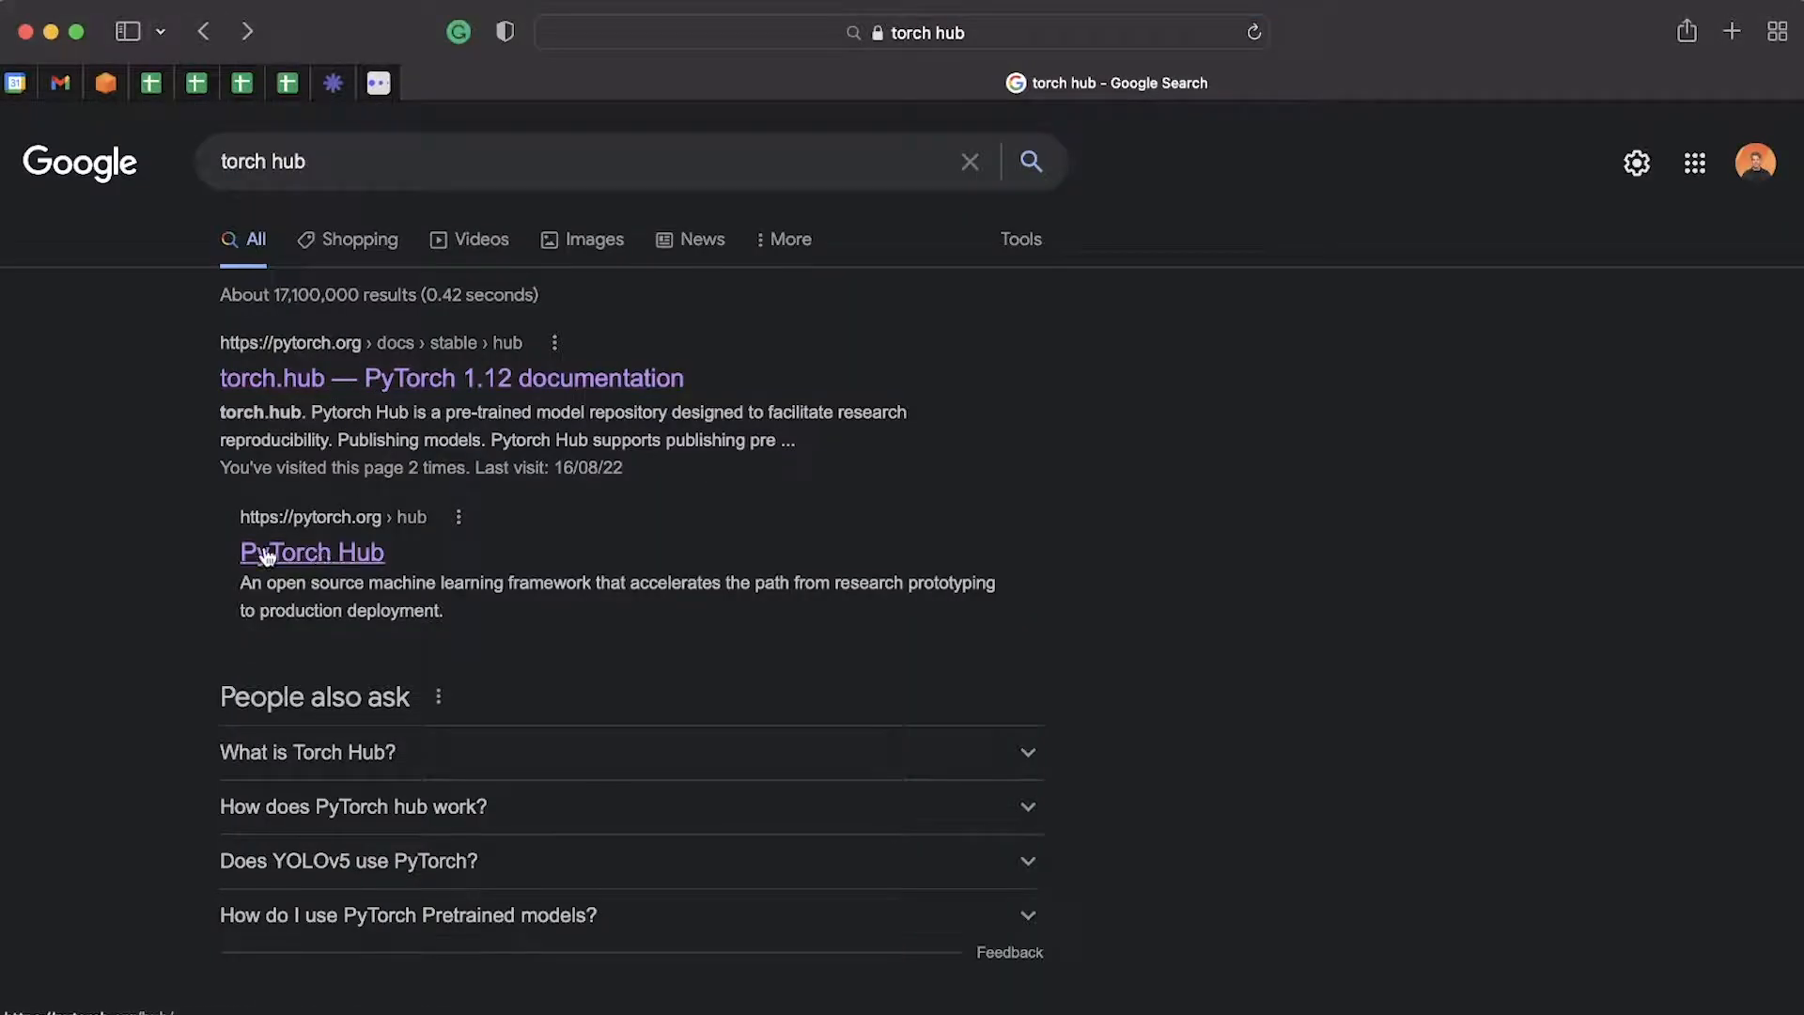
{"action": "left_click", "coordinate": [311, 552]}
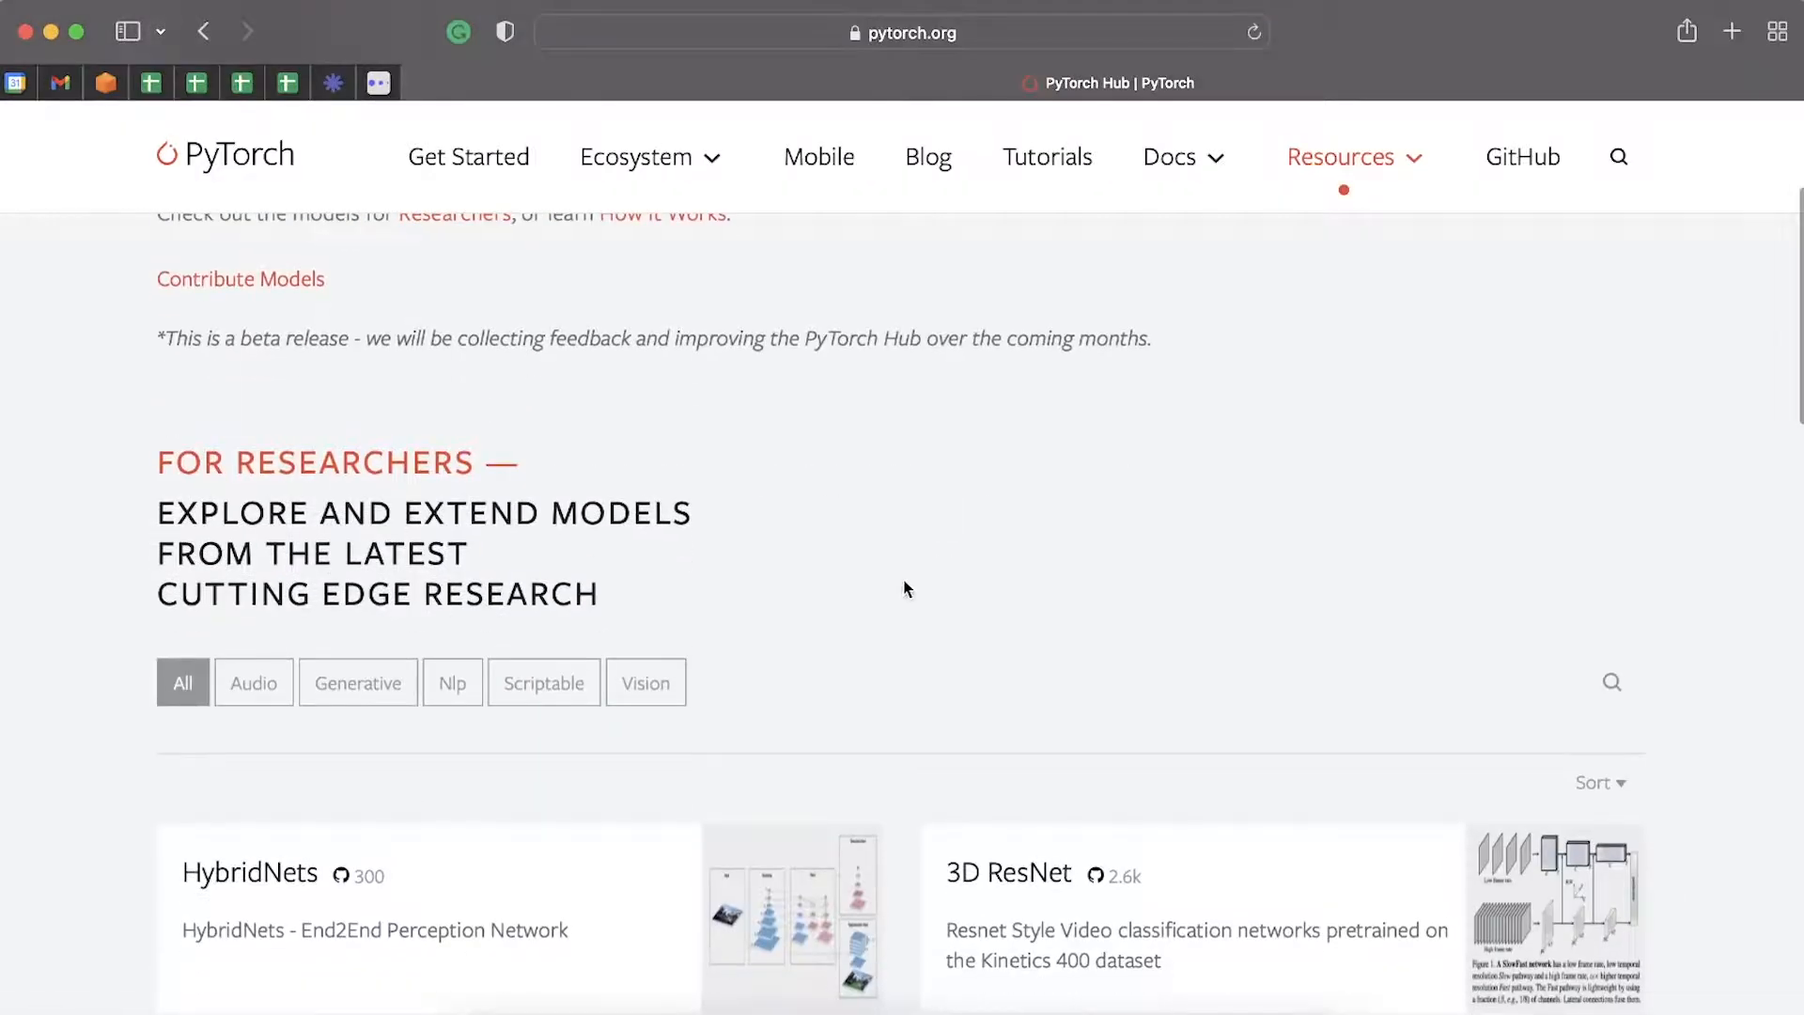
{"action": "scroll", "scroll_direction": "down", "scroll_amount": 3}
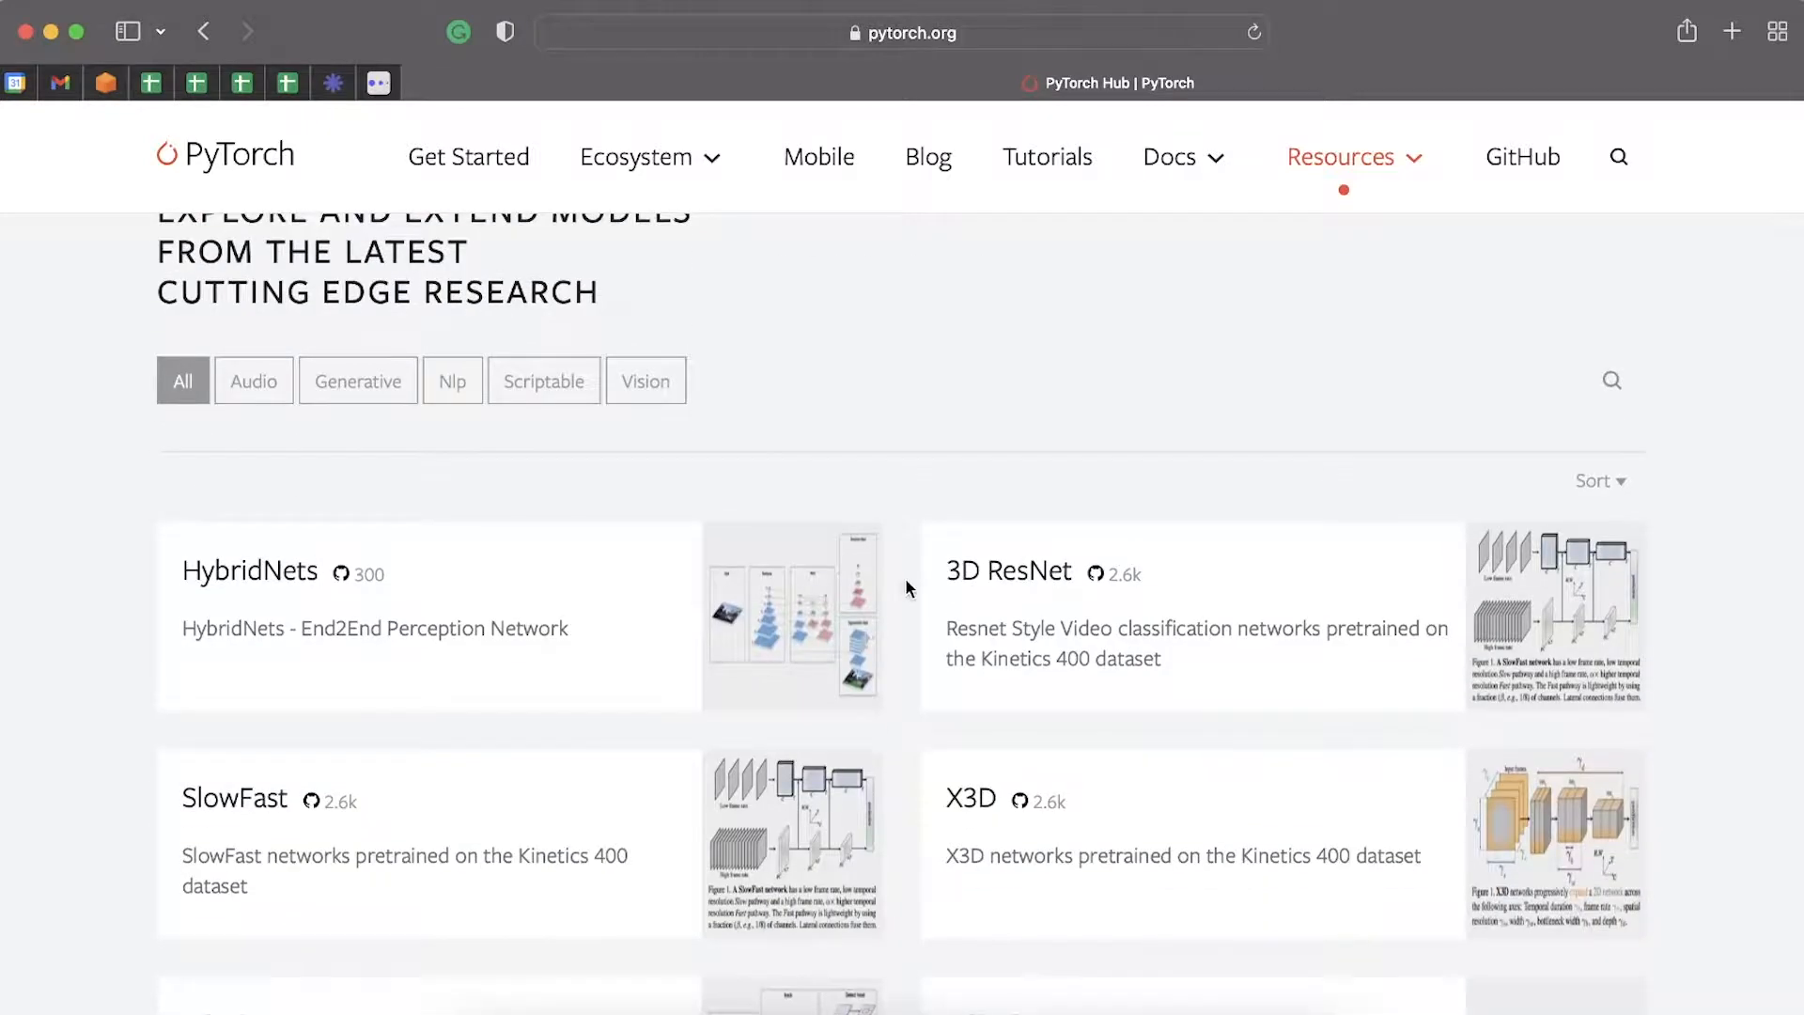
{"action": "type", "text": "resnet"}
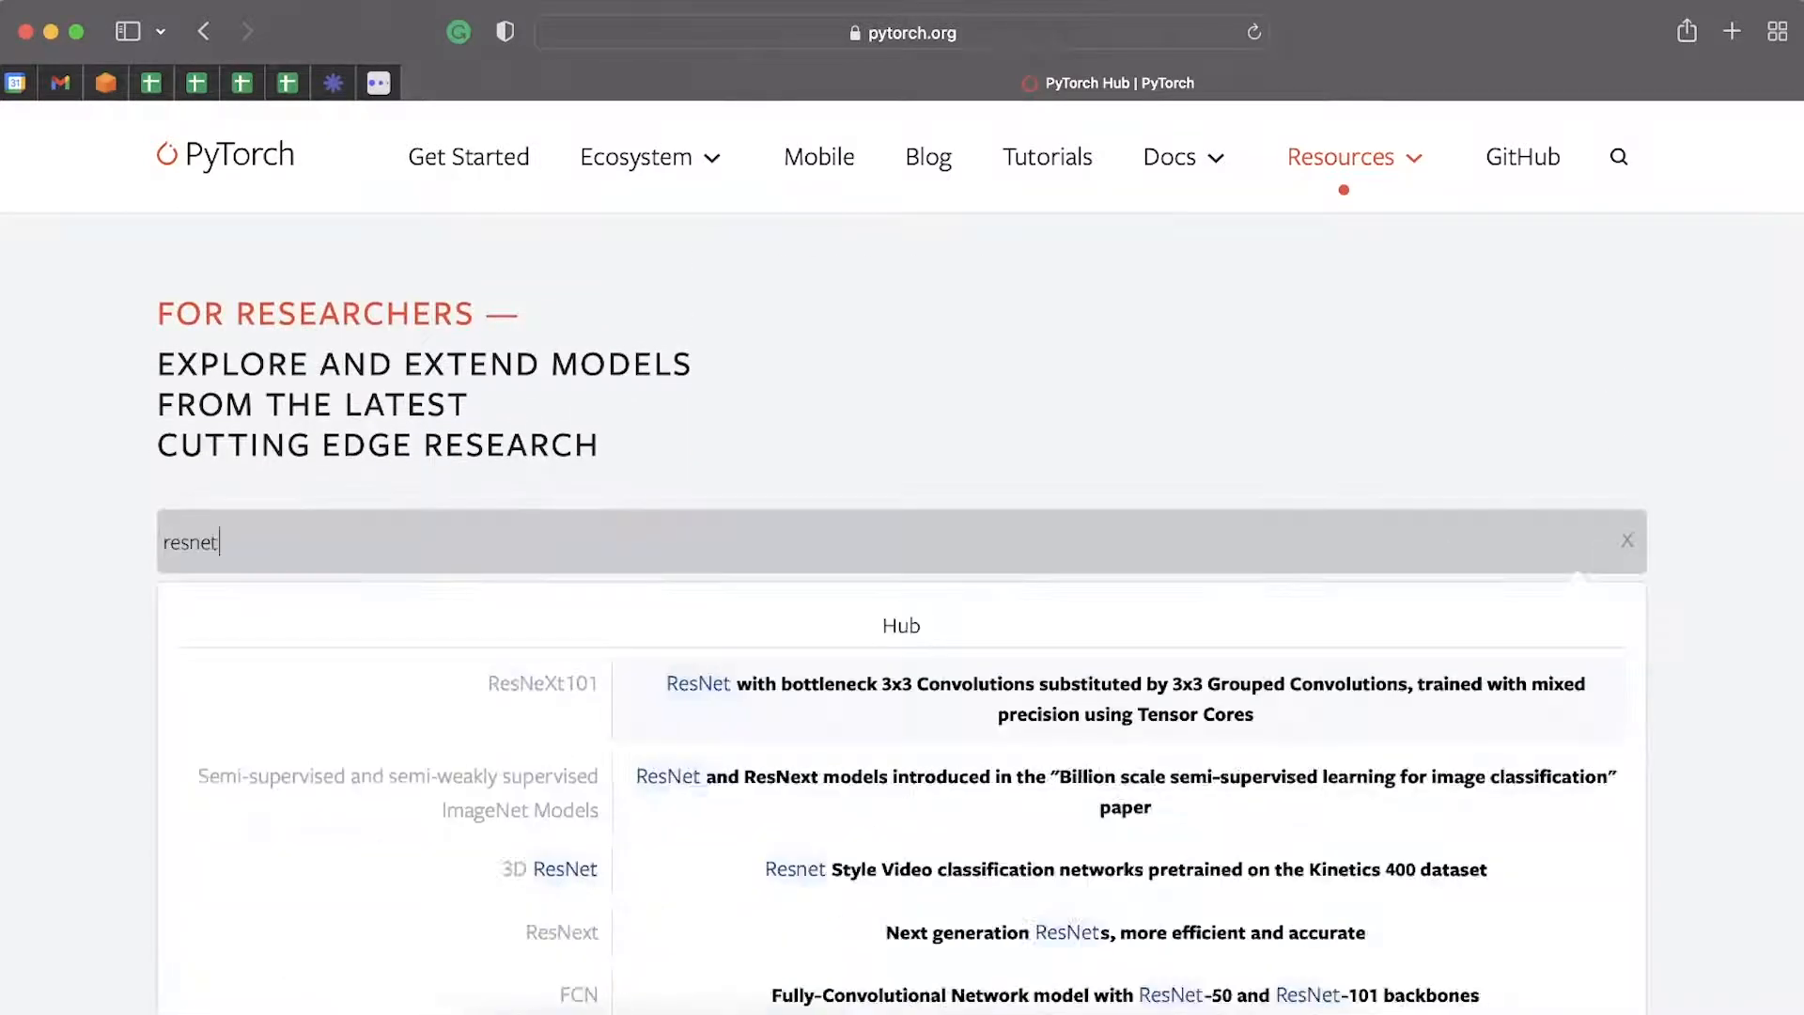
{"action": "type", "text": "50"}
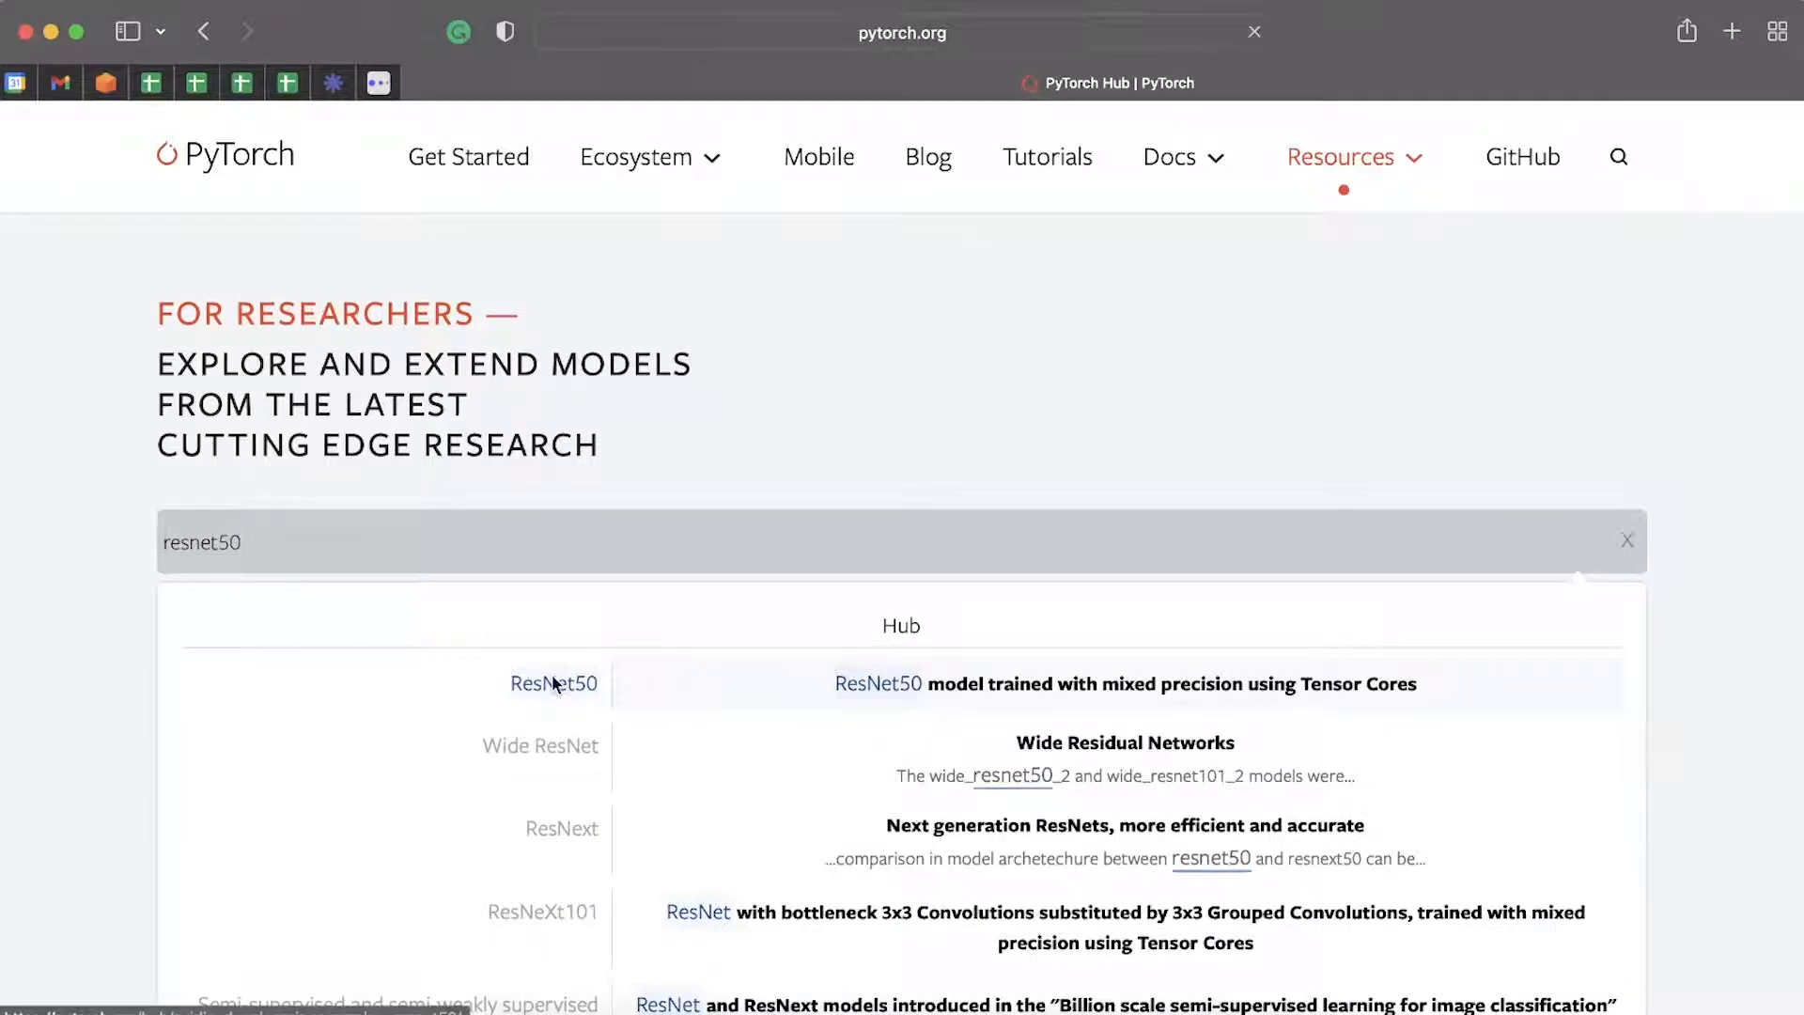
{"action": "left_click", "coordinate": [554, 682]}
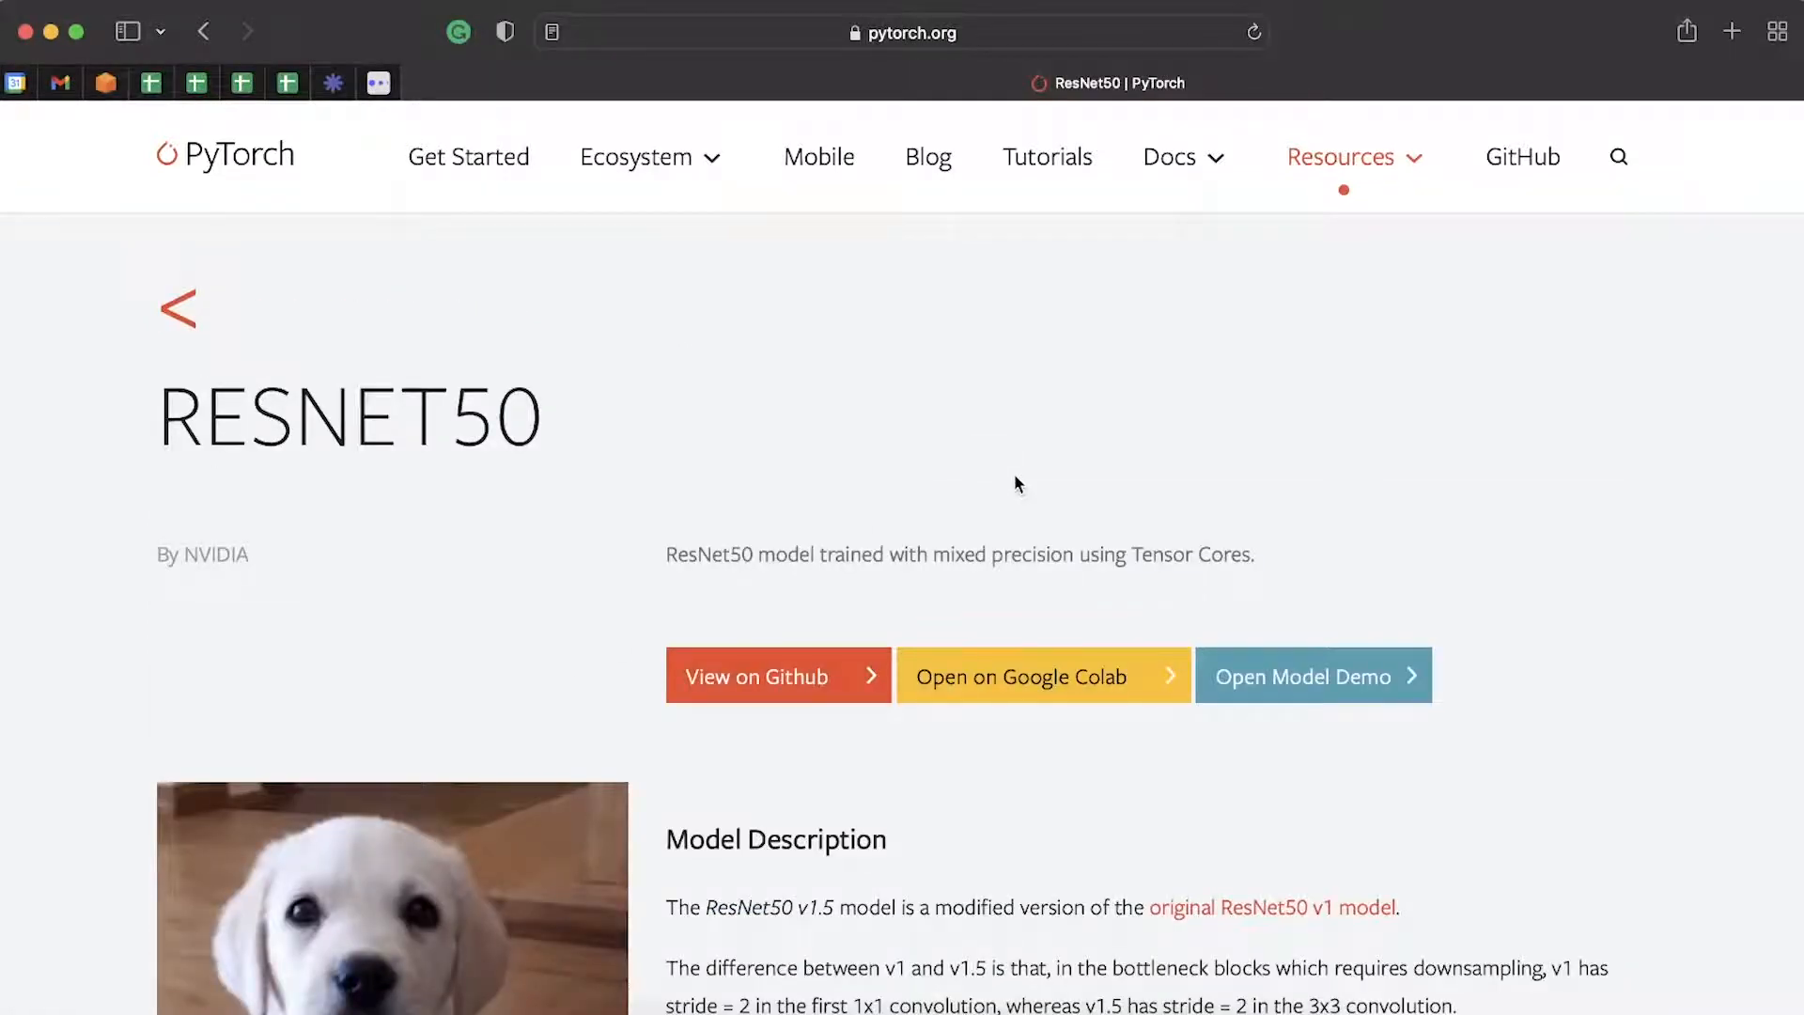
- Scroll the ResNet50 page to its torch.hub.load example snippet
{"action": "scroll", "scroll_direction": "down", "scroll_amount": 3}
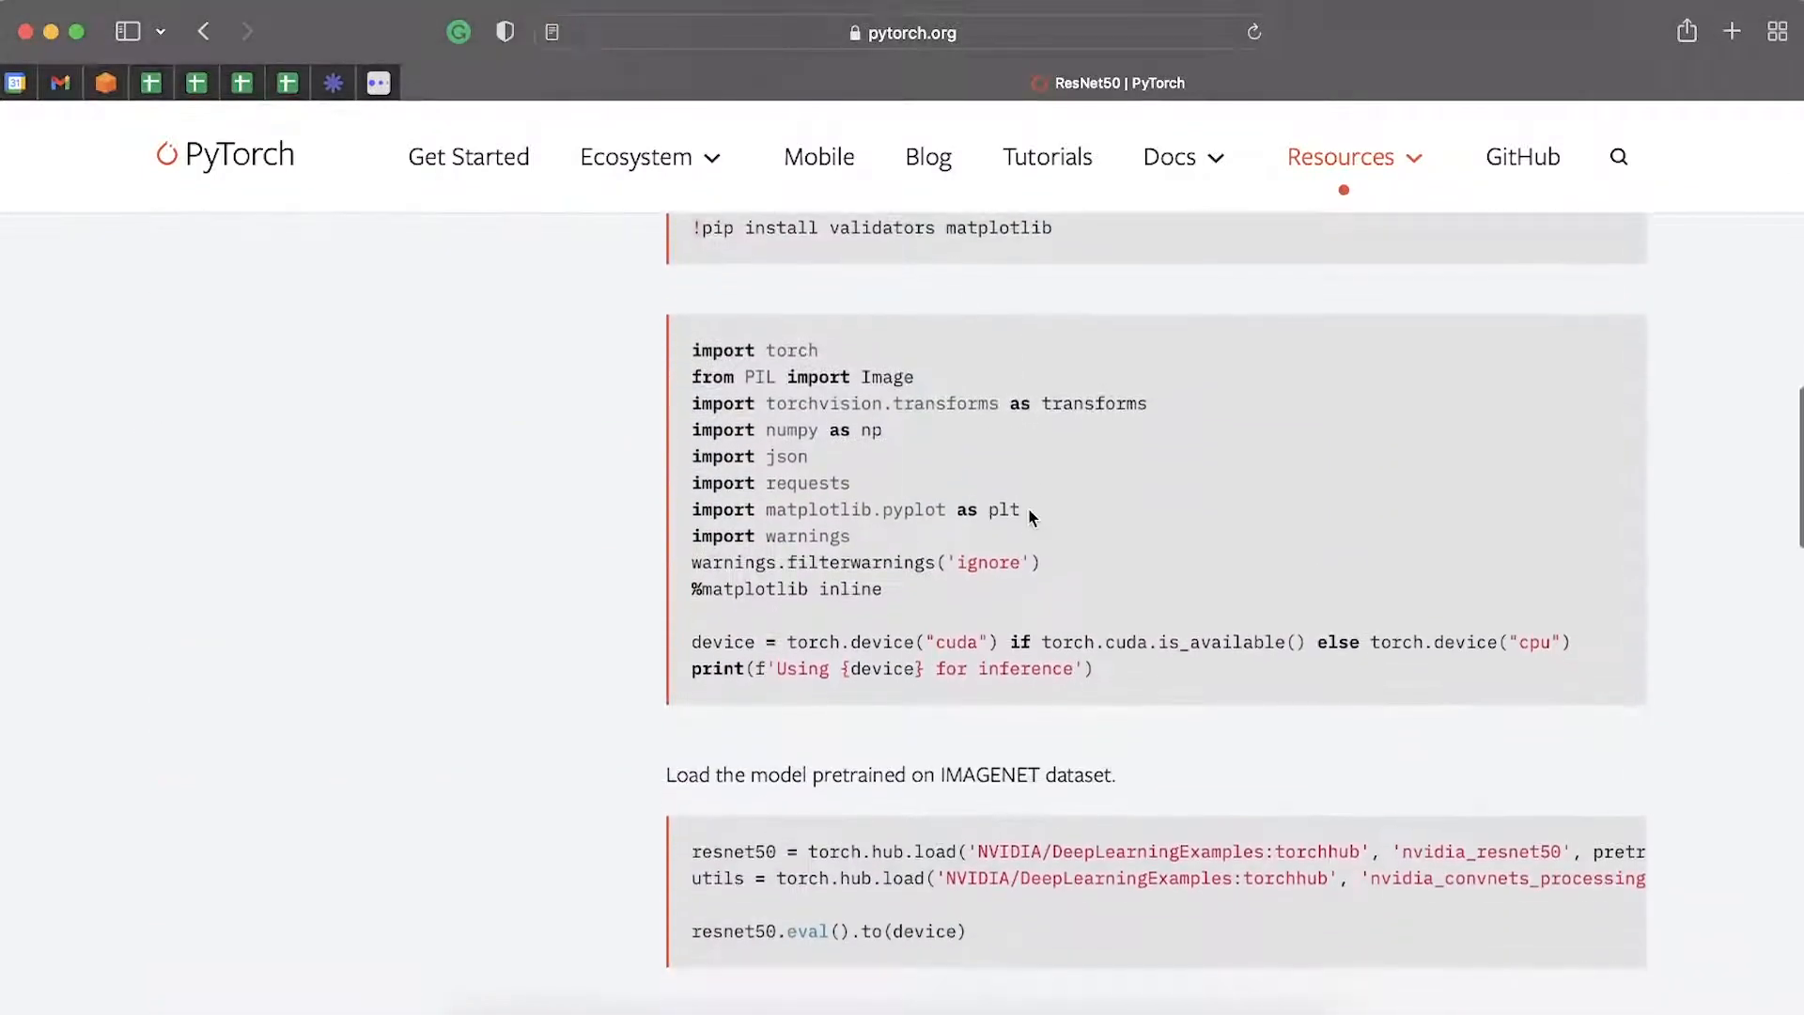
{"action": "scroll", "scroll_direction": "down", "scroll_amount": 3}
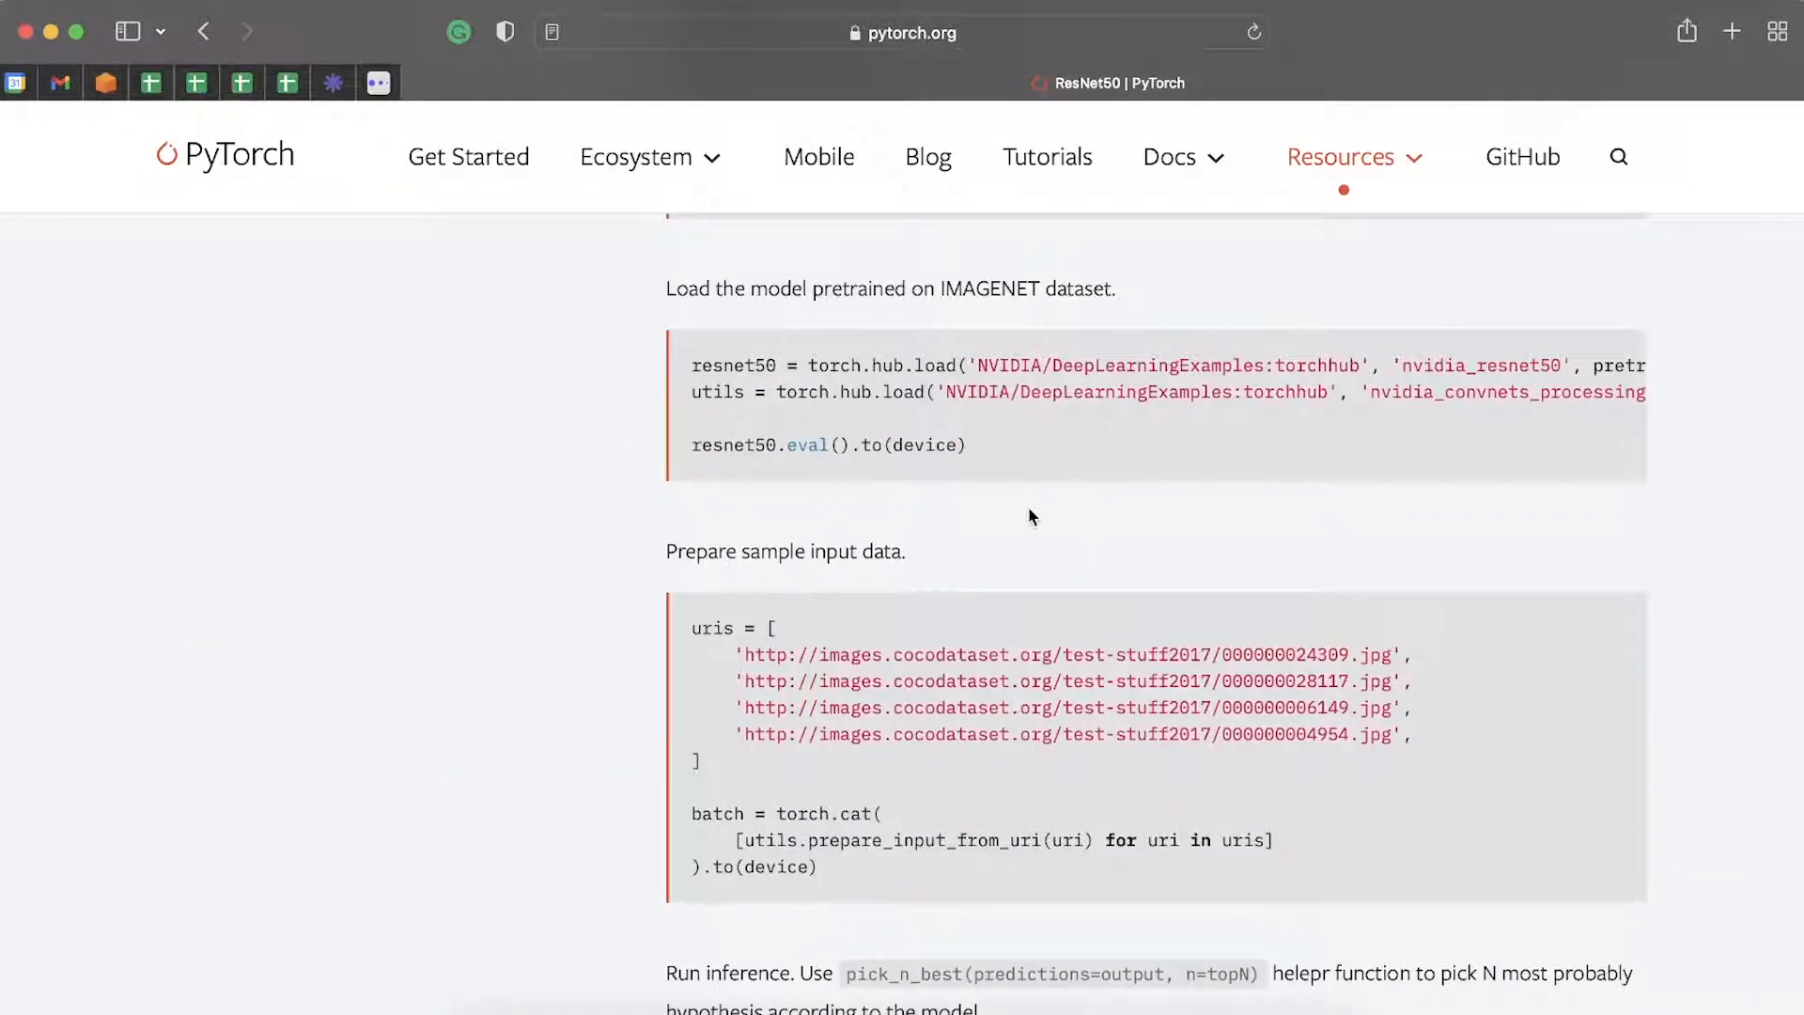
{"action": "scroll", "scroll_direction": "right", "scroll_amount": 3}
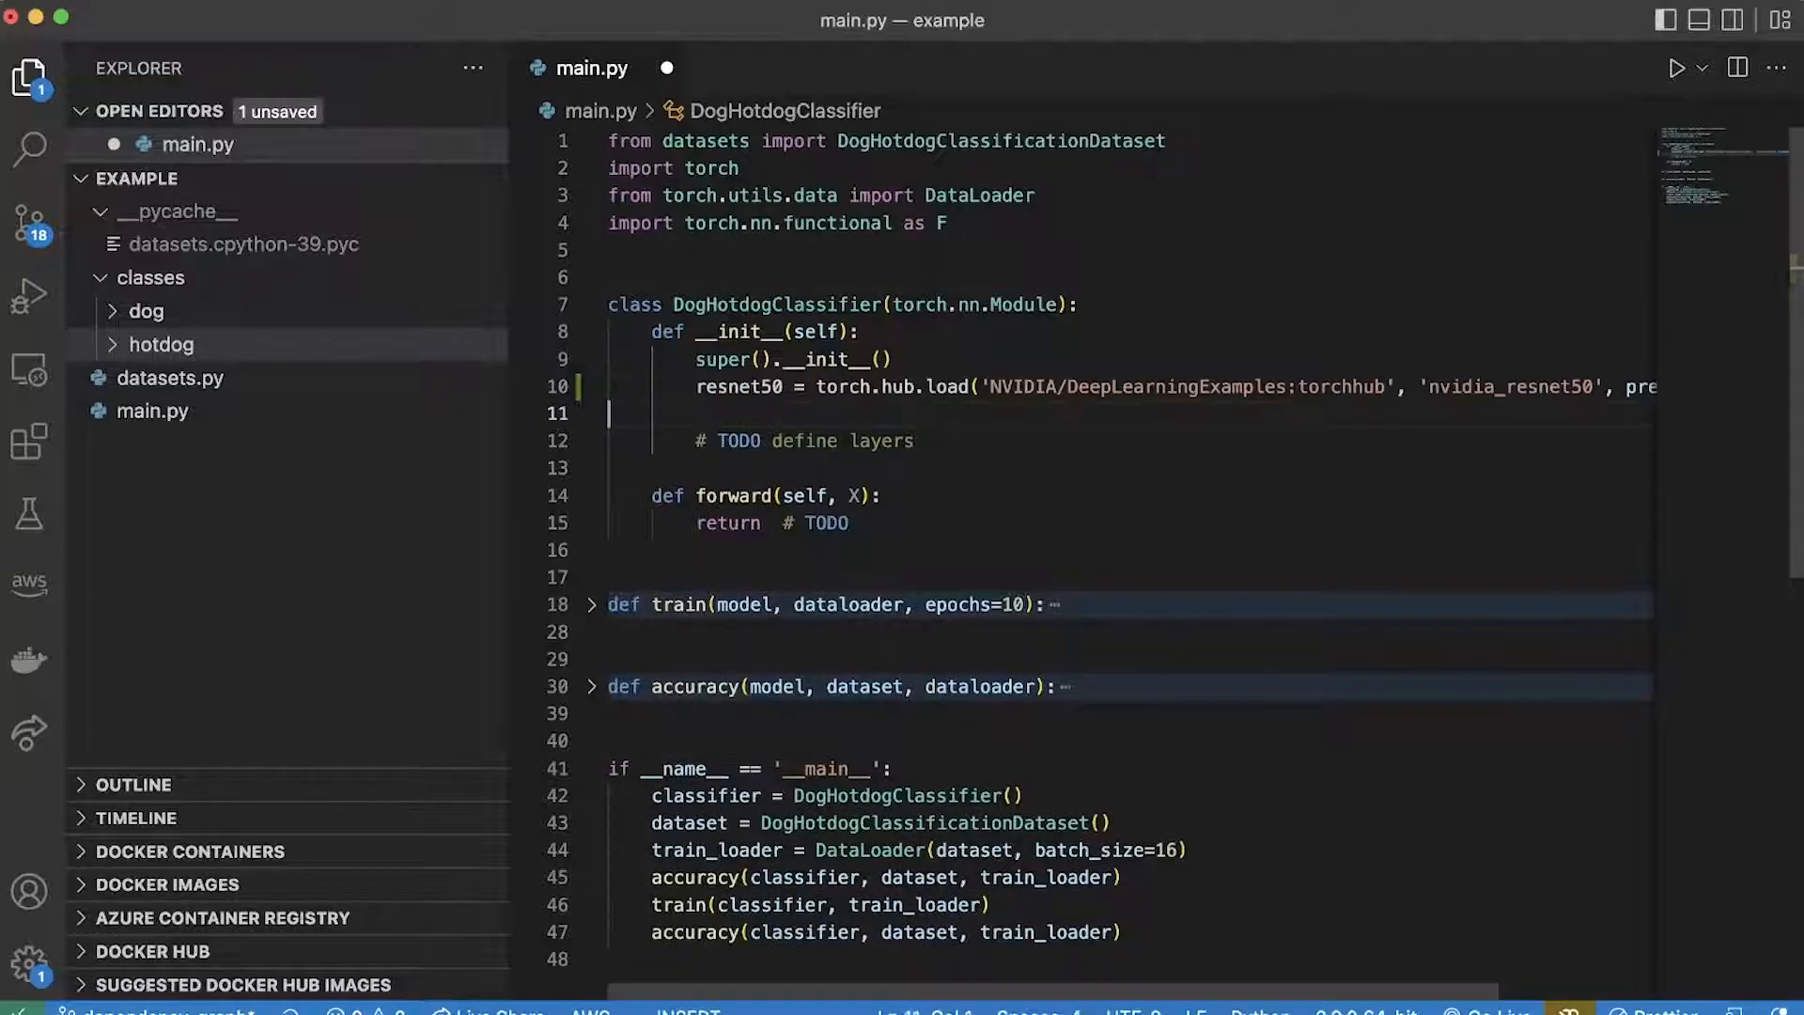
- Add torch.hub.load('NVIDIA/DeepLearningExamples:torchhub', 'nvidia_resnet50', pretrained=True) to __init__, plus print()
{"action": "key", "text": "Enter"}
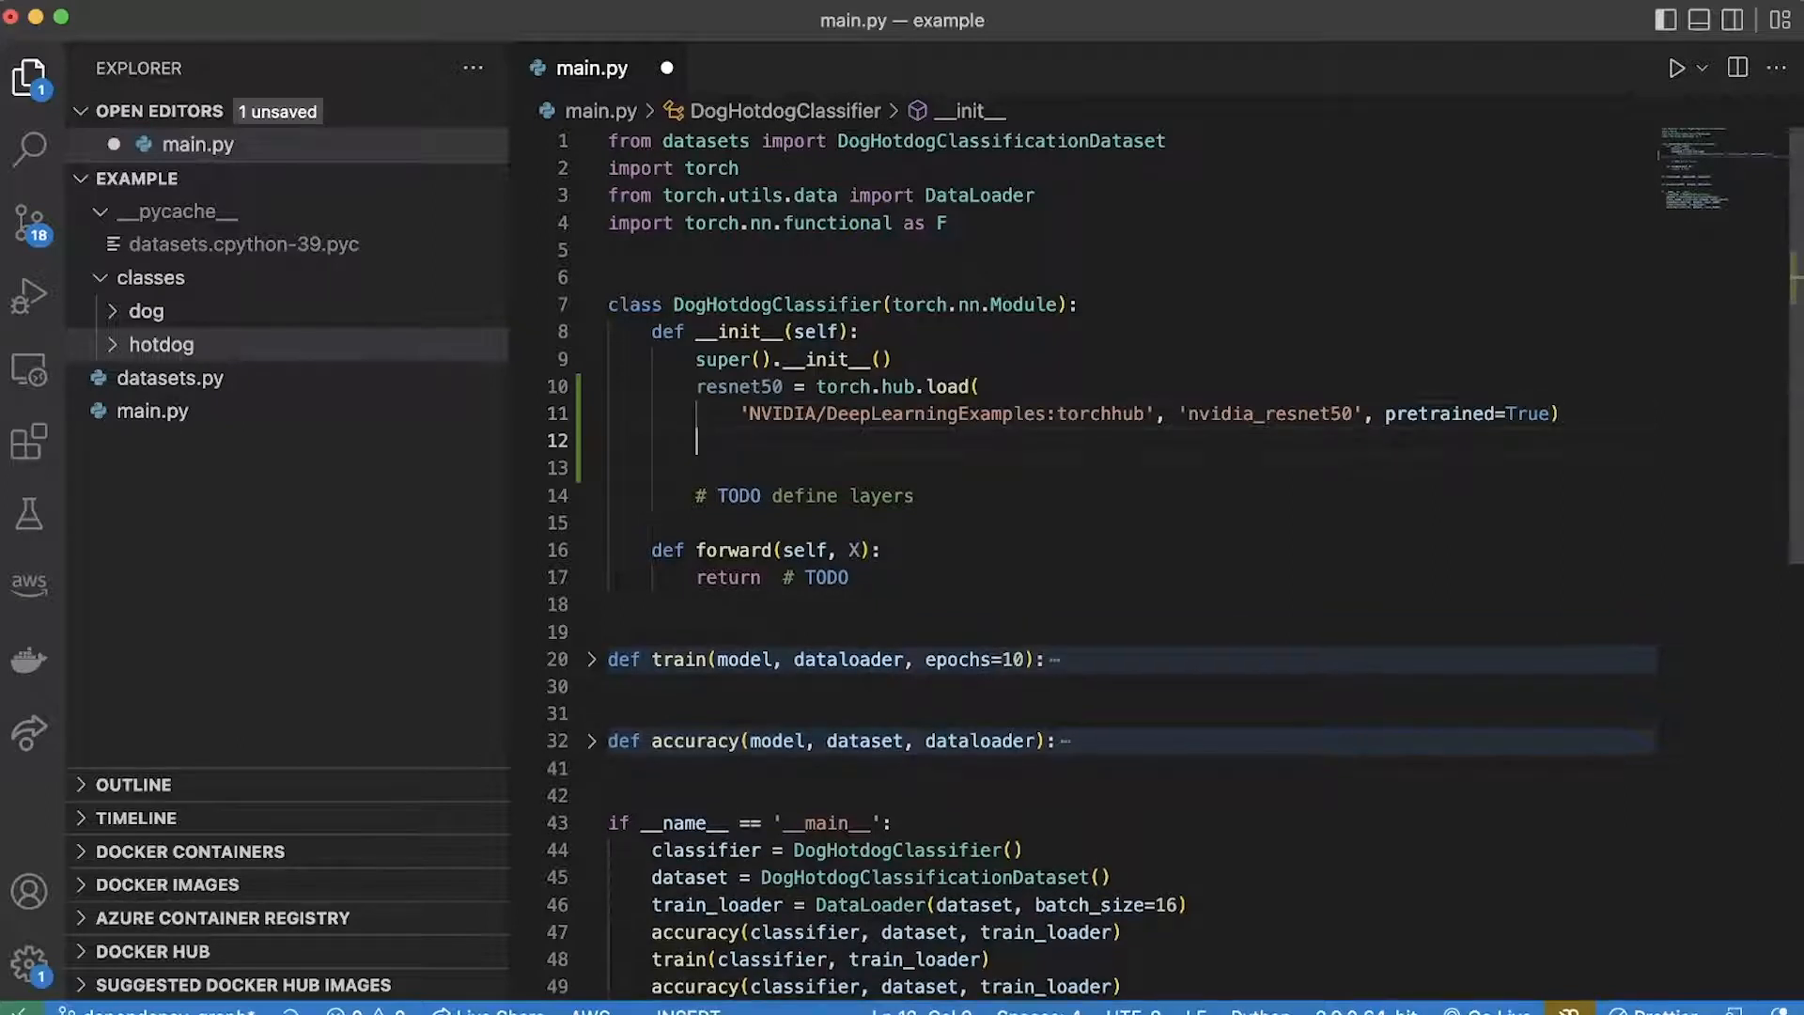
{"action": "type", "text": "print()"}
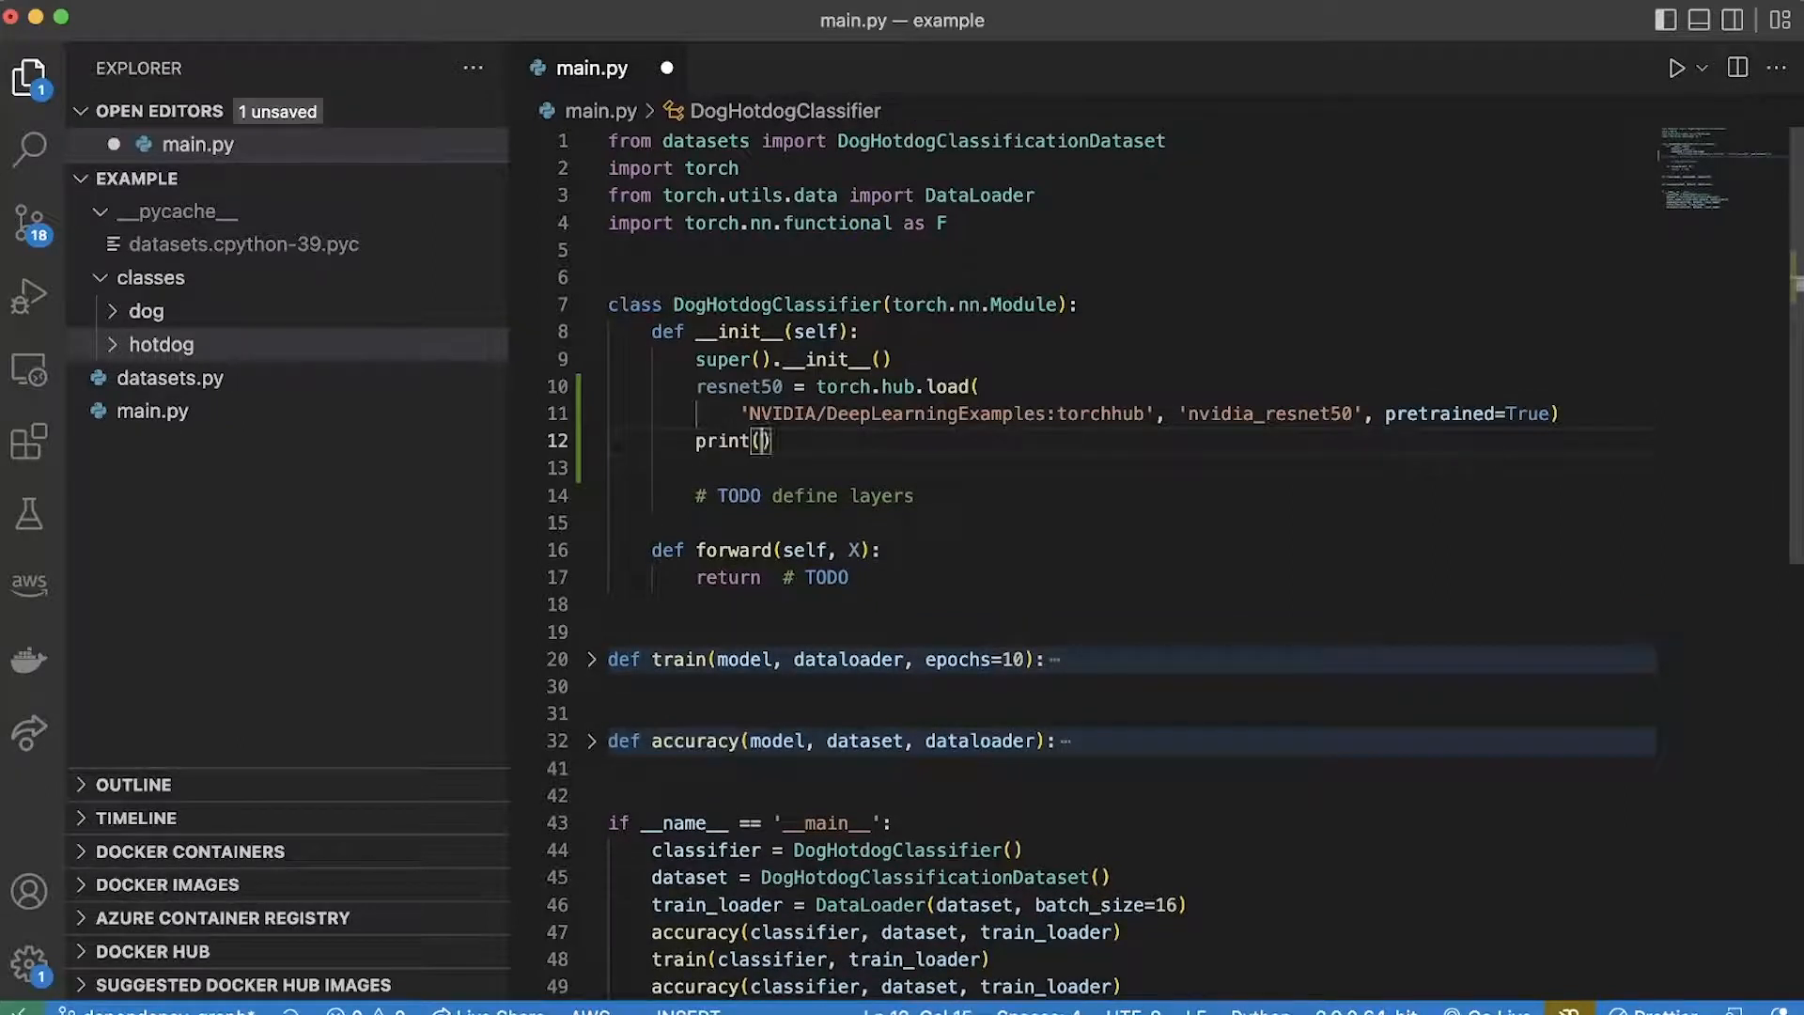
{"action": "type", "text": "di"}
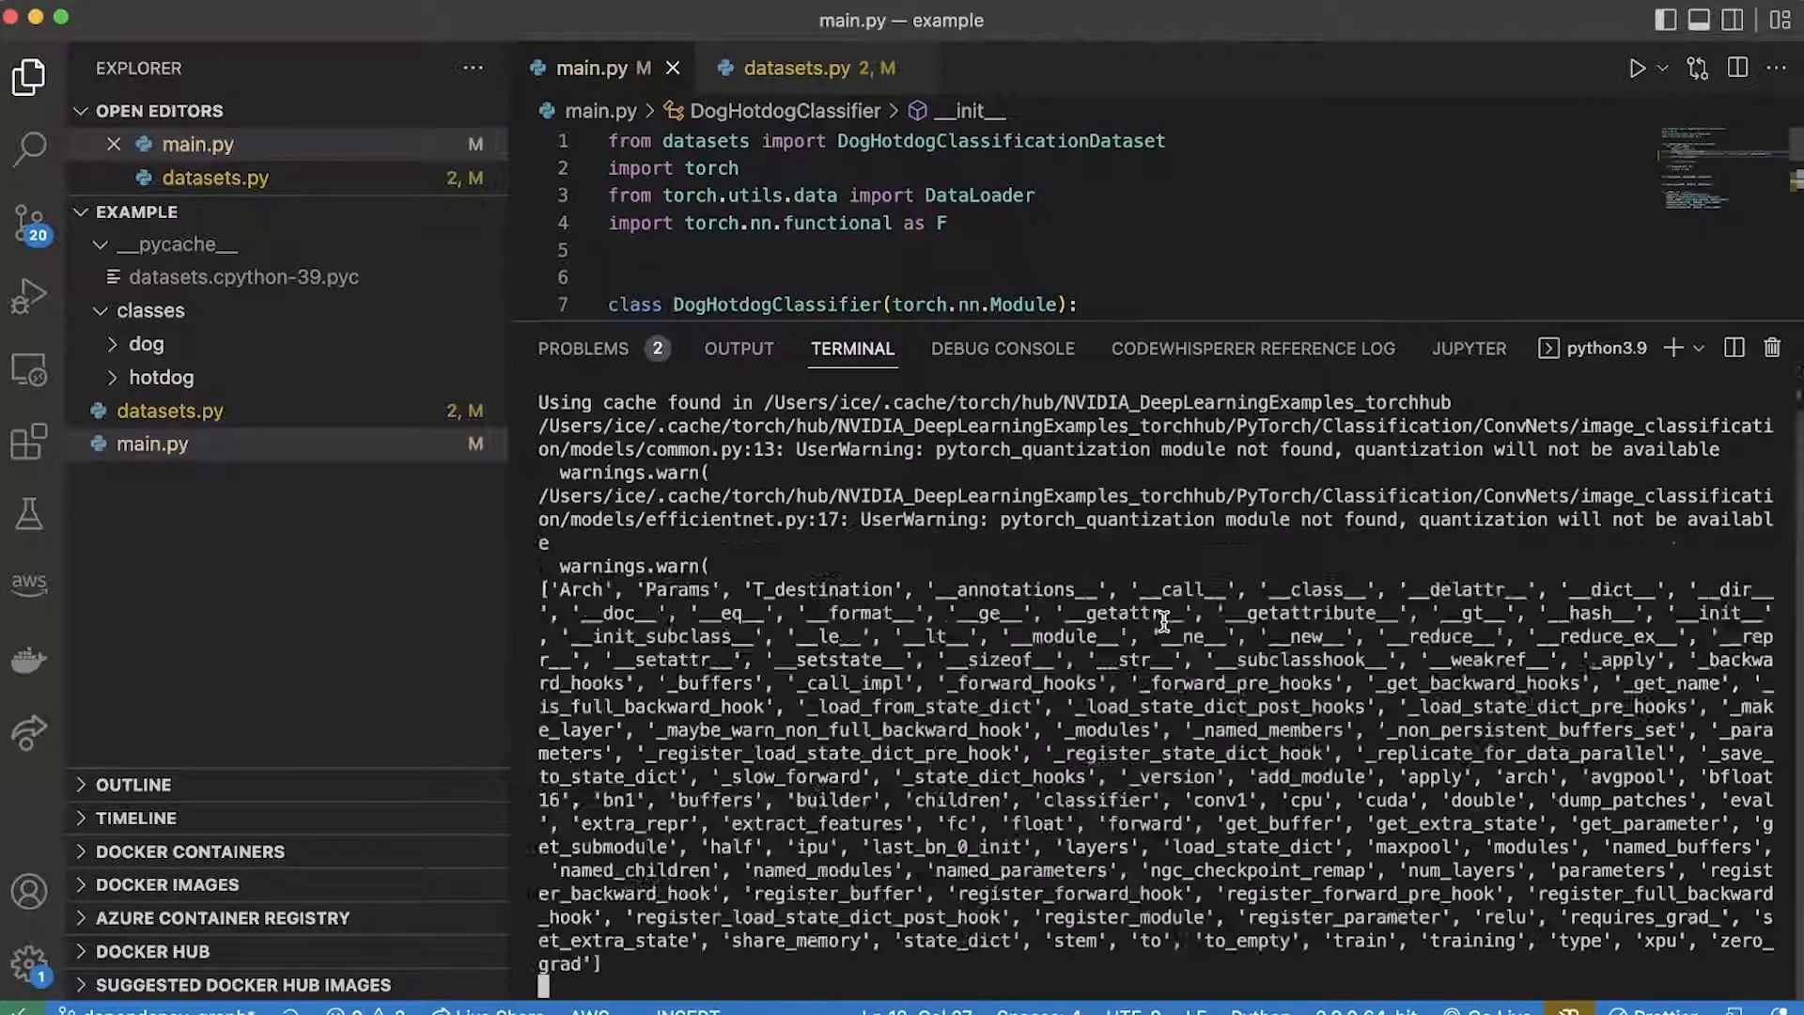
{"action": "scroll", "scroll_direction": "down", "scroll_amount": 3}
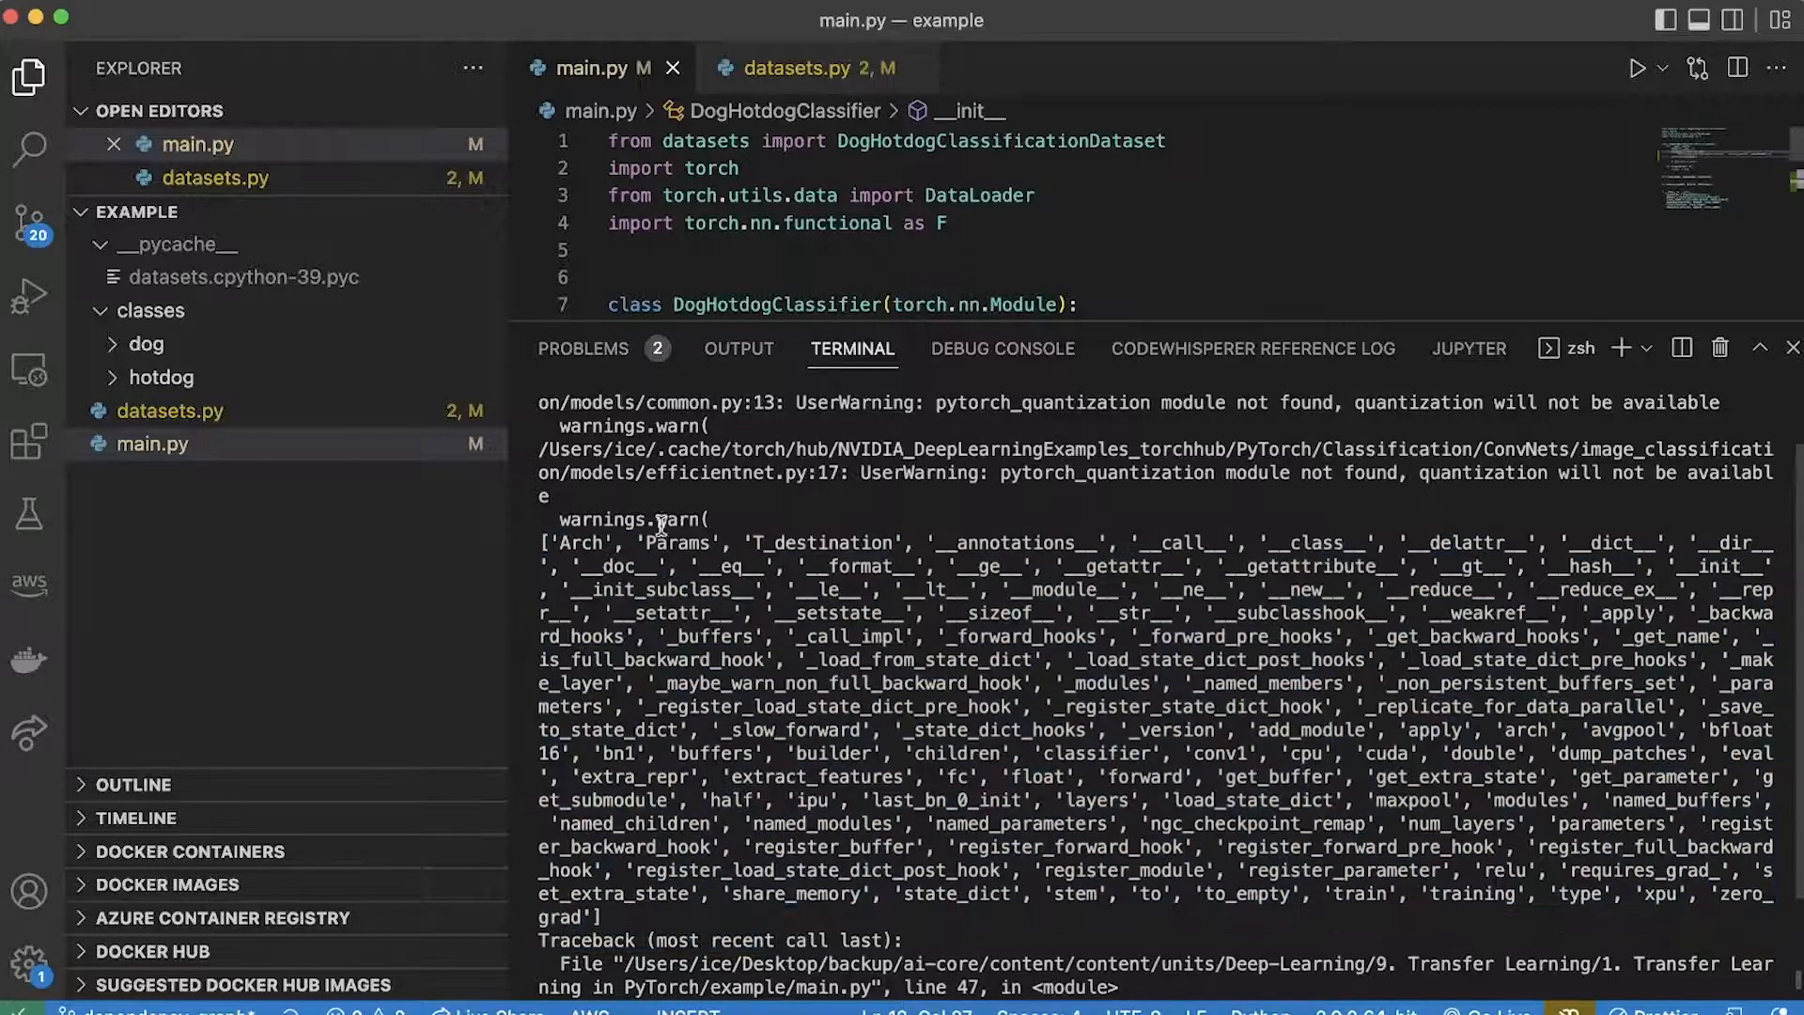
{"action": "mouse_move", "coordinate": [1126, 596]}
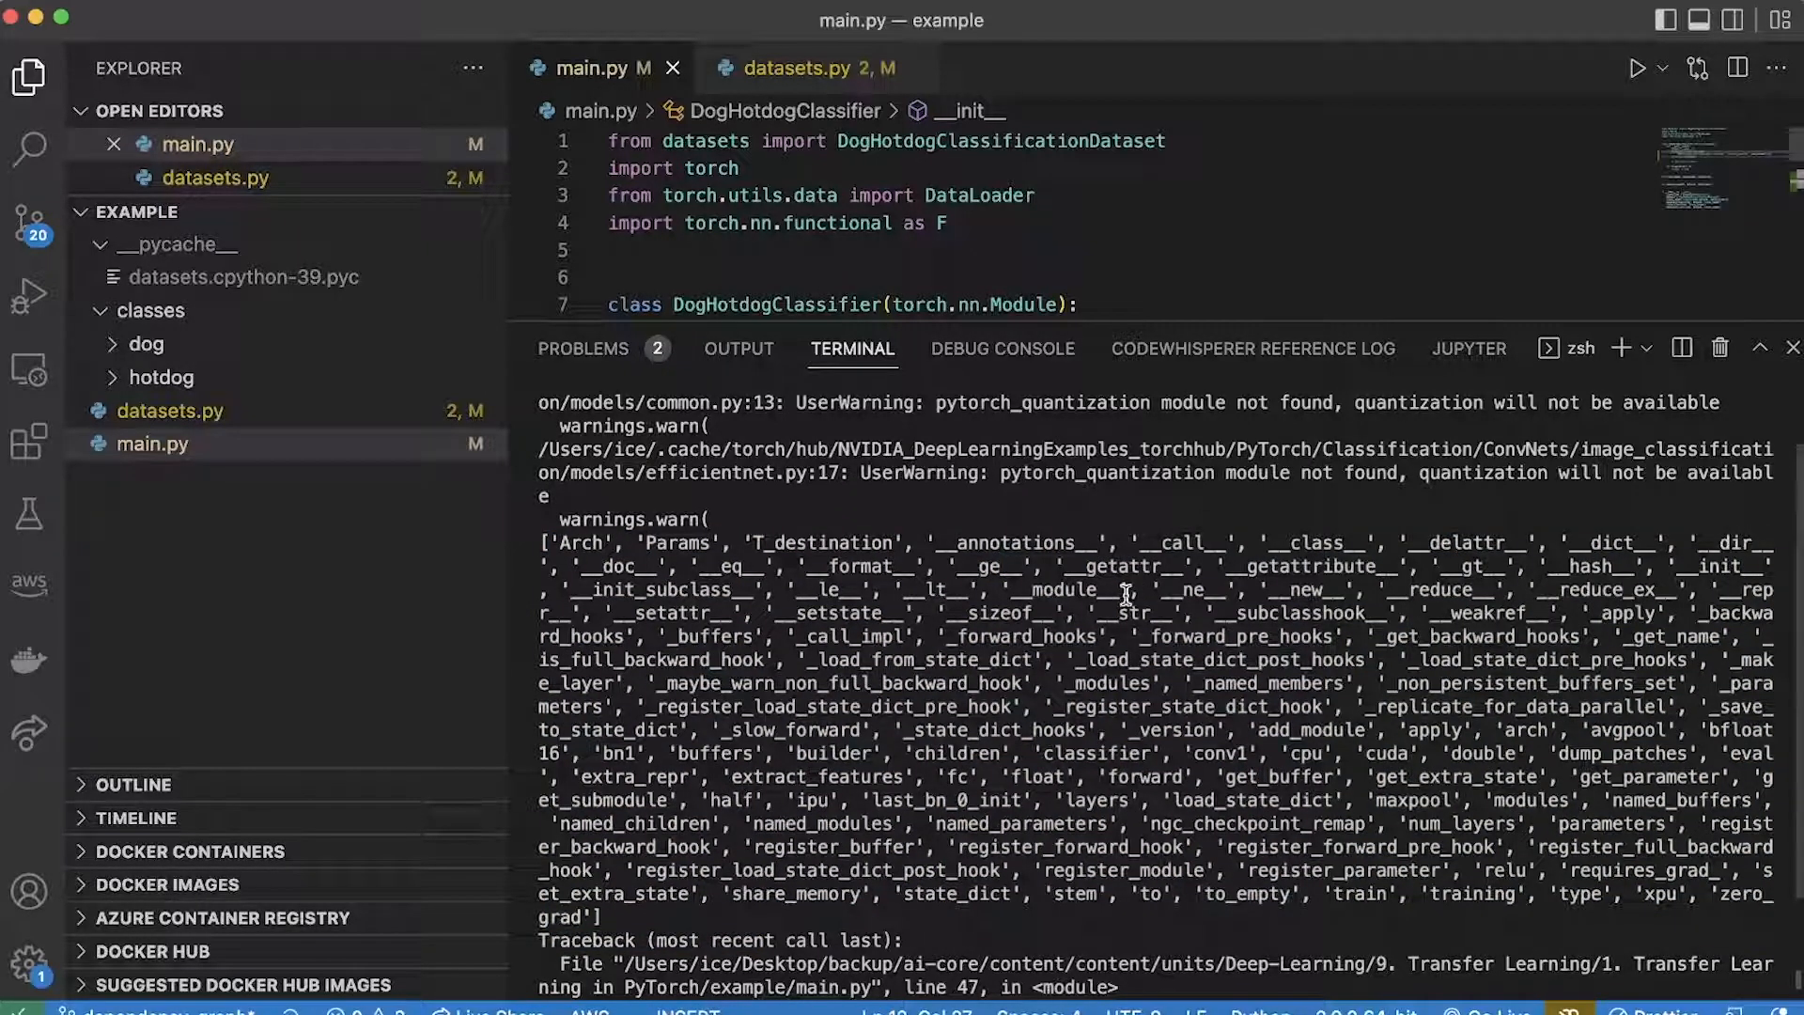
{"action": "mouse_move", "coordinate": [1249, 762]}
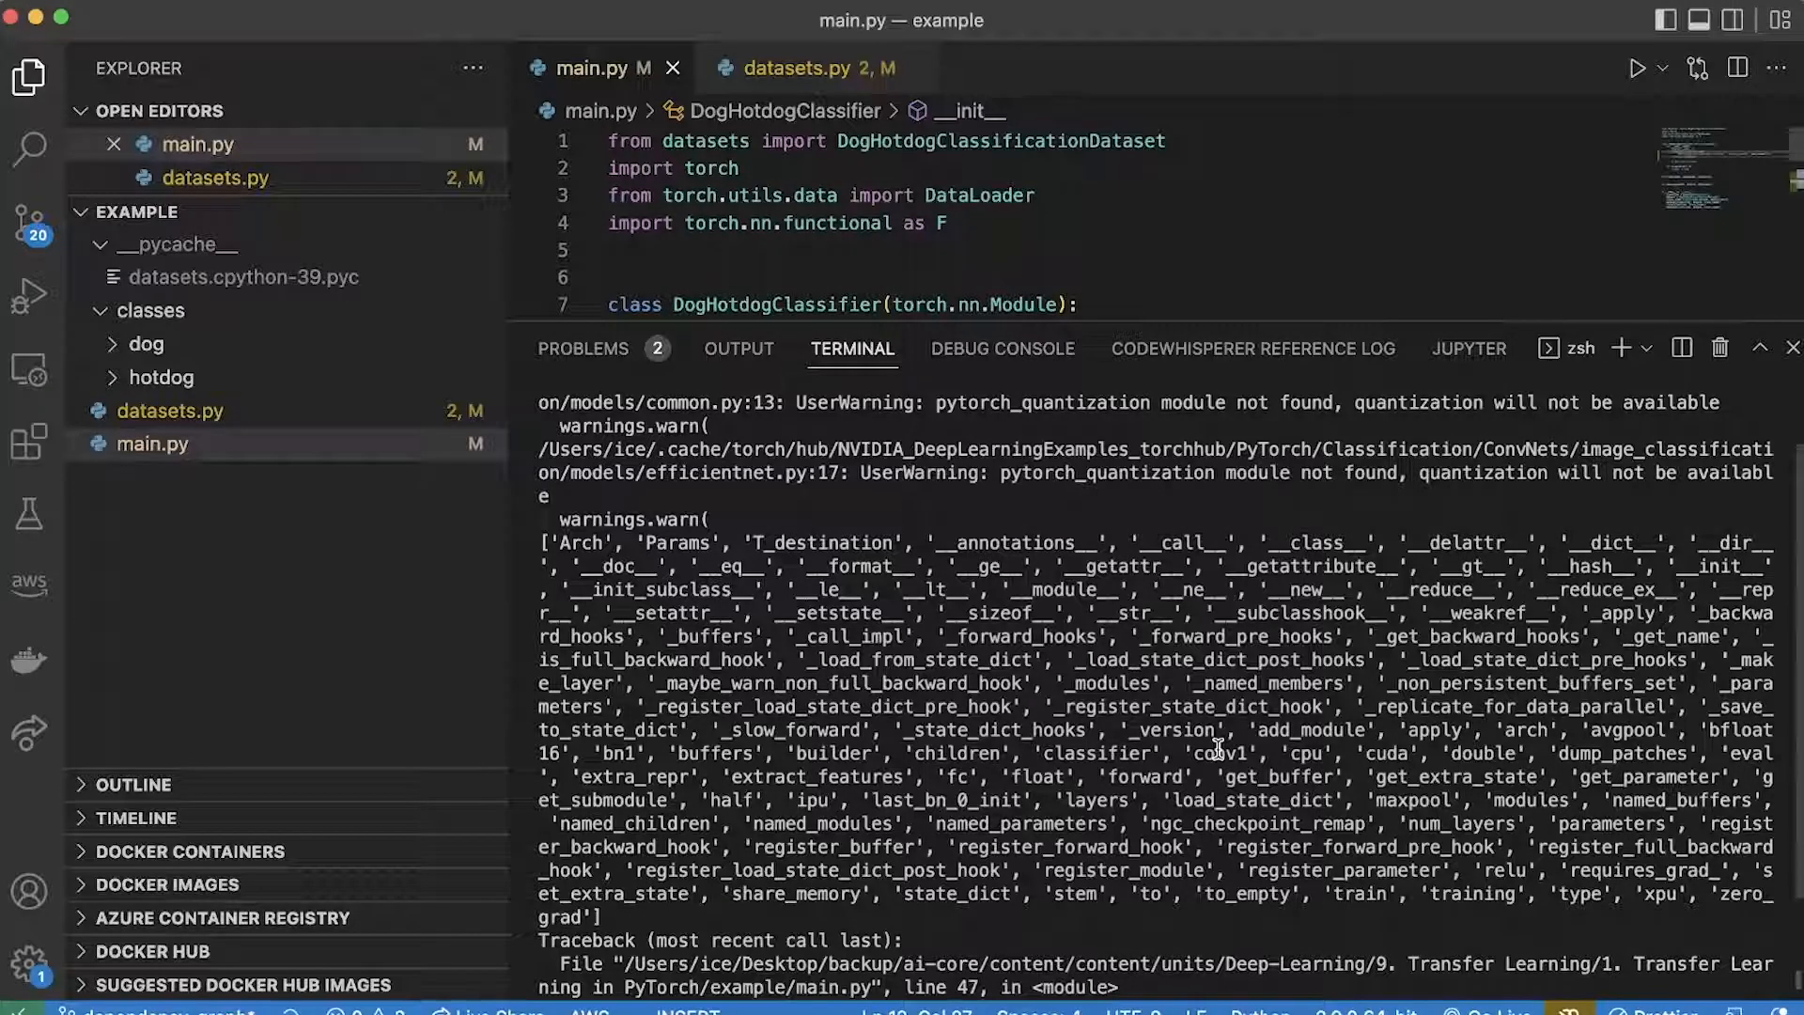
{"action": "mouse_move", "coordinate": [955, 777]}
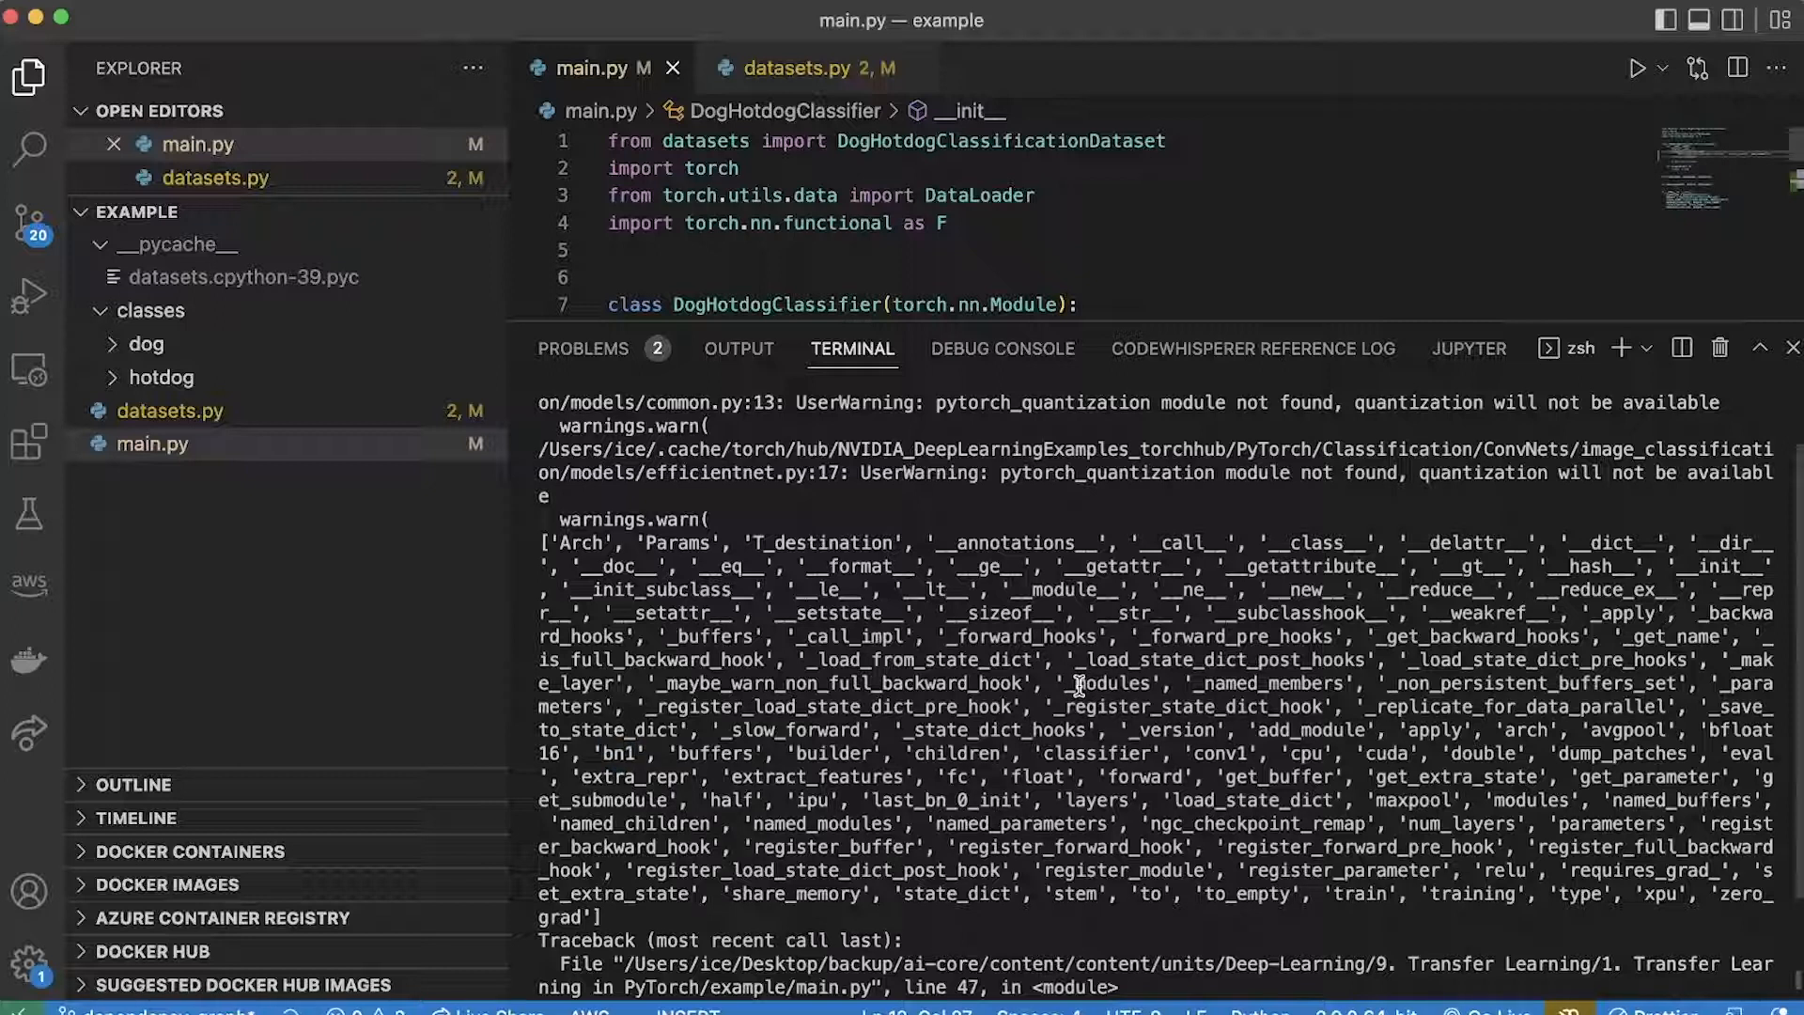
{"action": "mouse_move", "coordinate": [1154, 777]}
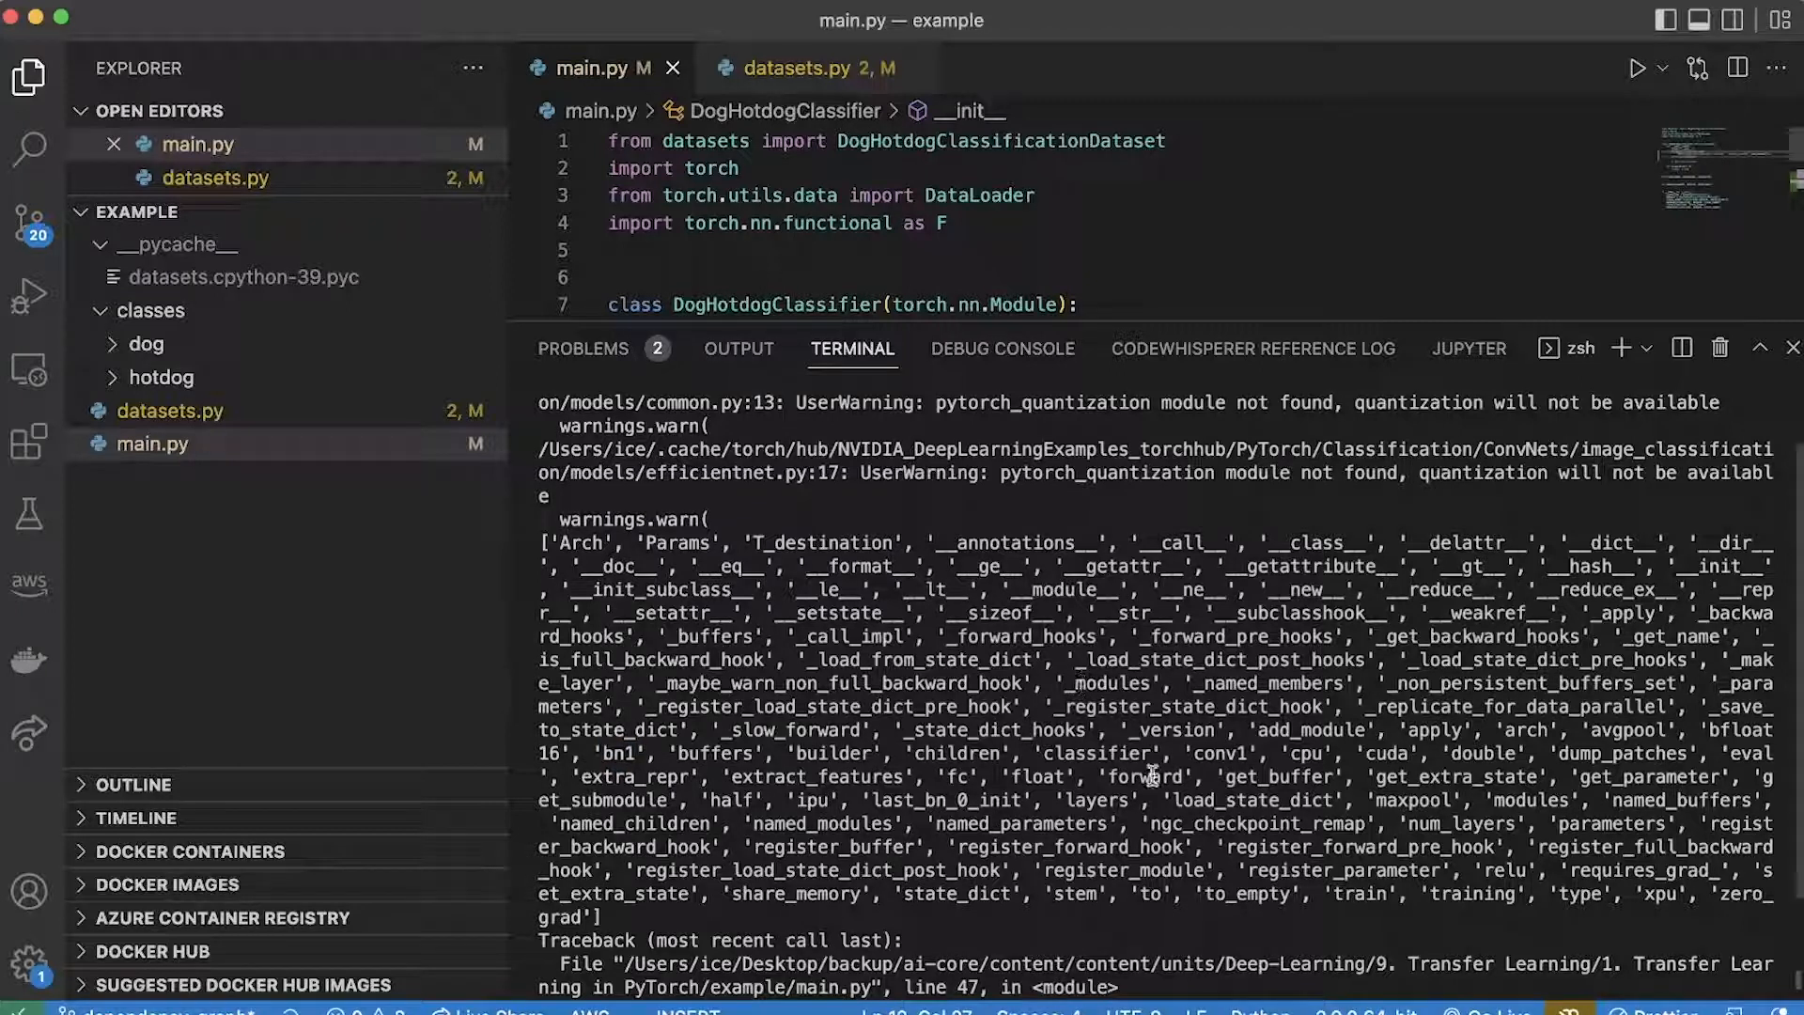
{"action": "mouse_move", "coordinate": [1178, 855]}
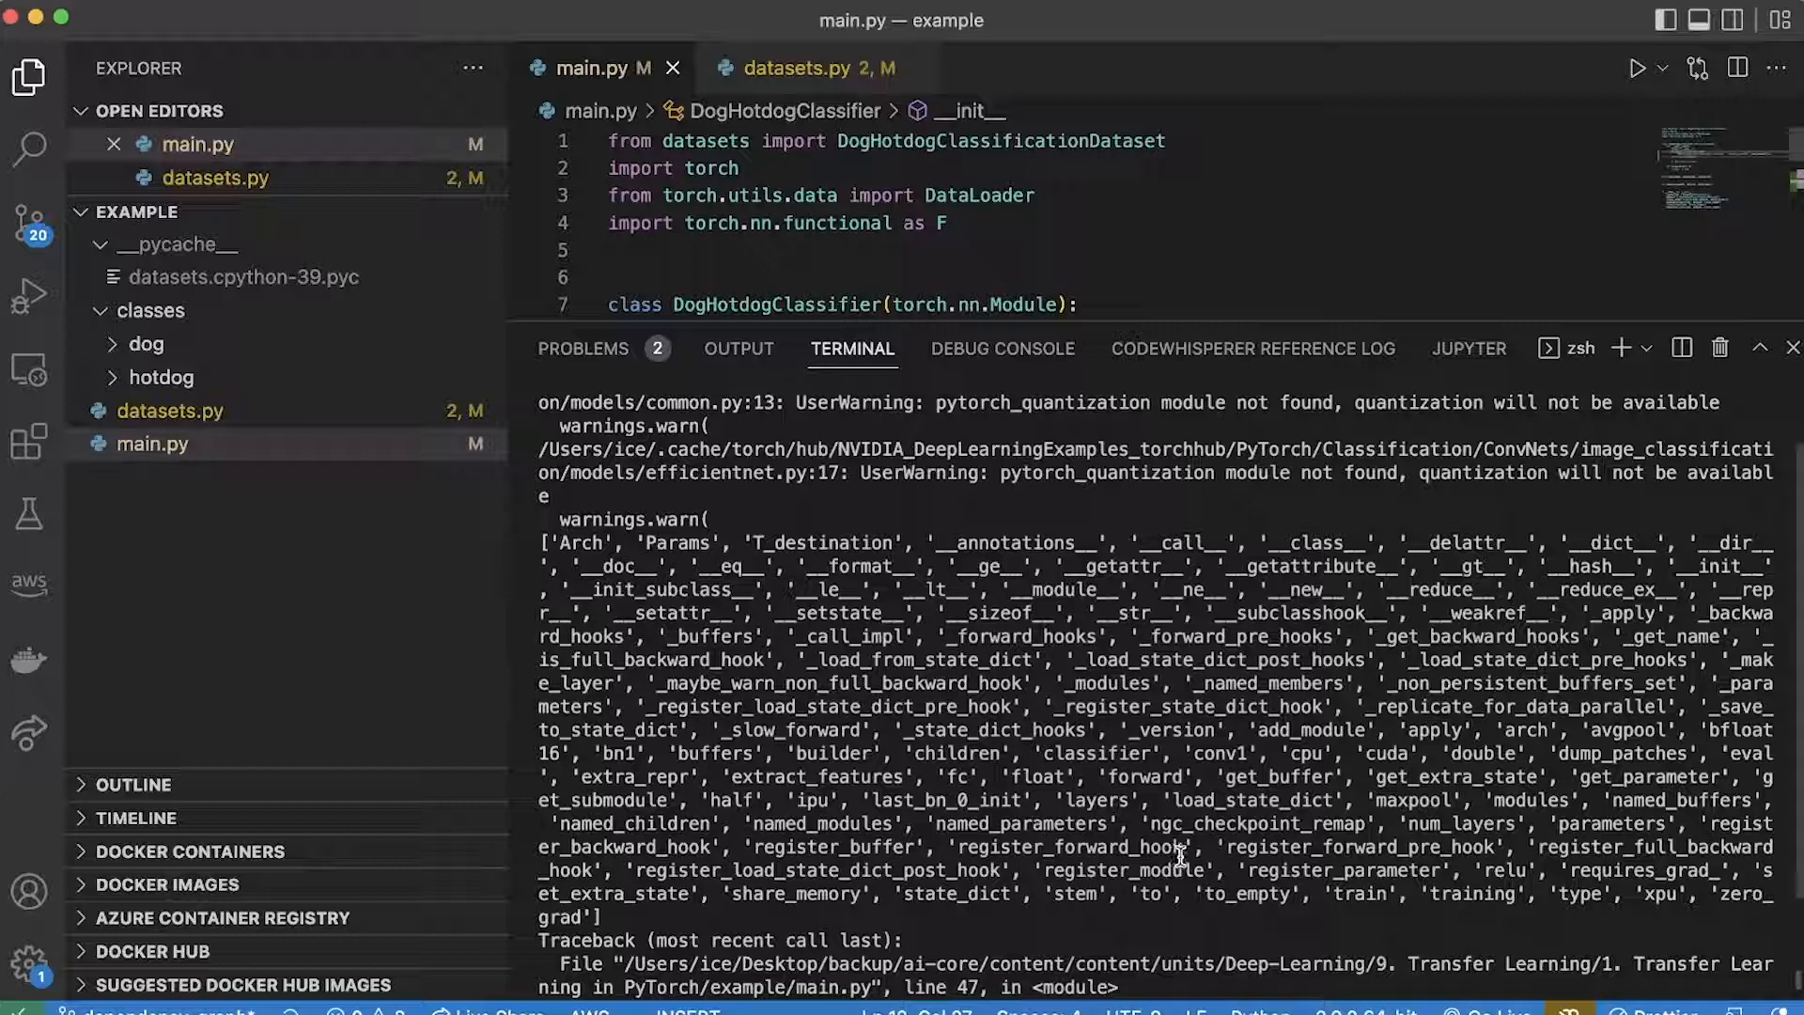
{"action": "mouse_move", "coordinate": [1564, 806]}
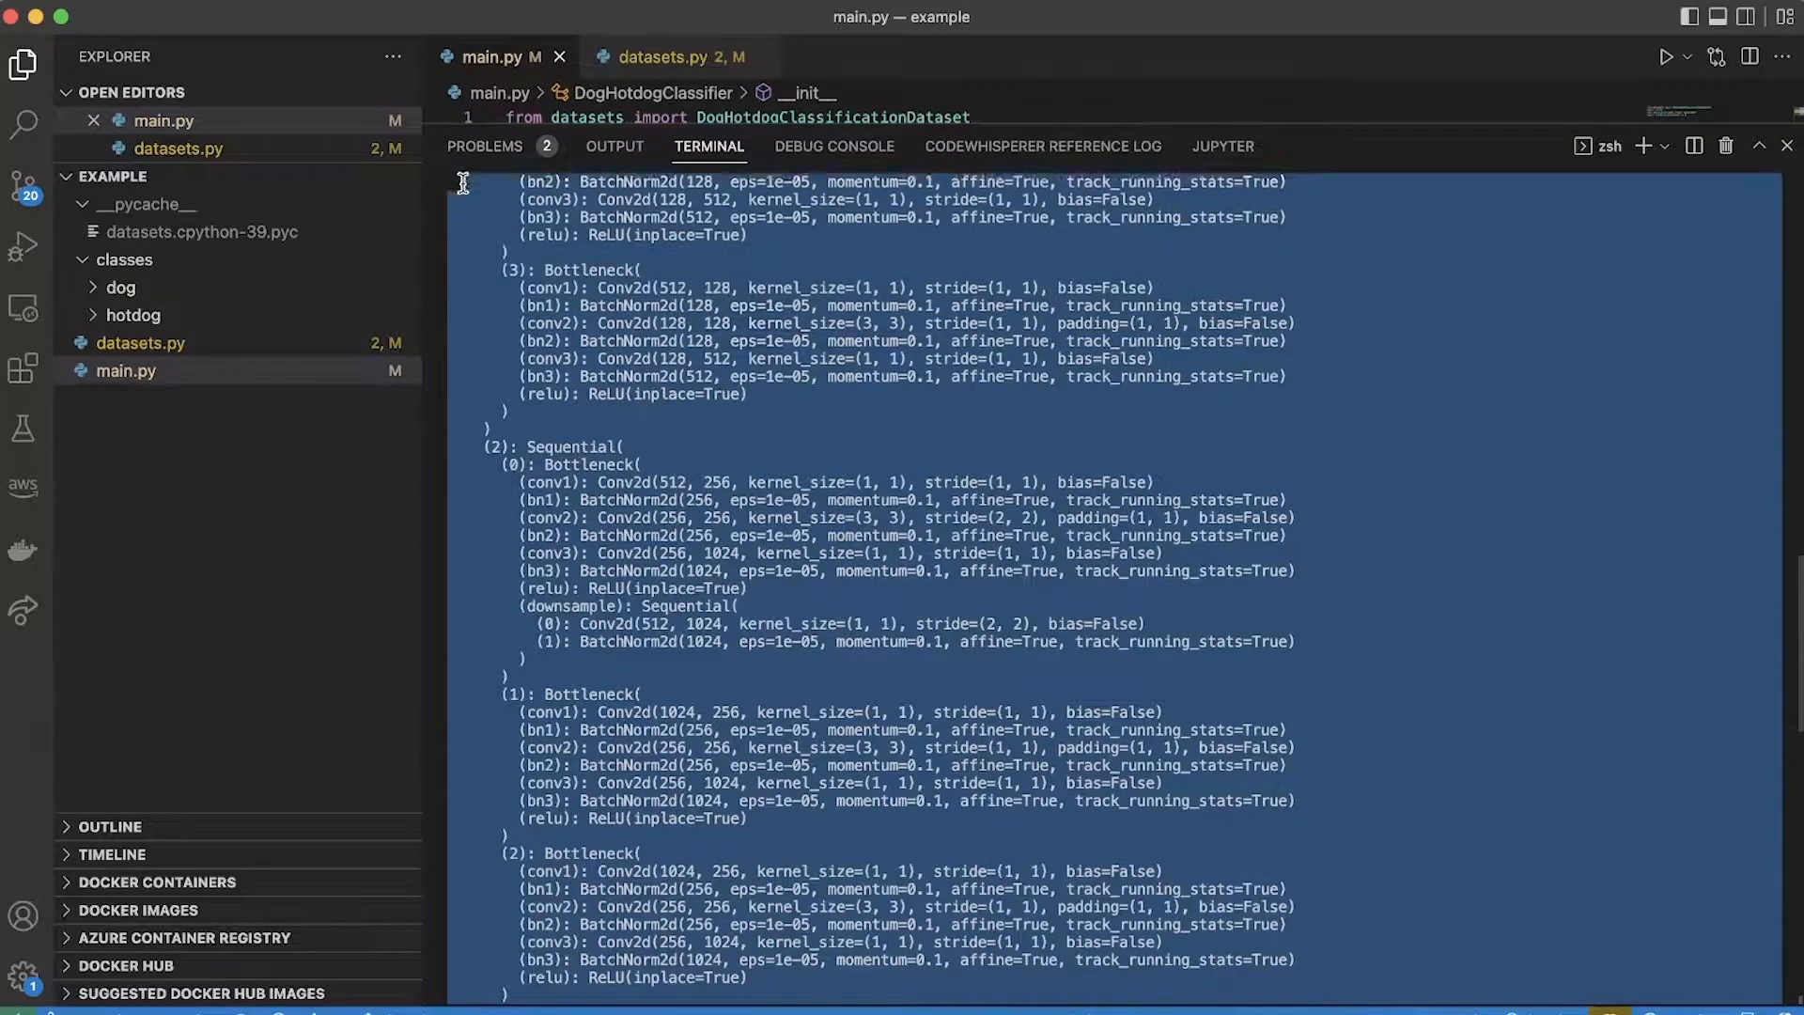
- Scroll the printed ResNet50 down to the fc Linear(2048, 1000) layer and traceback
{"action": "scroll", "scroll_direction": "up", "scroll_amount": 3}
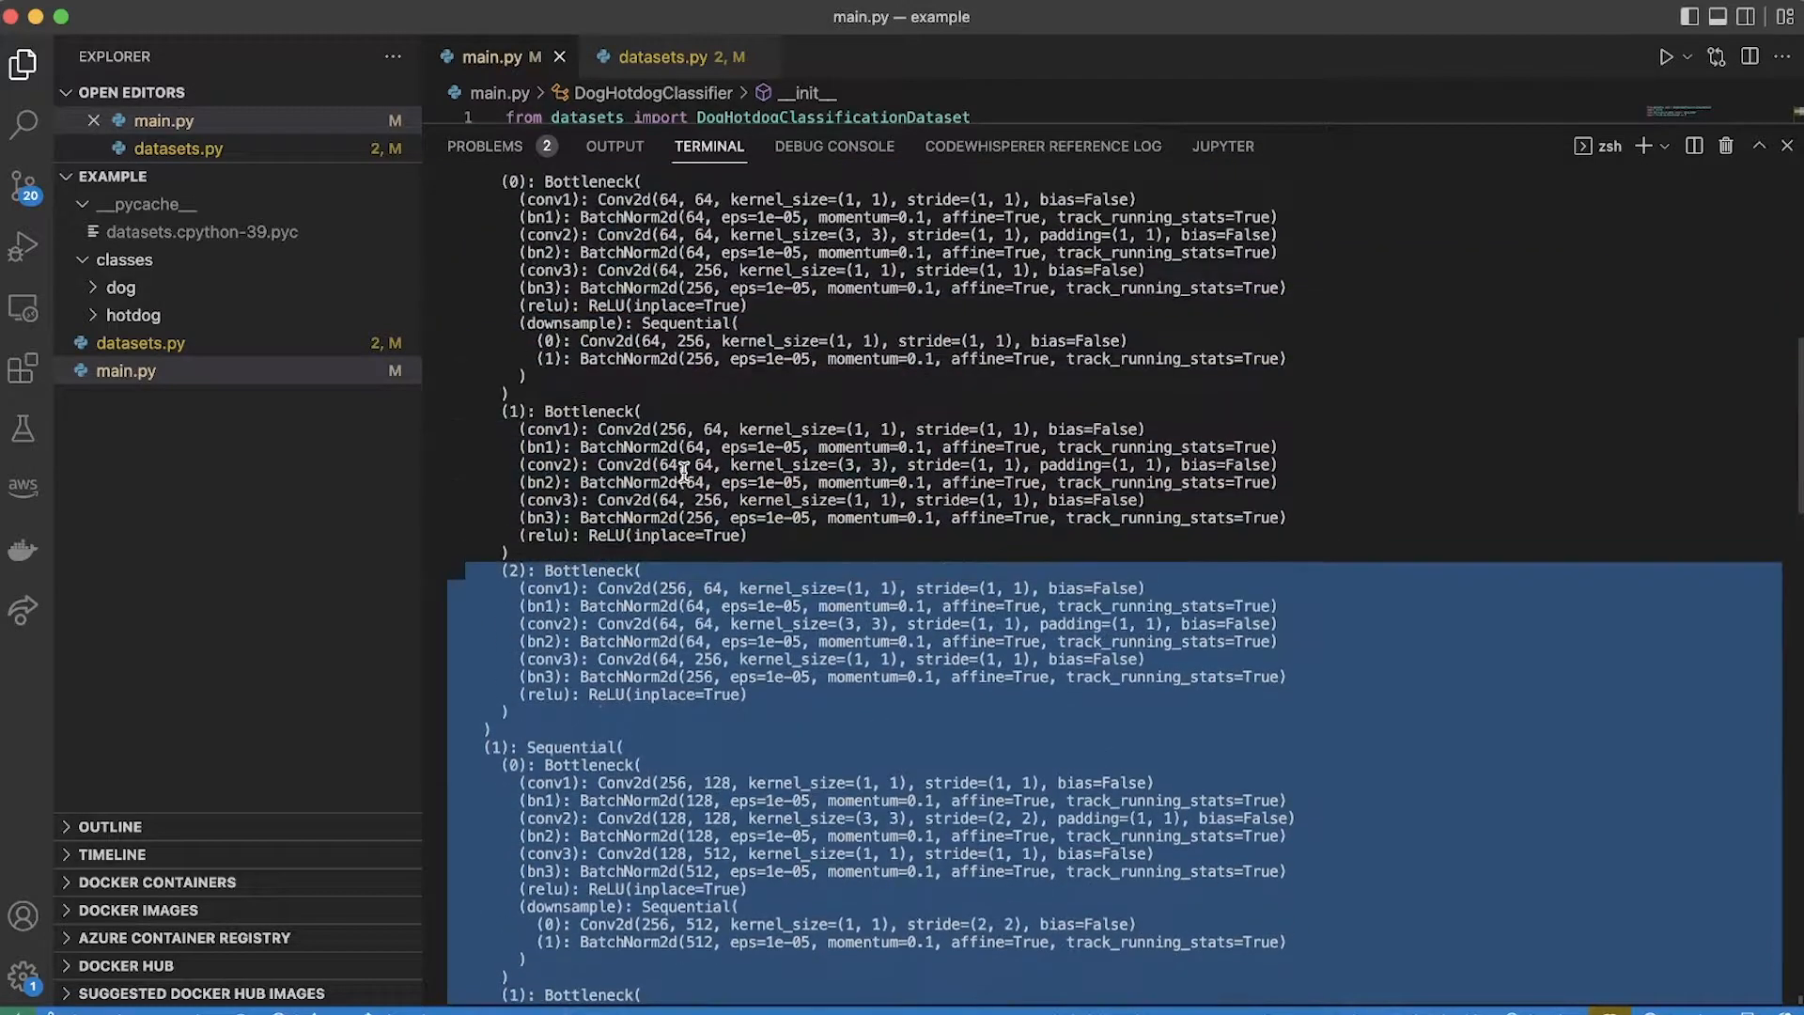
{"action": "scroll", "scroll_direction": "down", "scroll_amount": 3}
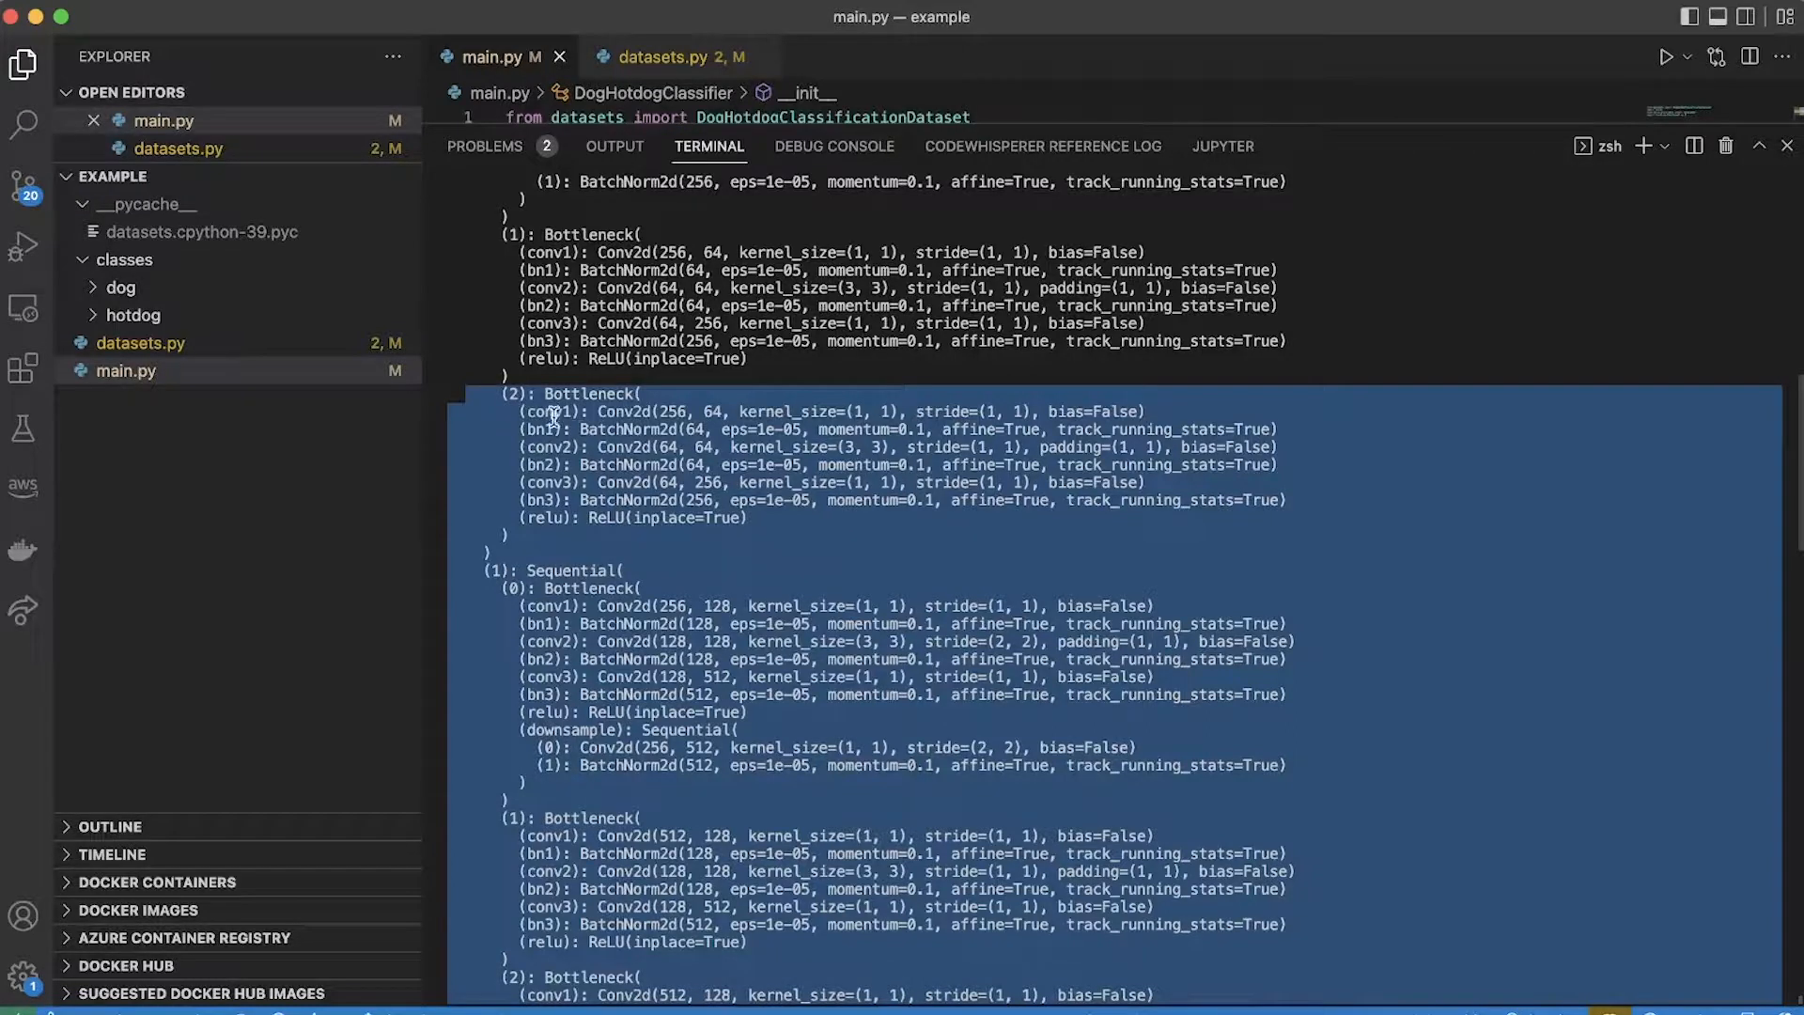
{"action": "scroll", "scroll_direction": "down", "scroll_amount": 3}
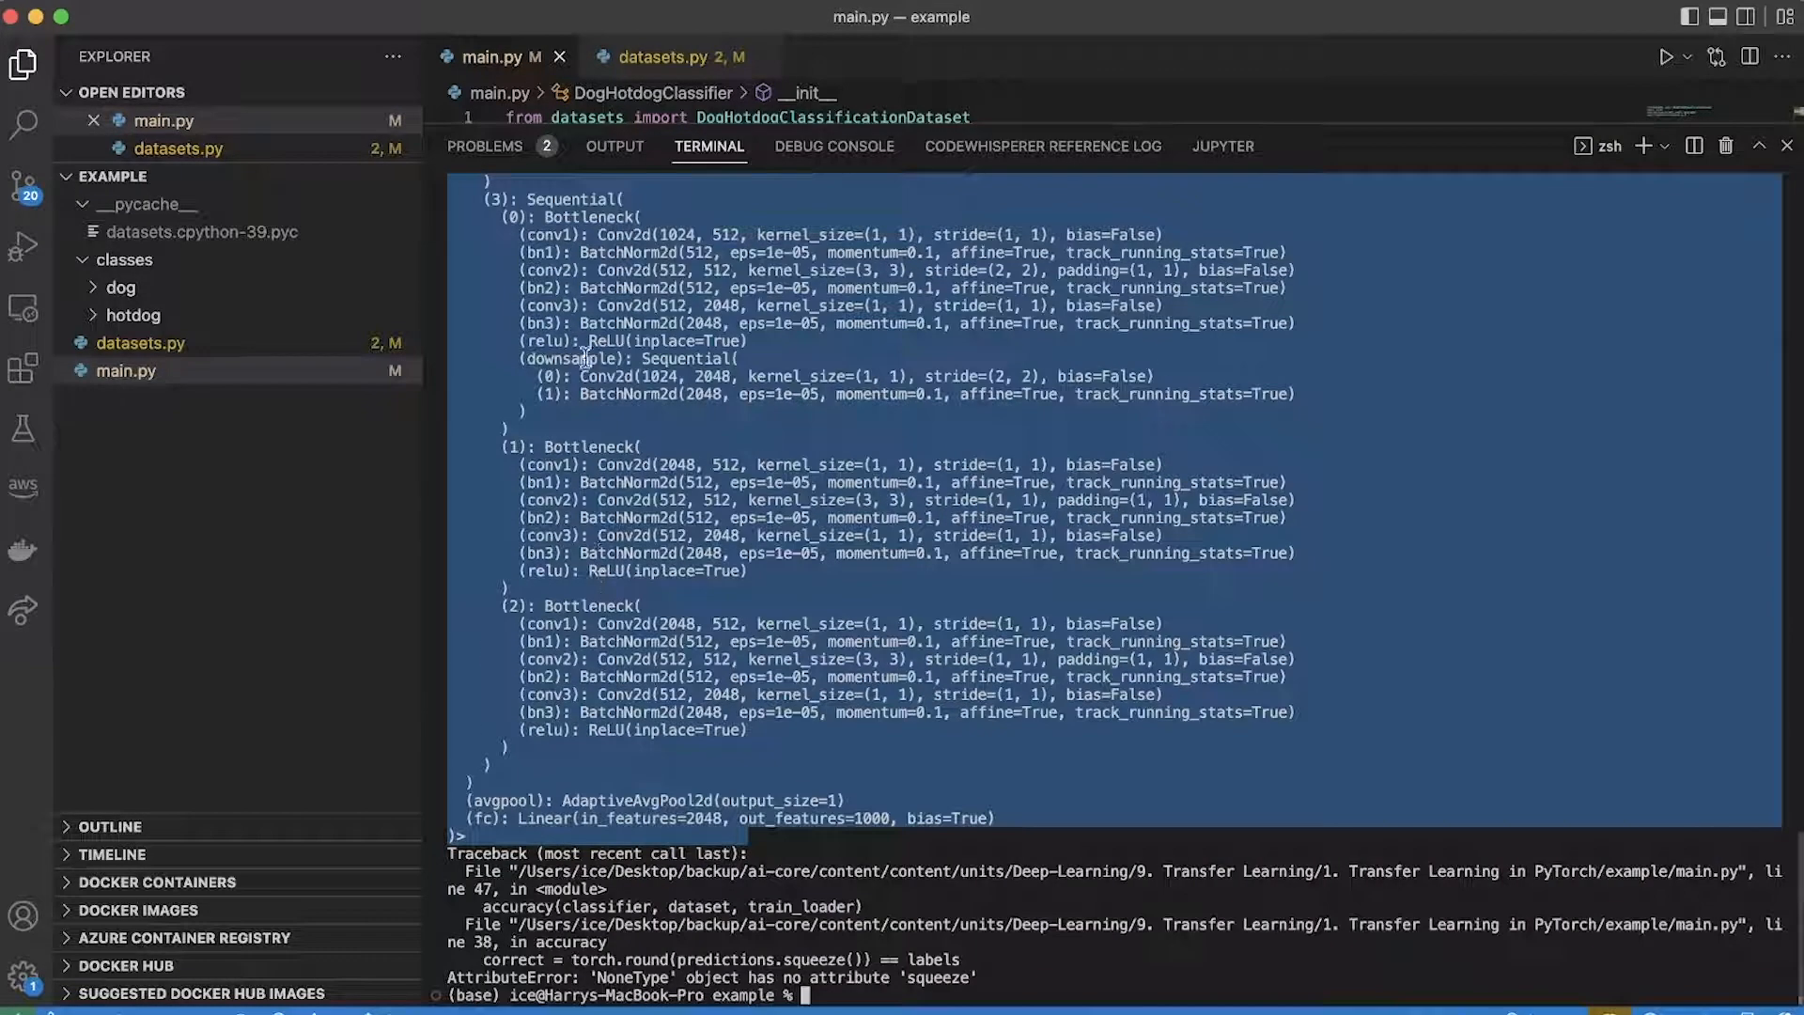
{"action": "mouse_move", "coordinate": [586, 773]}
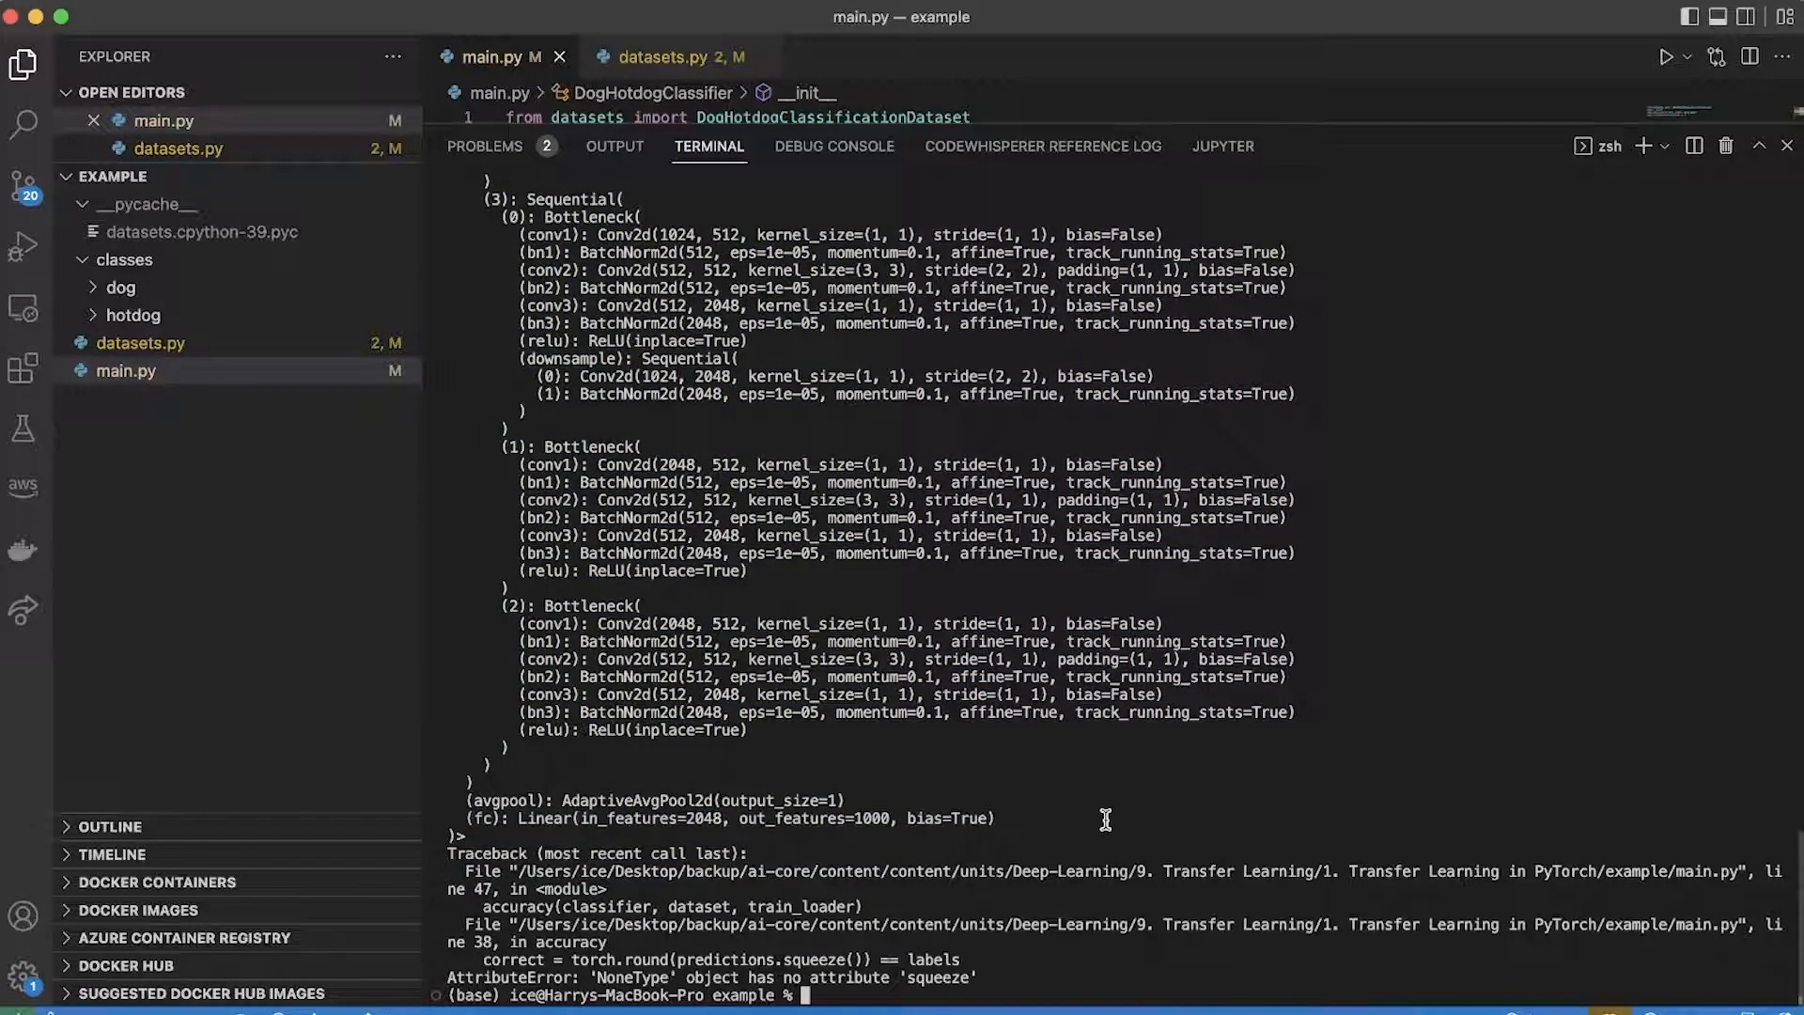
{"action": "mouse_move", "coordinate": [656, 269]}
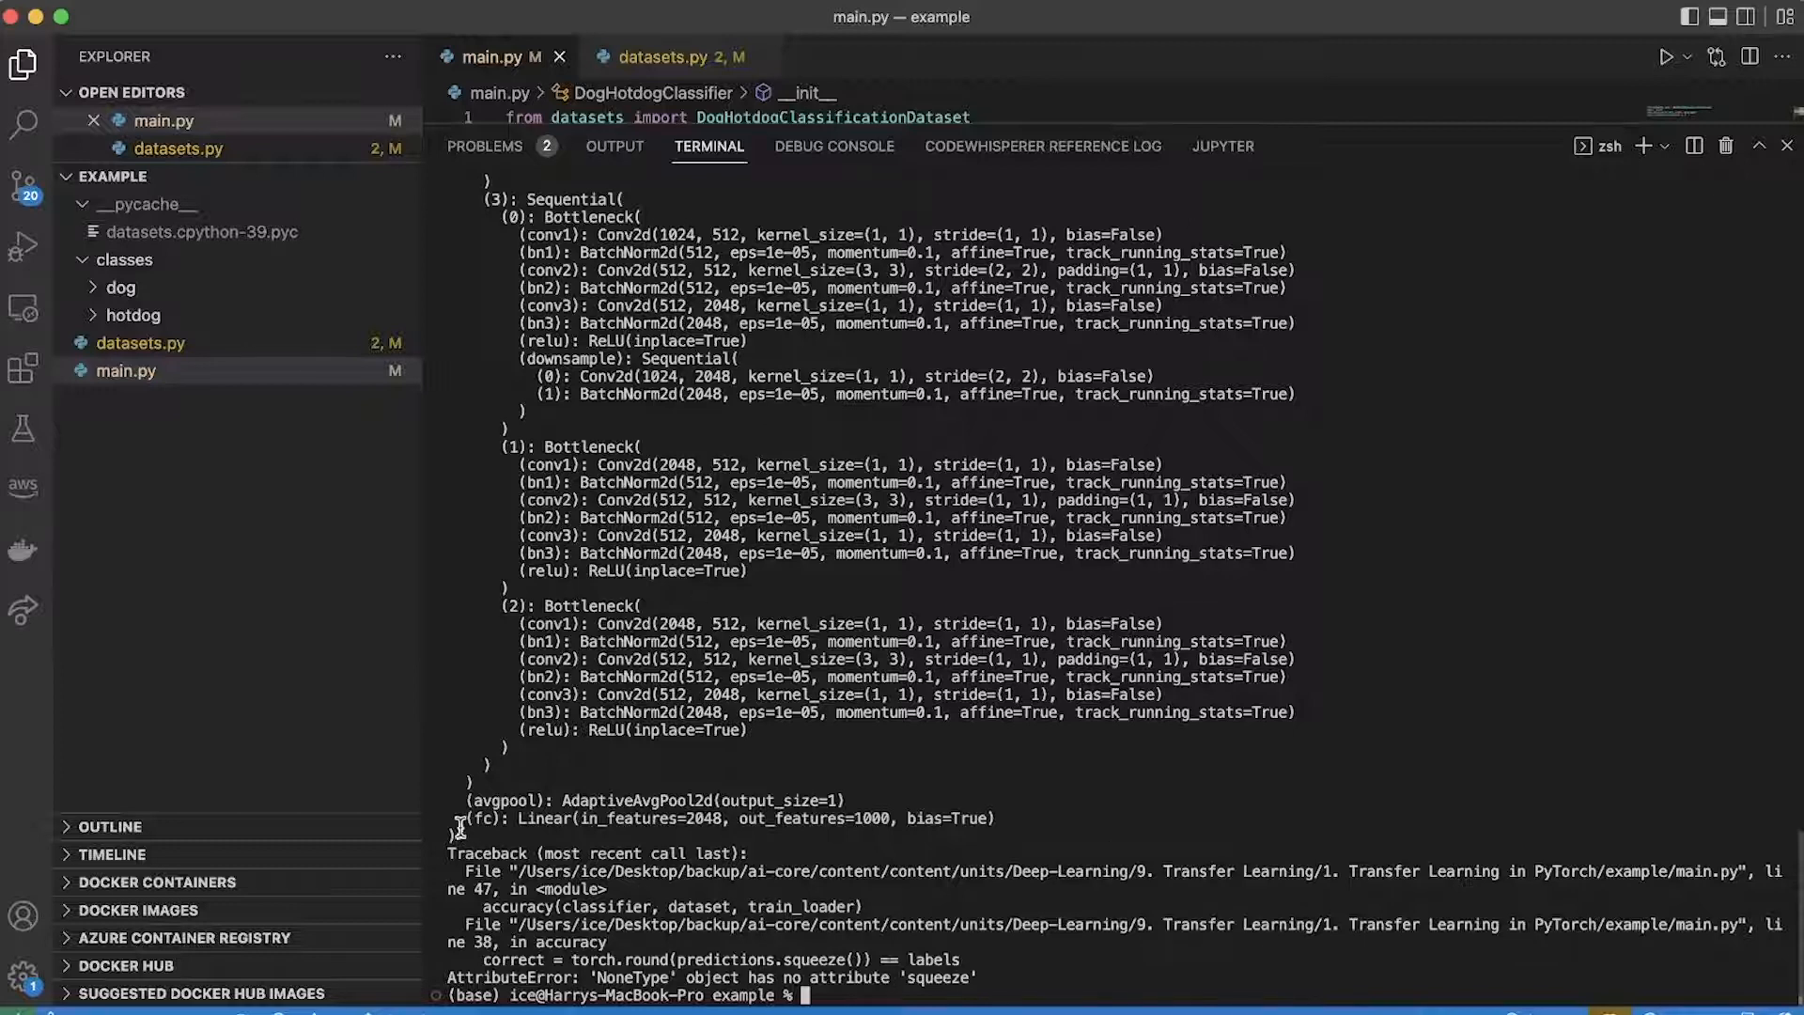
{"action": "mouse_move", "coordinate": [815, 829]}
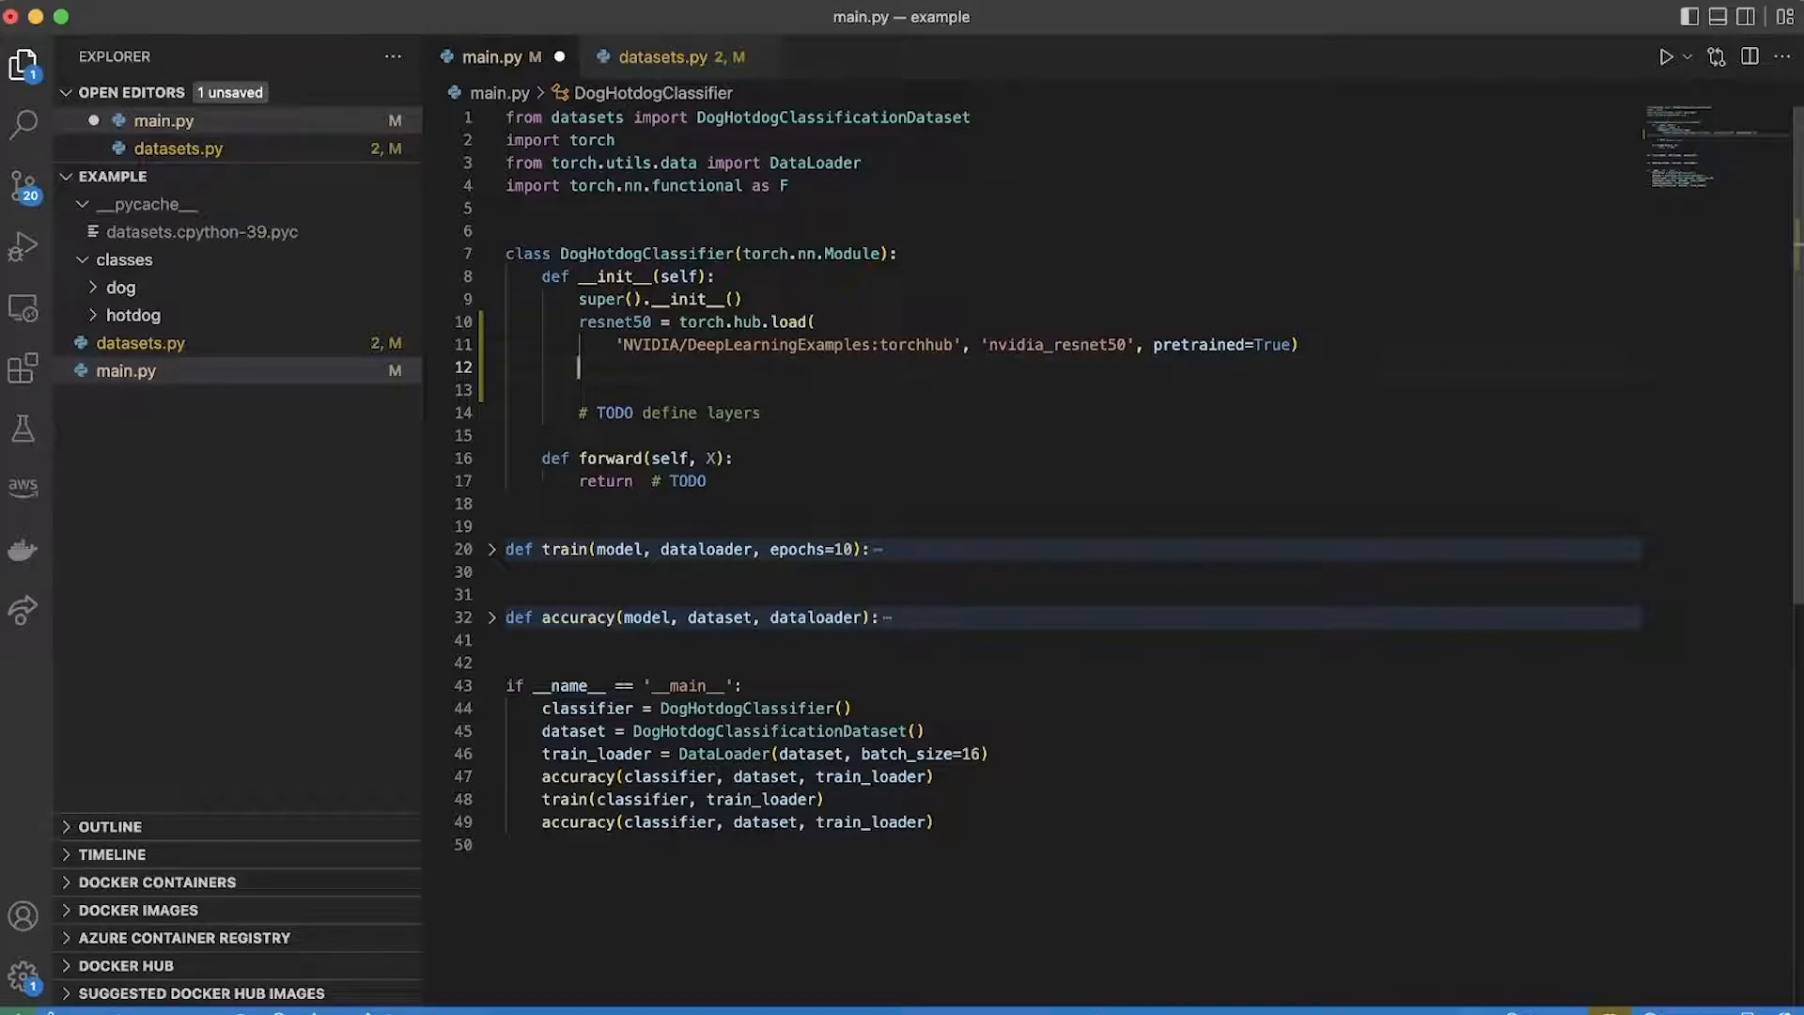
- Set self.resnet50.fc to torch.nn.Linear(2048, 1) and make forward return self.resnet50(X)
{"action": "type", "text": "resnet50."}
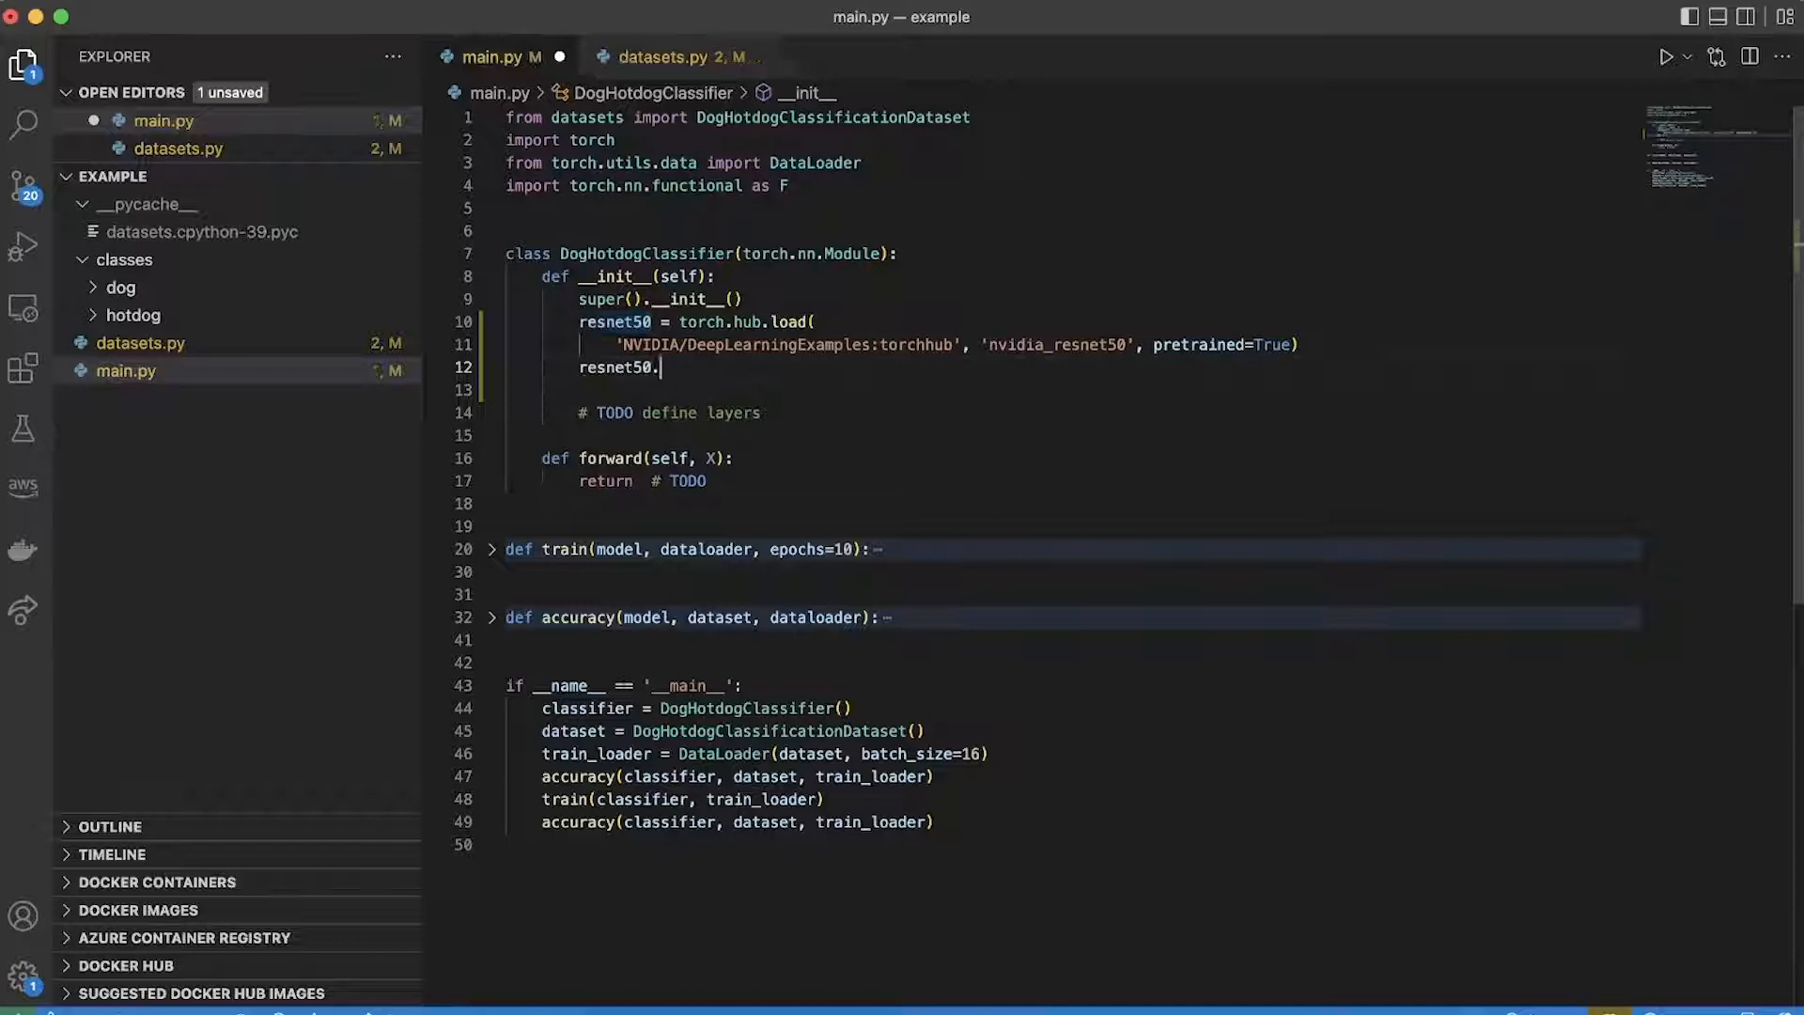
{"action": "type", "text": "fc ="}
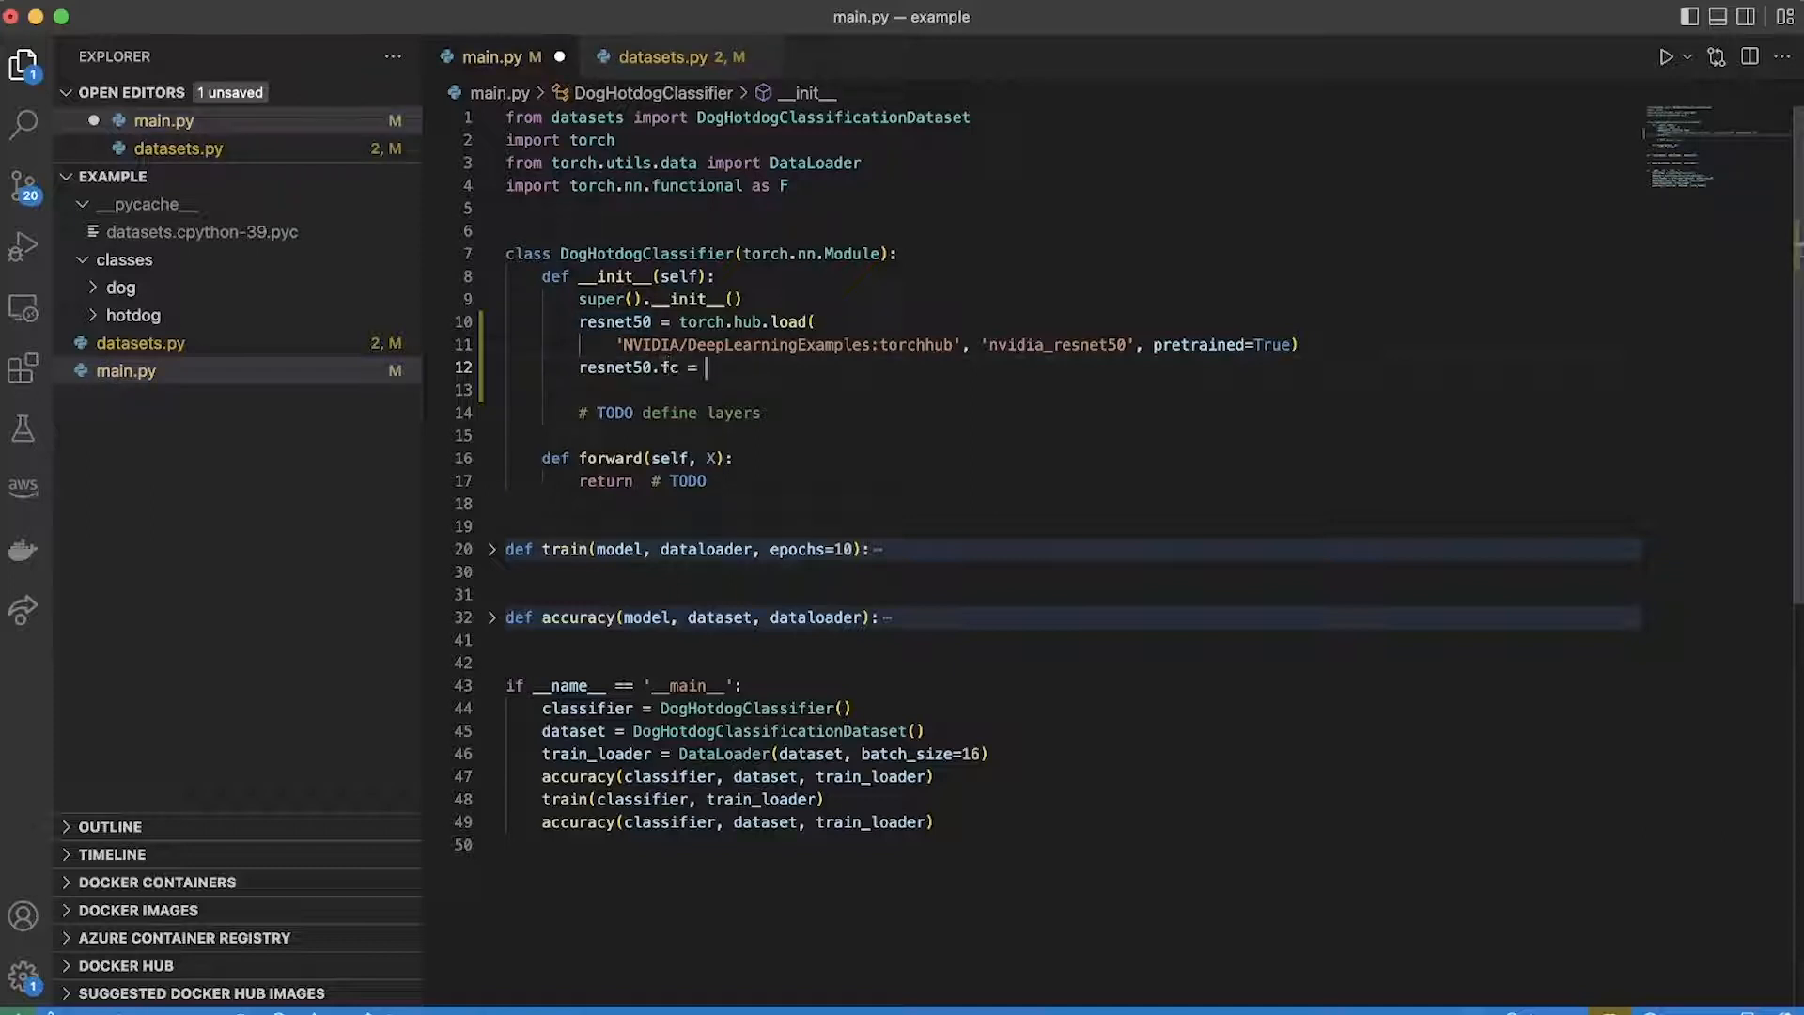
{"action": "type", "text": "torch.nn.Linear(2048,"}
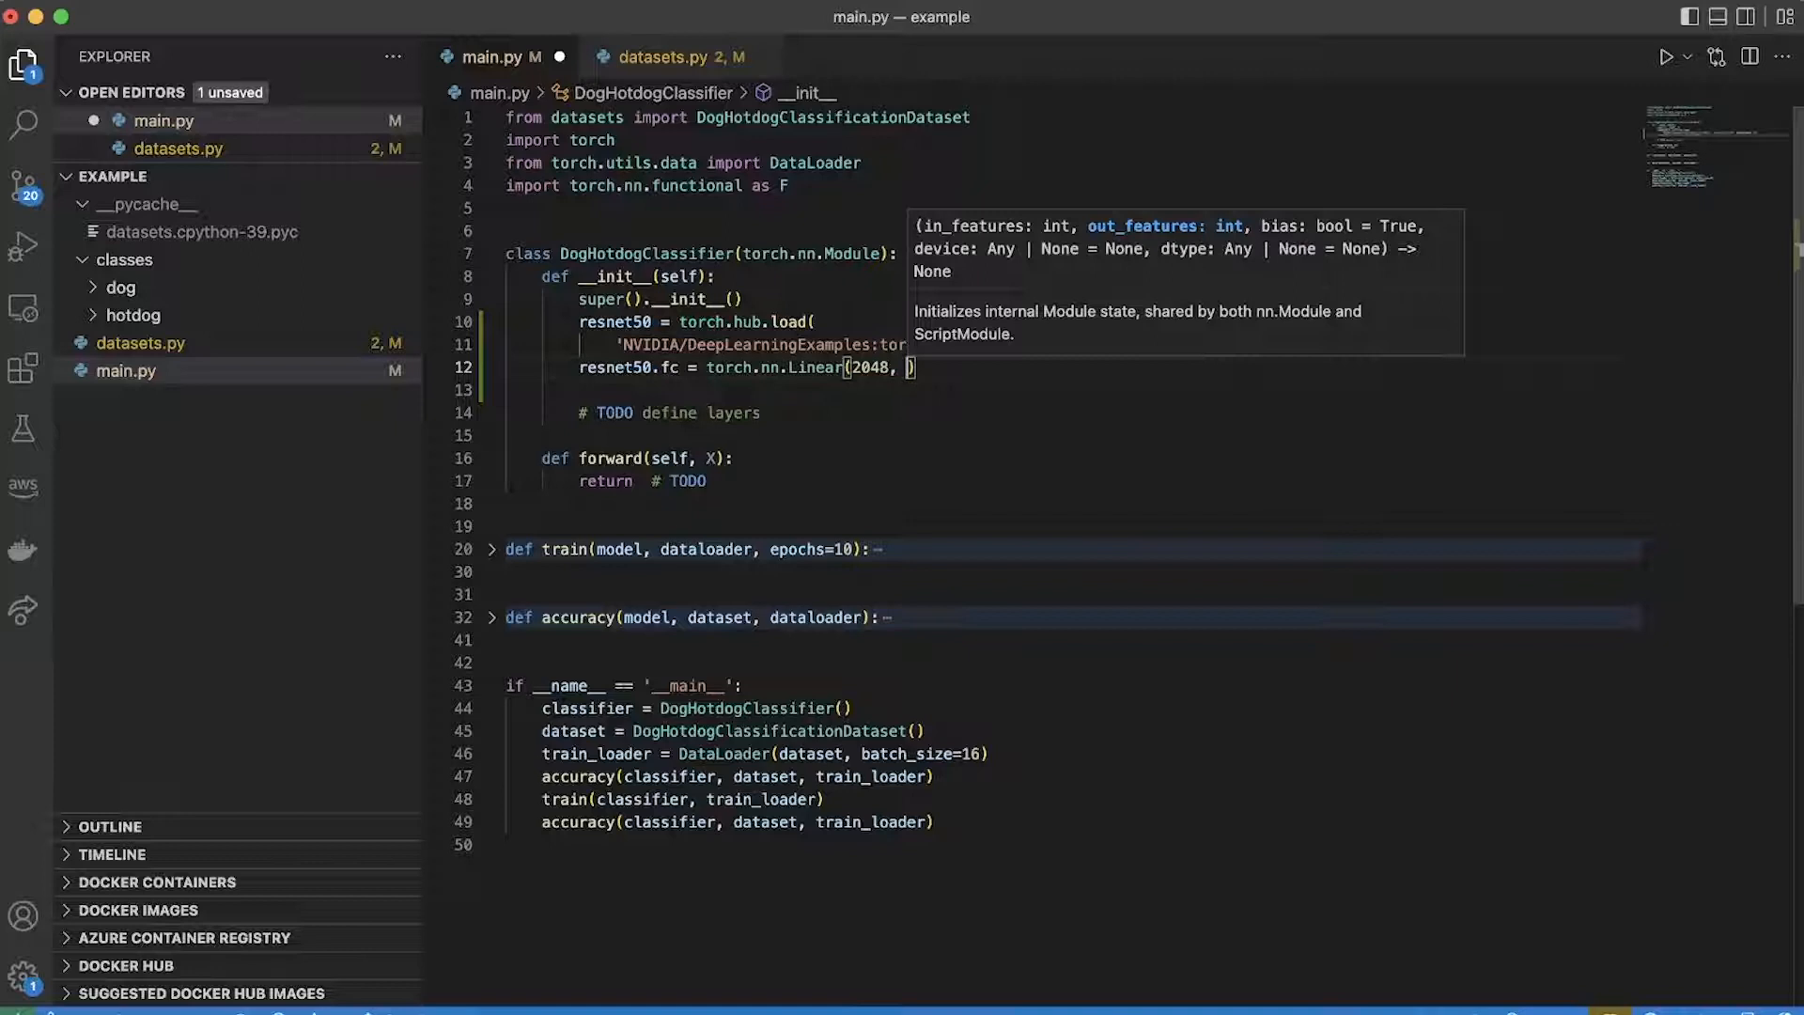
{"action": "type", "text": "1"}
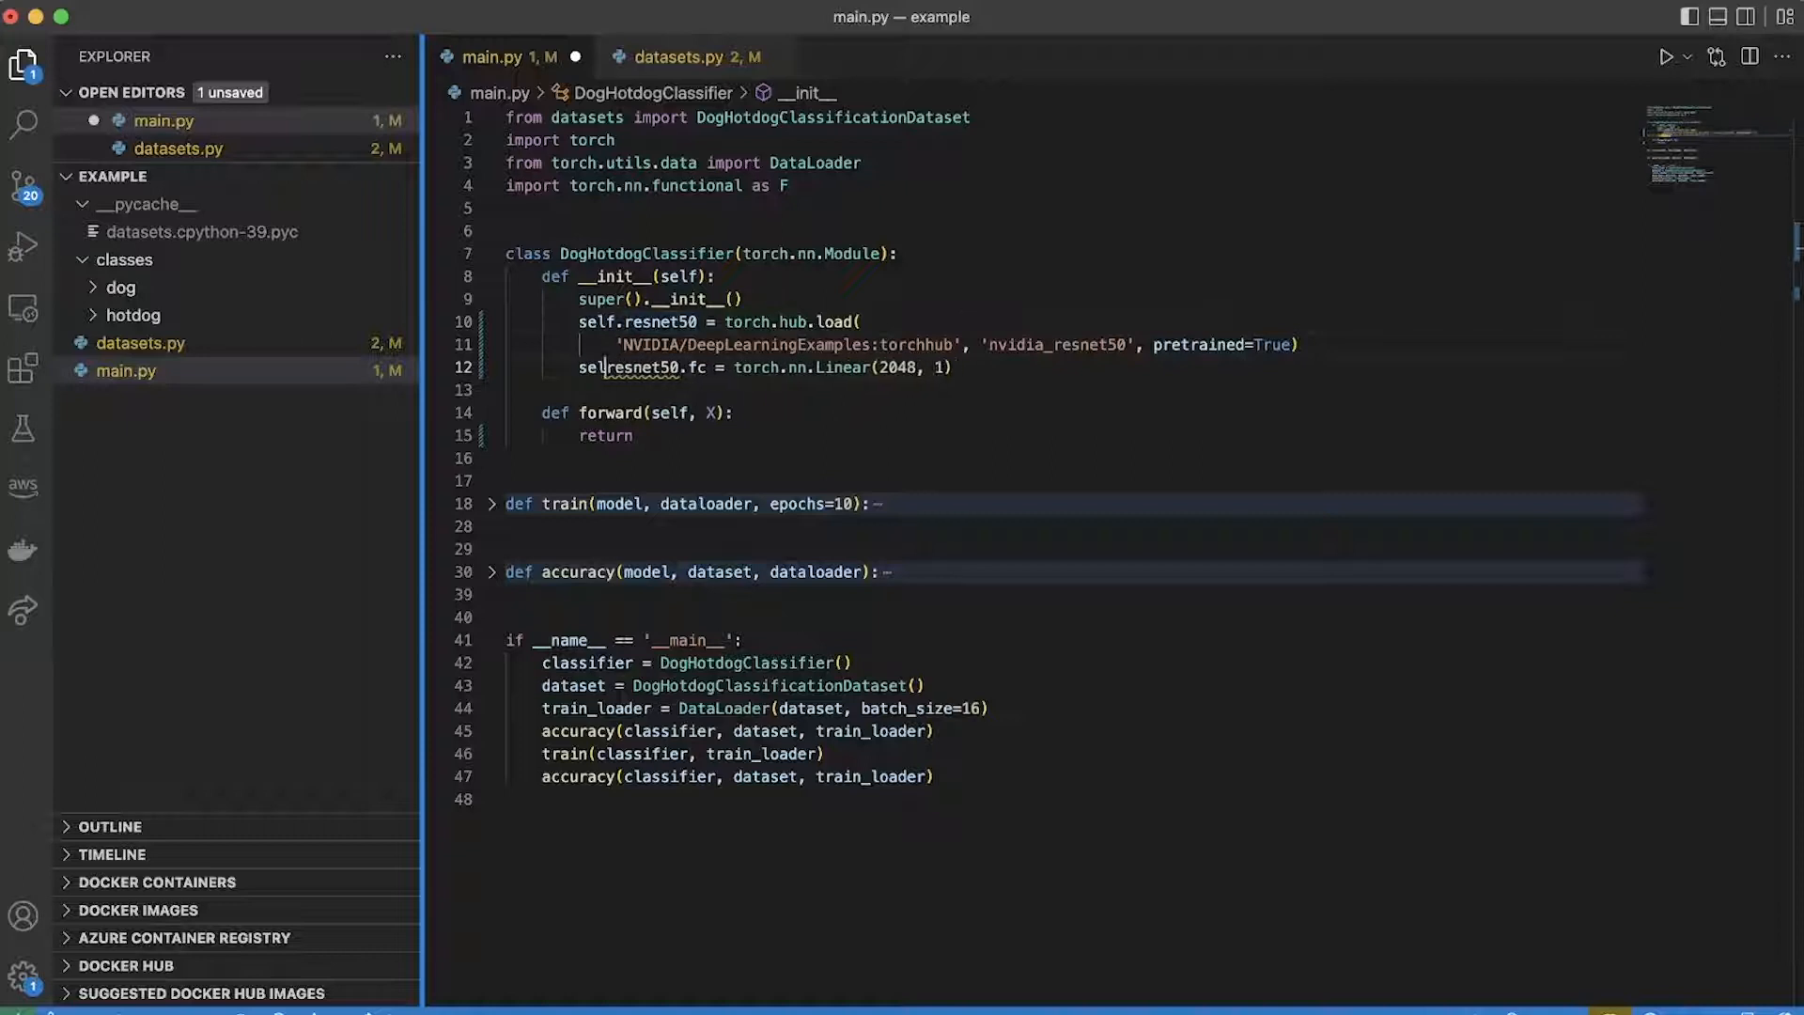
{"action": "type", "text": "self.resnet50"}
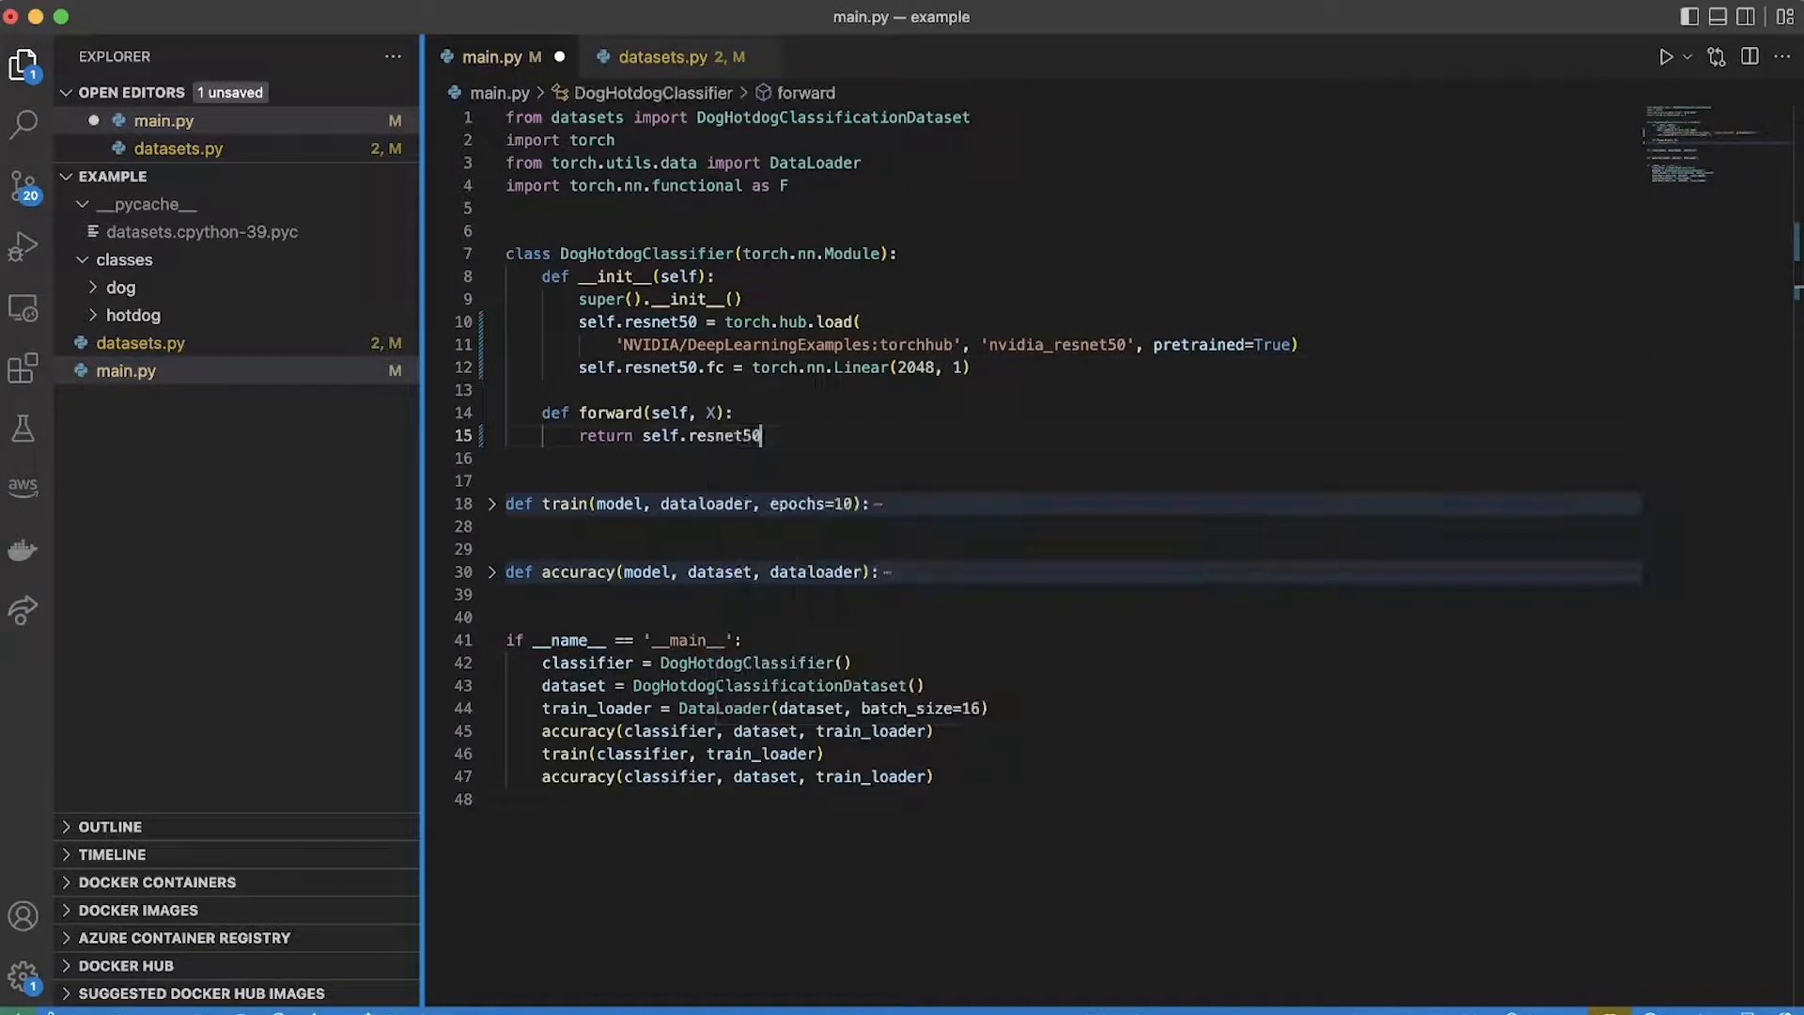
{"action": "type", "text": "(X"}
{"action": "type", "text": "python main.py"}
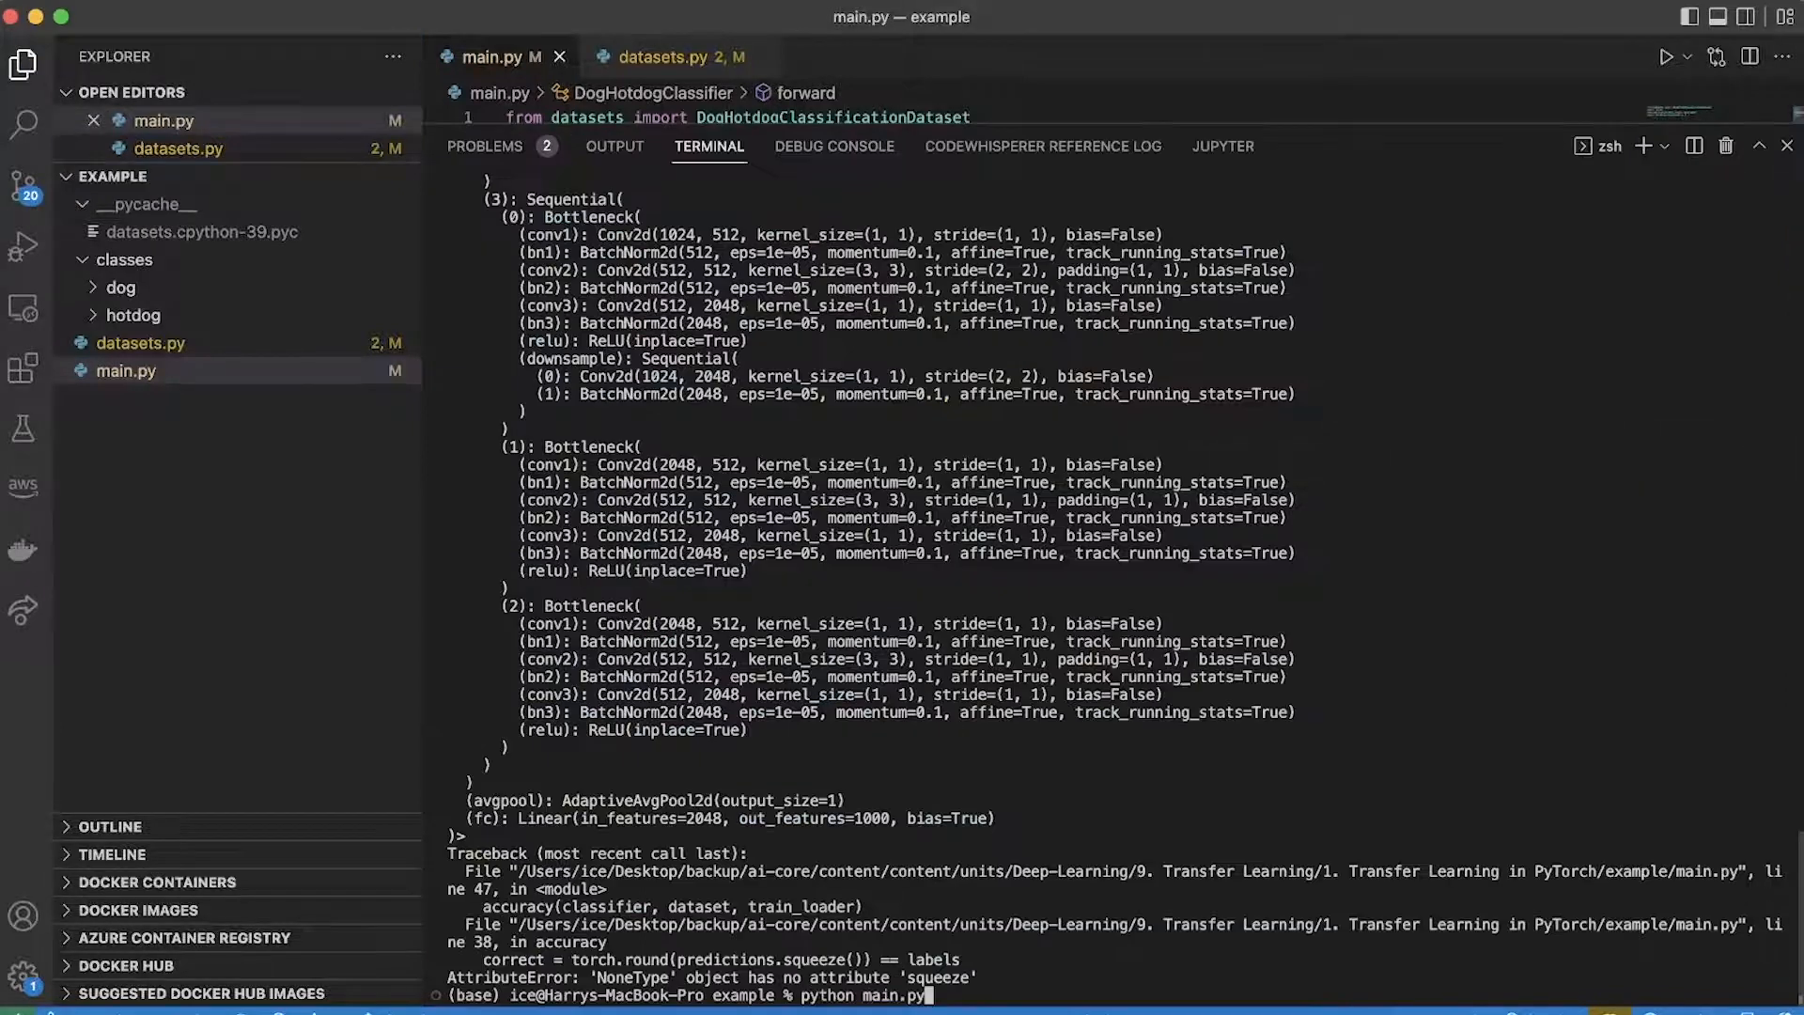
- Rerun main.py and mark the failing binary cross-entropy line in the traceback
{"action": "key", "text": "Return"}
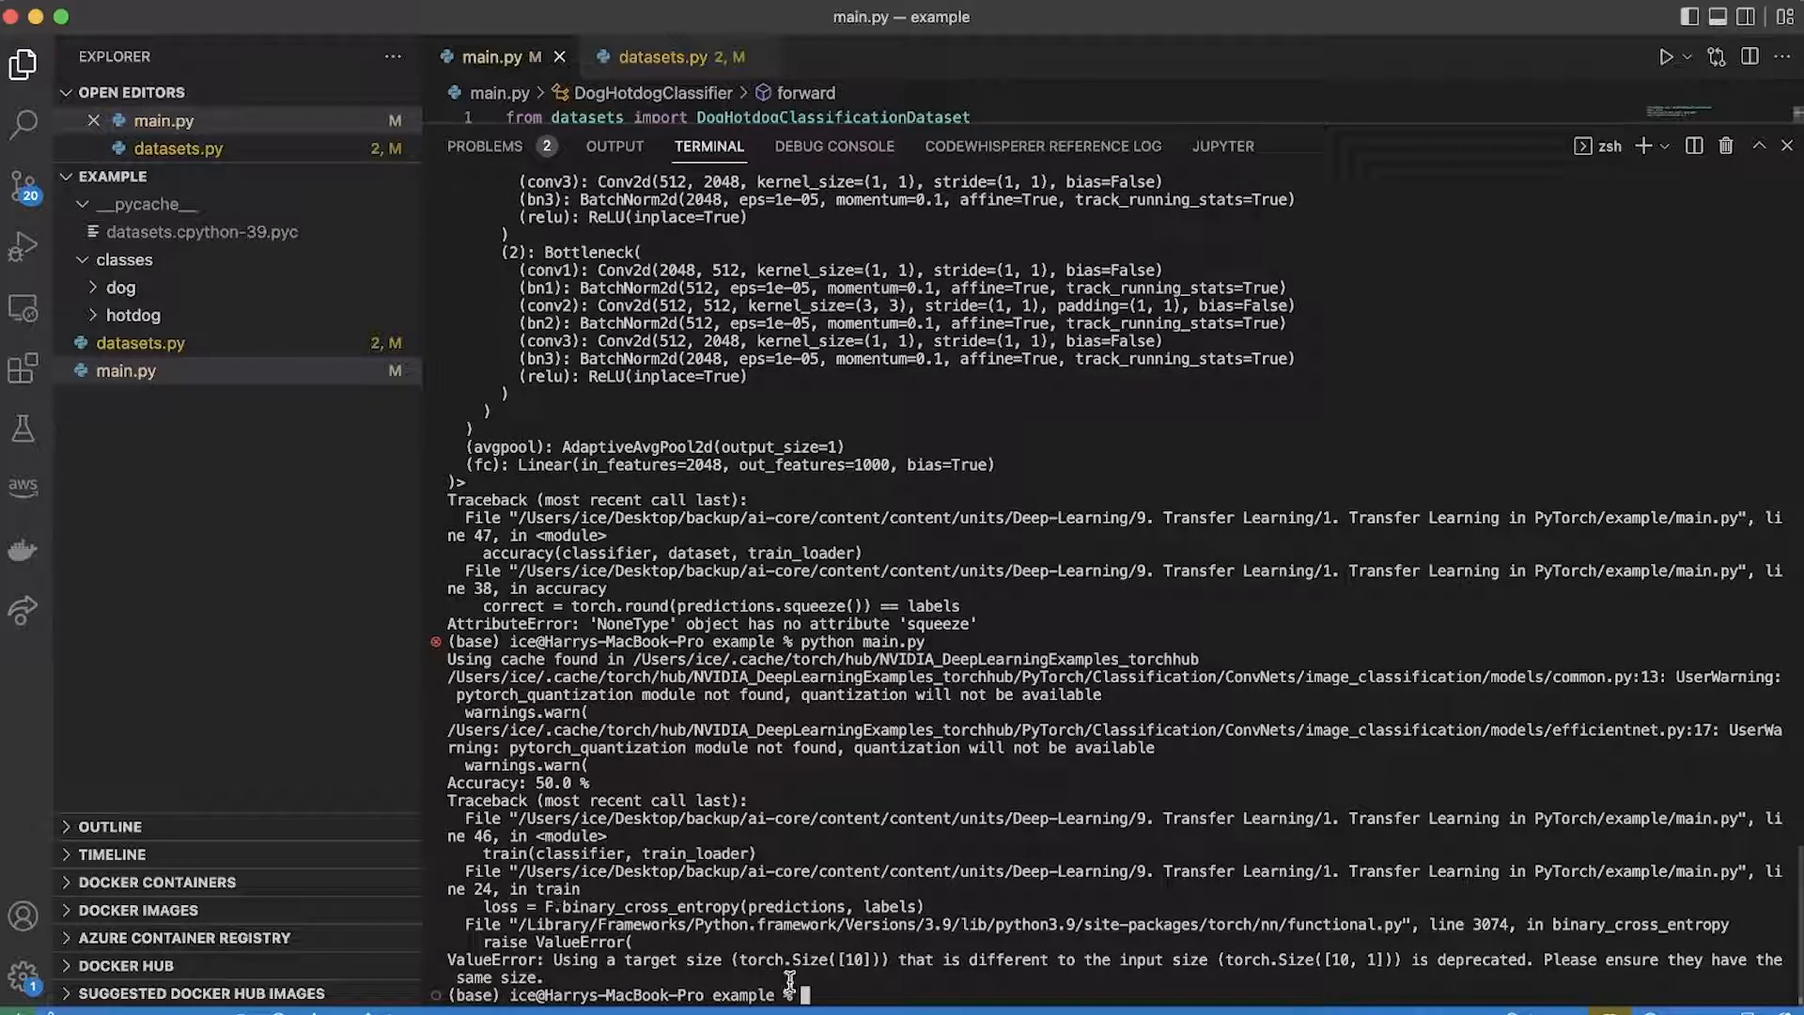
{"action": "double_click", "coordinate": [696, 907]}
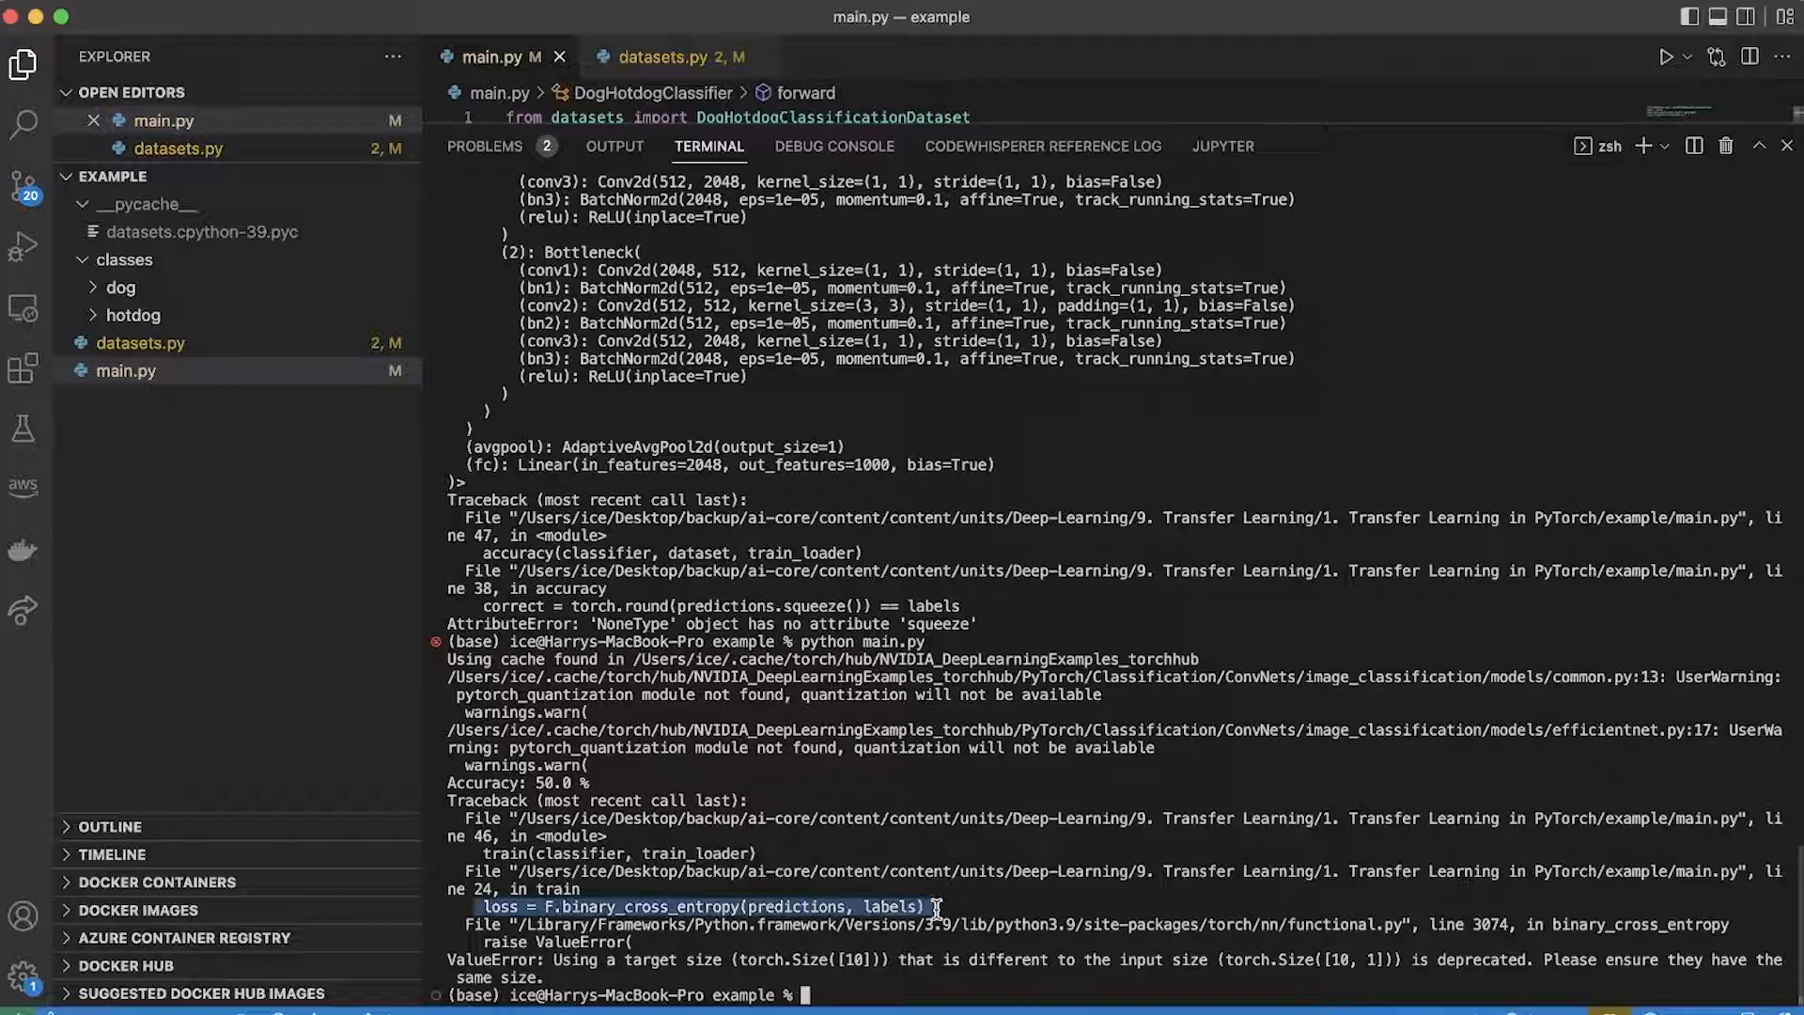
{"action": "mouse_move", "coordinate": [981, 905]}
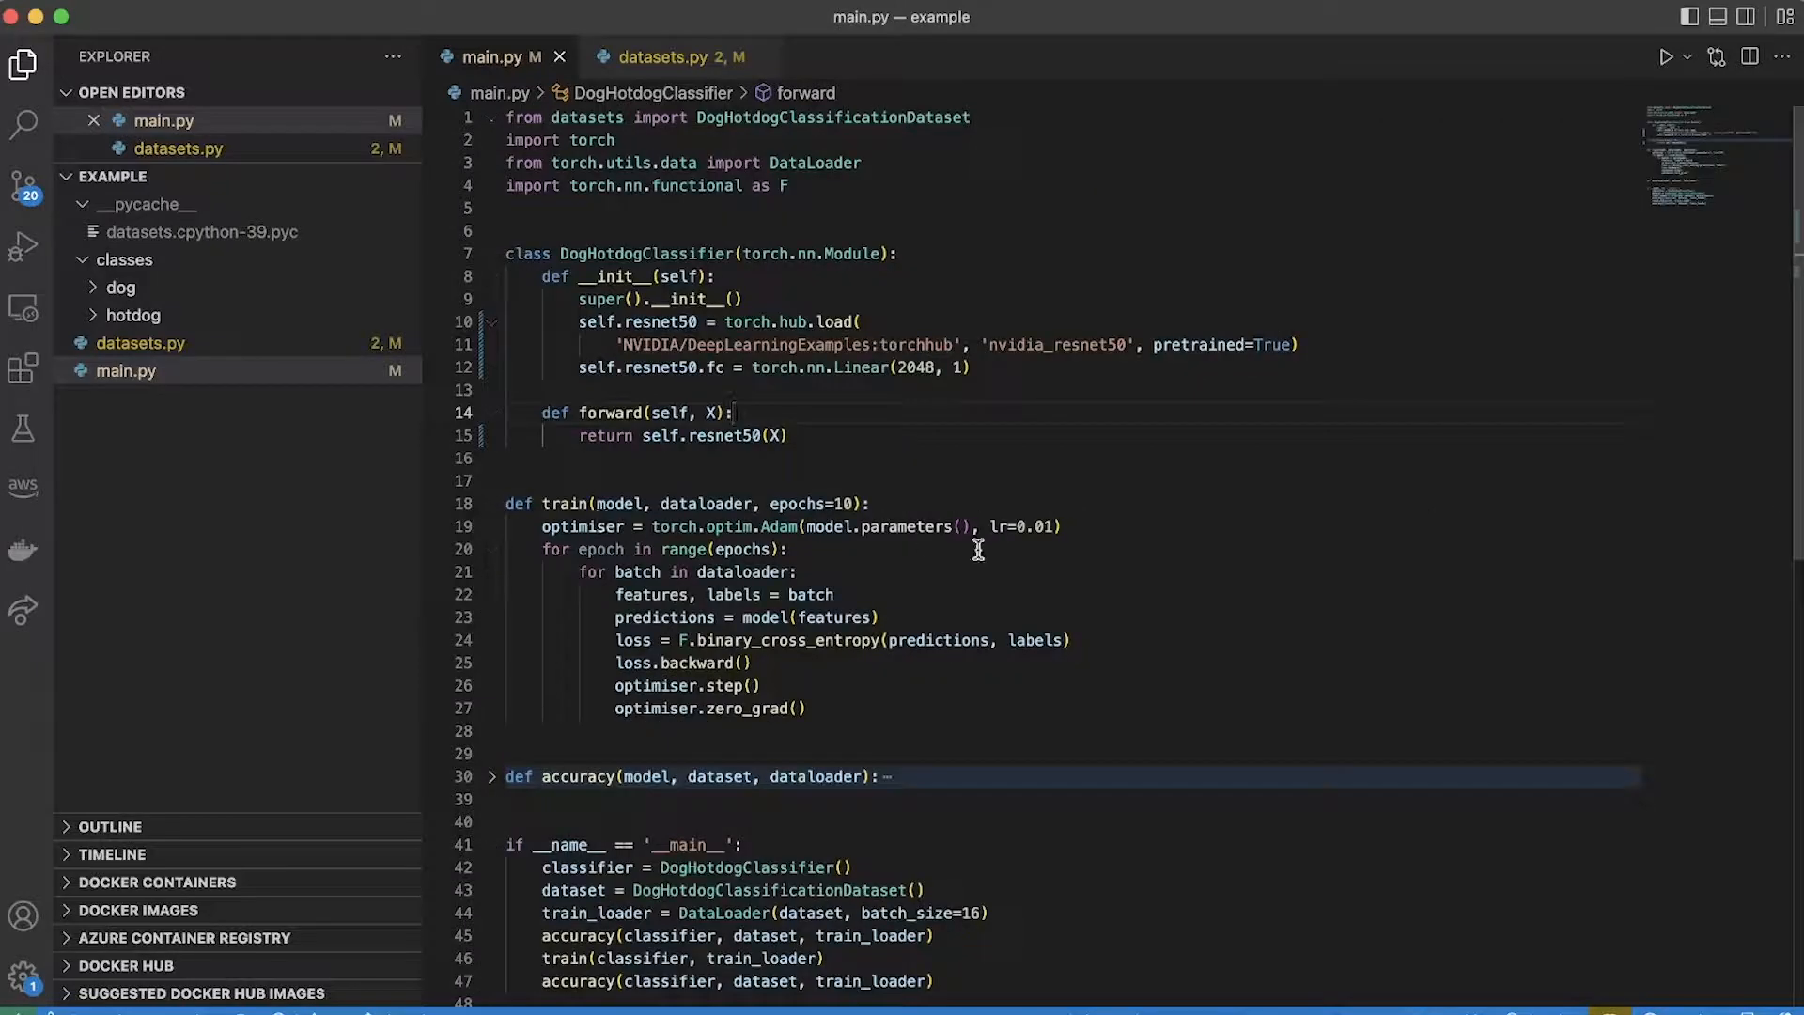
- Print prediction and label shapes, then add labels = labels.unsqueeze(1) in the loop
{"action": "left_click", "coordinate": [877, 617]}
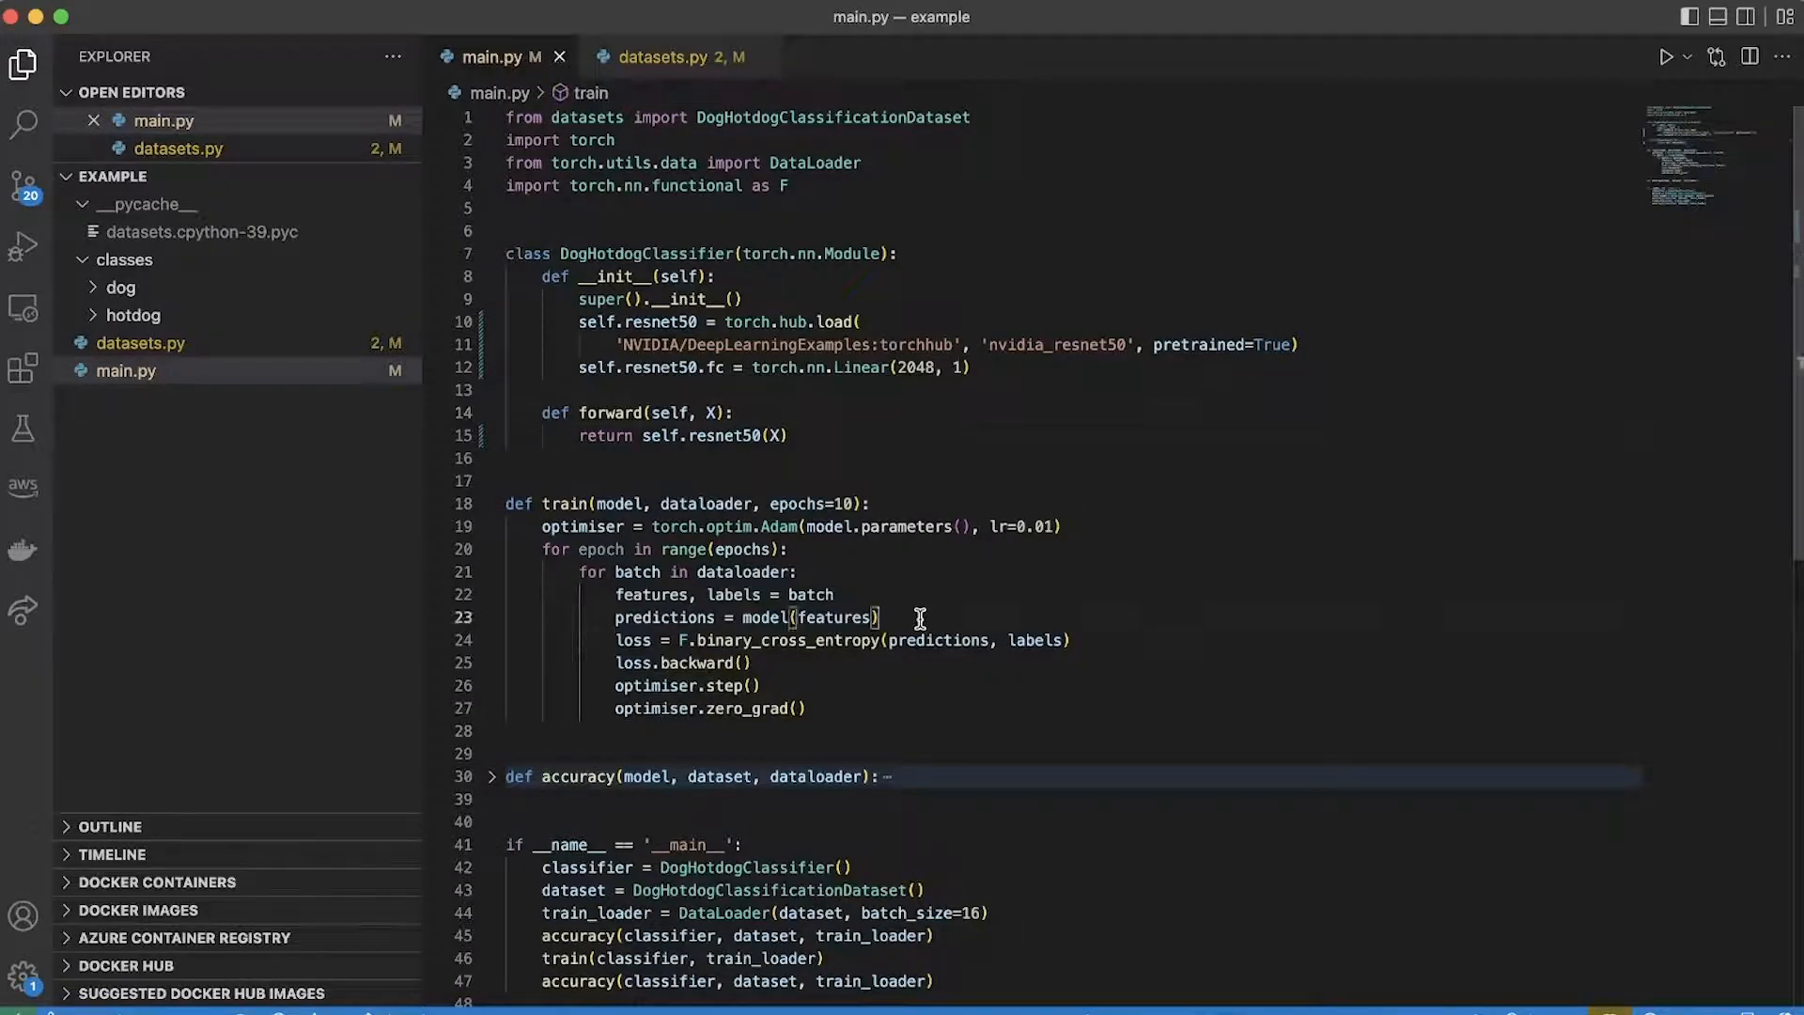
{"action": "type", "text": "prnt"}
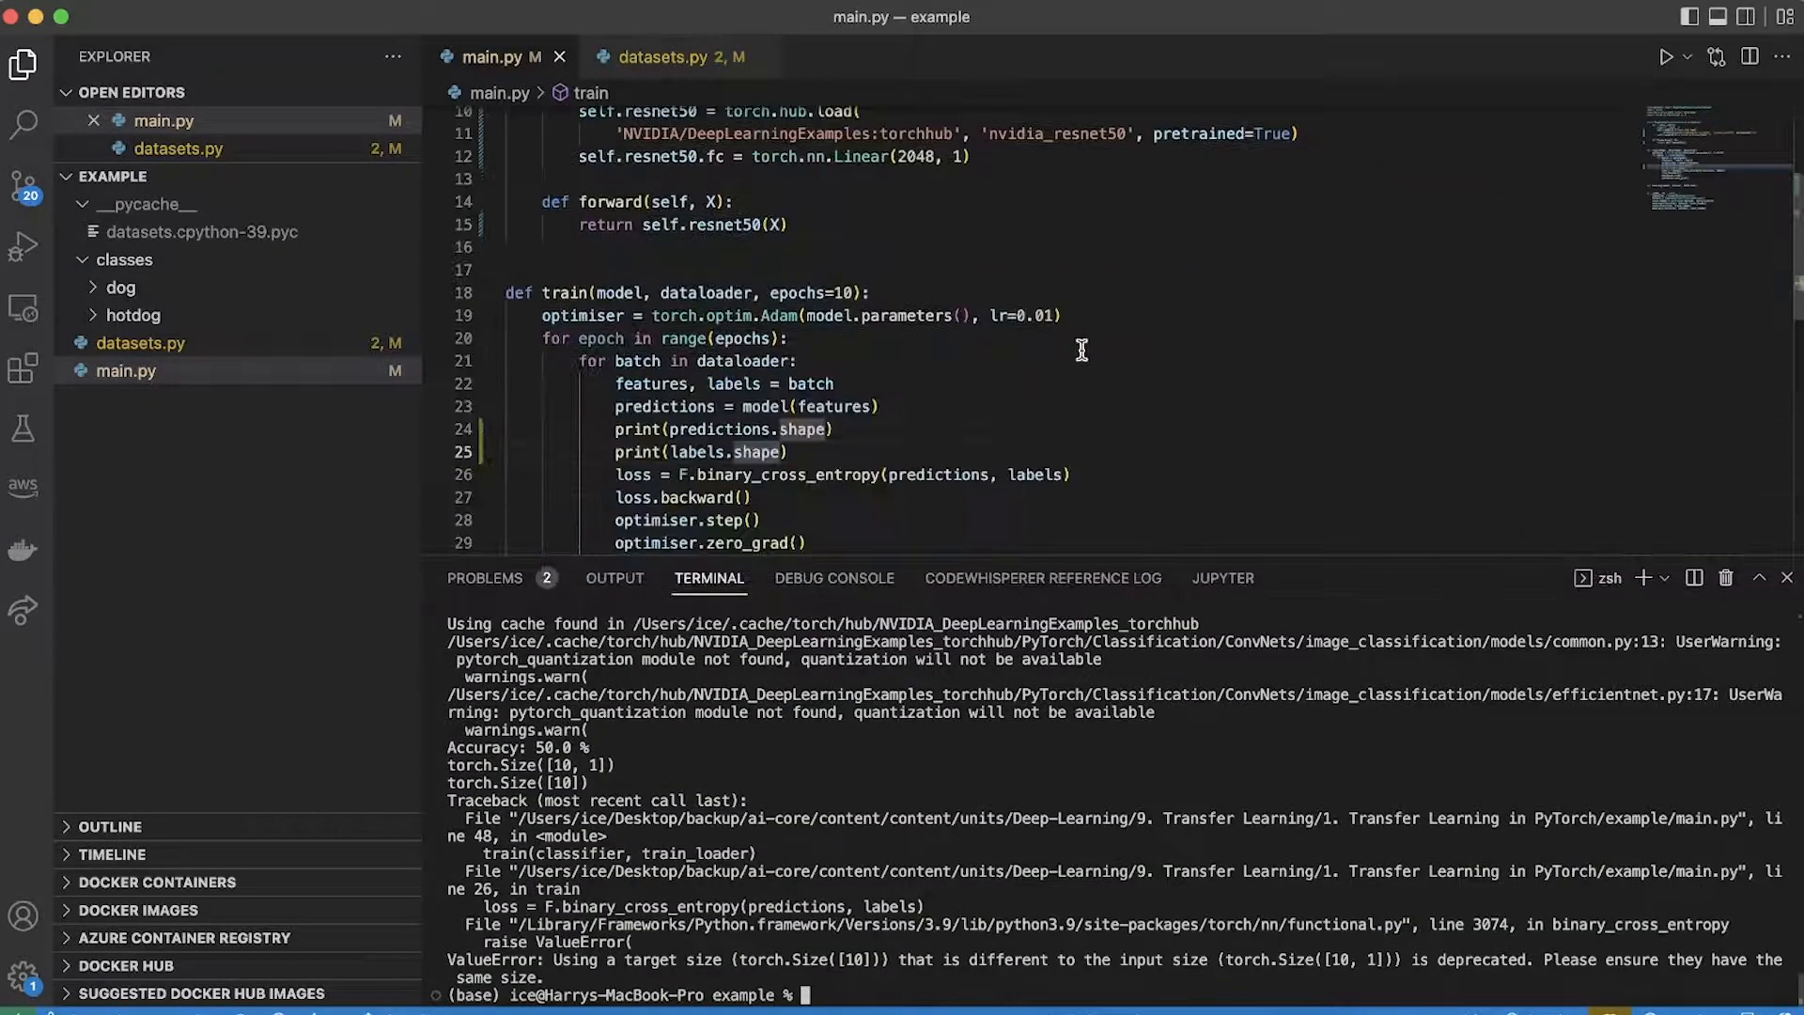
{"action": "scroll", "scroll_direction": "down", "scroll_amount": 3}
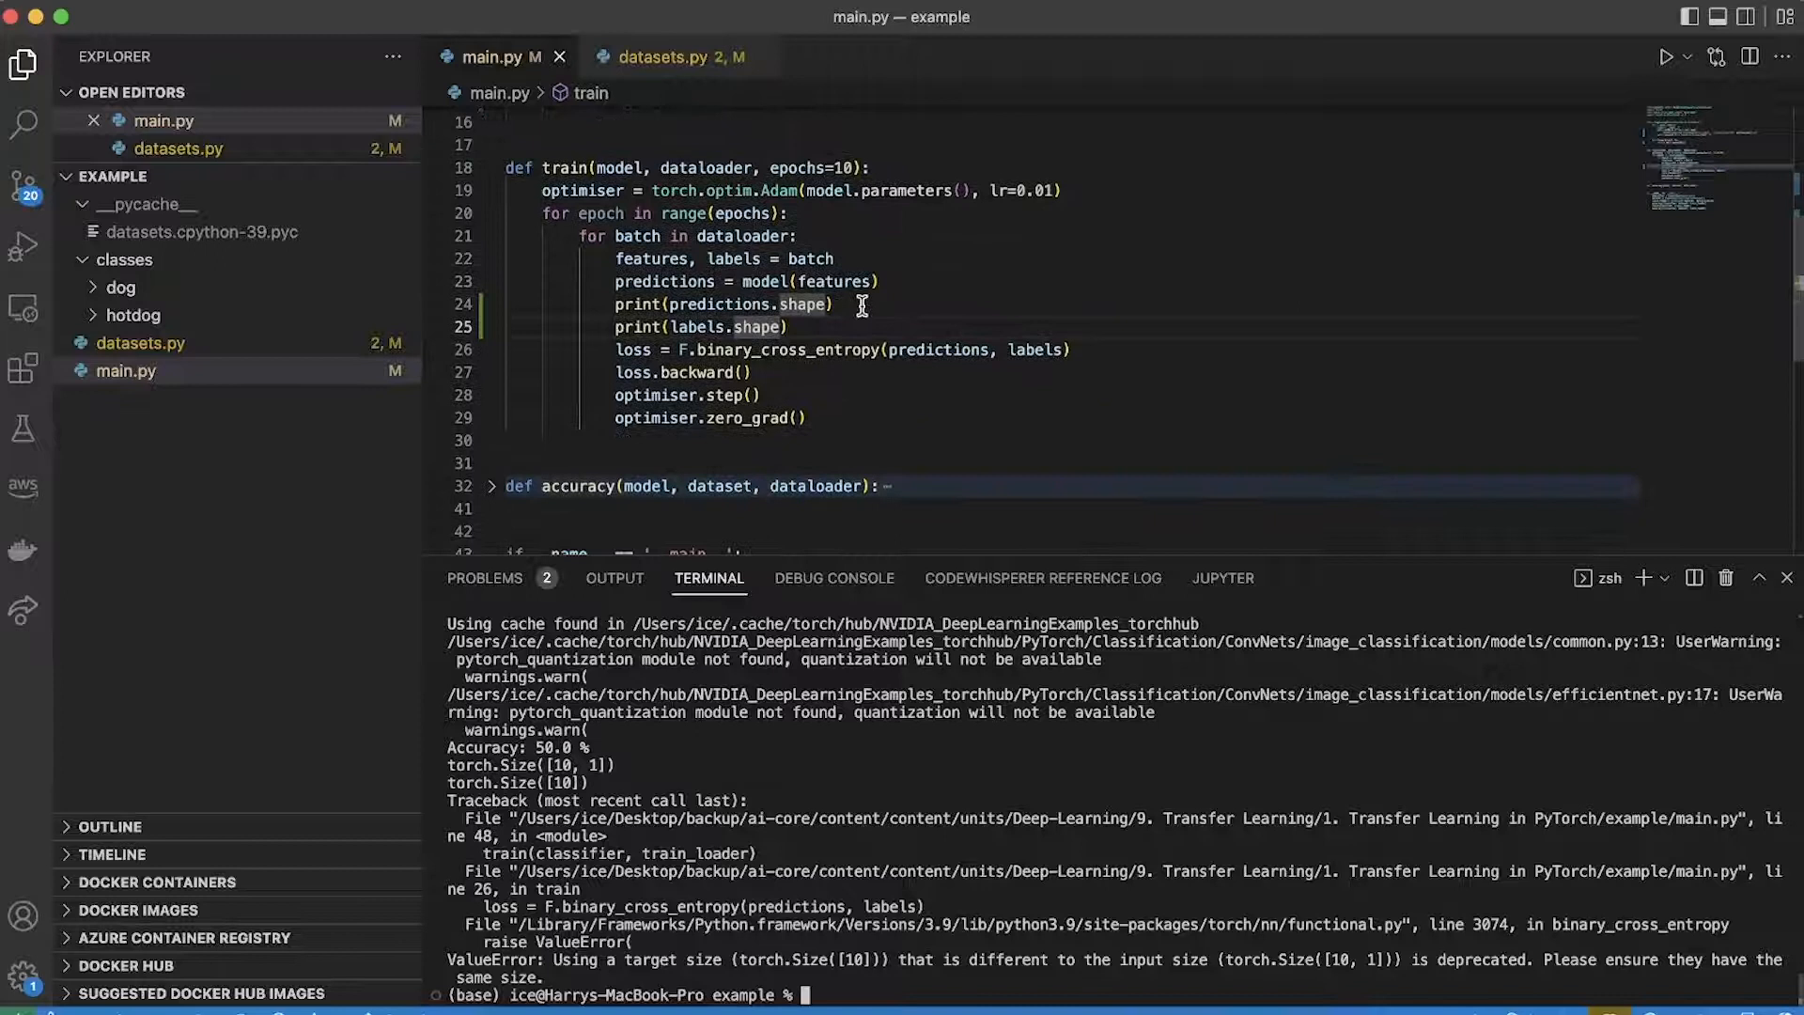
{"action": "left_click", "coordinate": [713, 304]}
{"action": "type", "text": "labels ="}
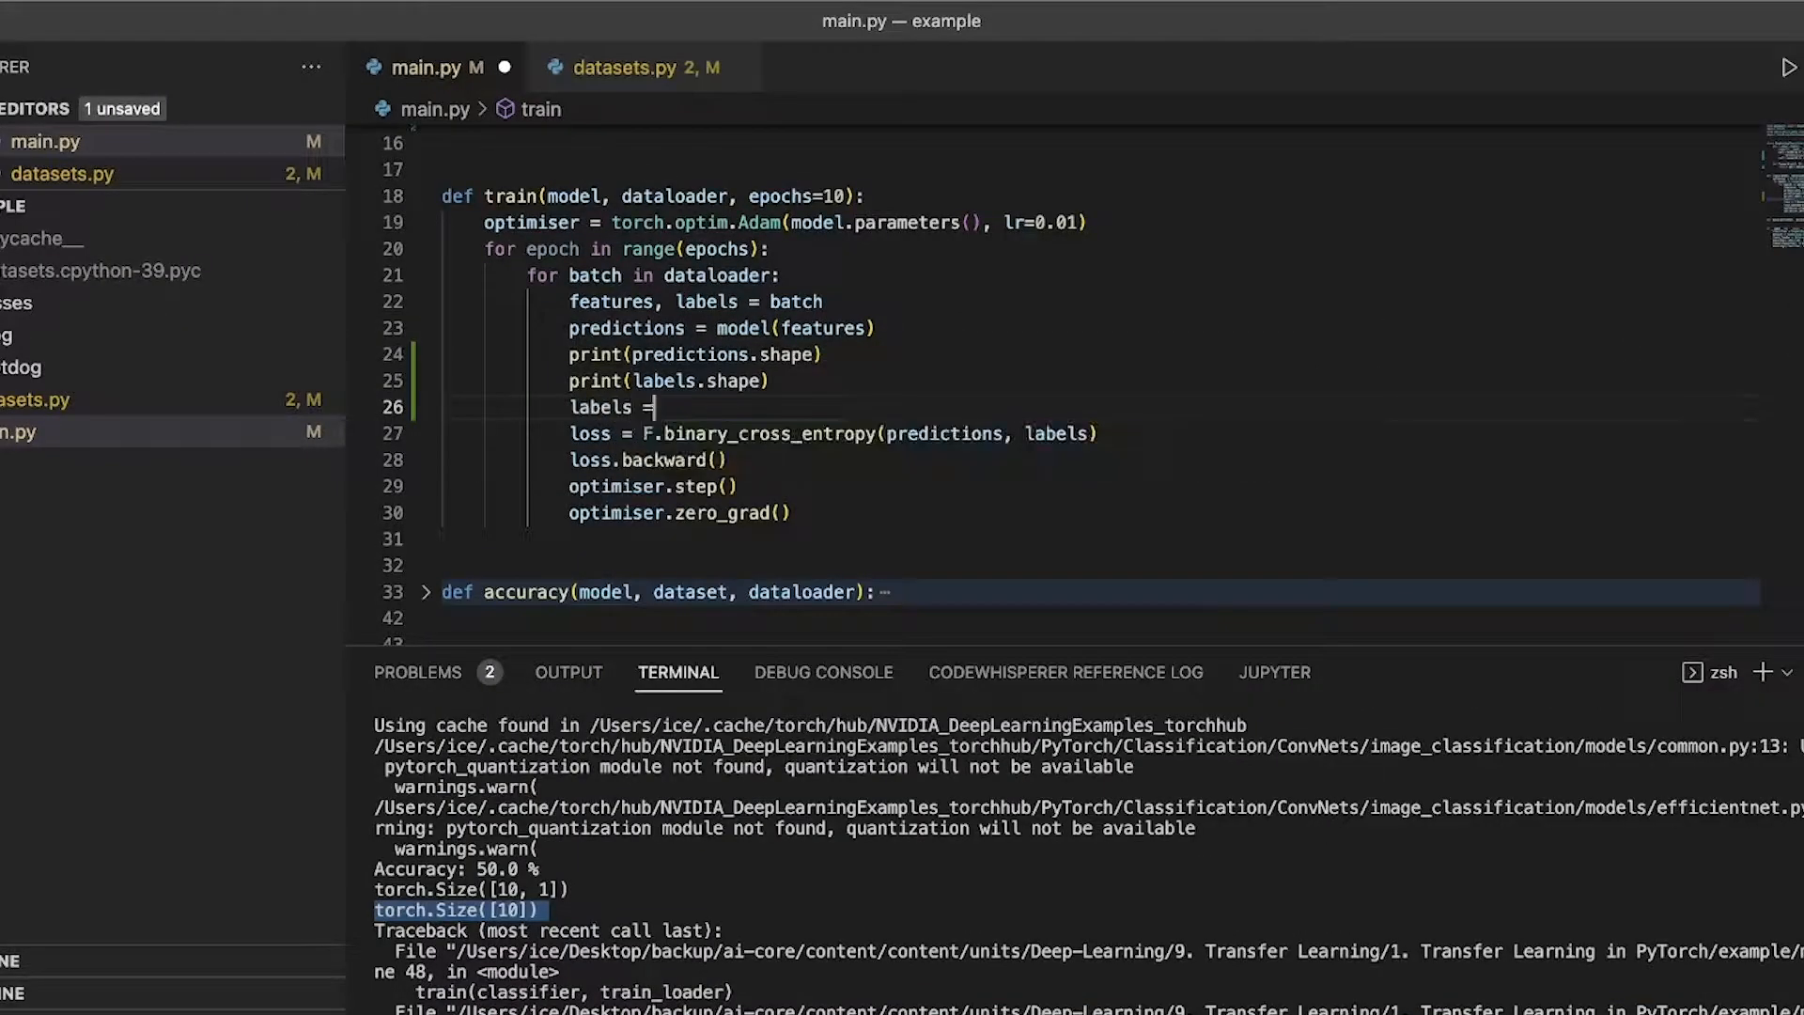
{"action": "type", "text": "labels.unsqueeze(1"}
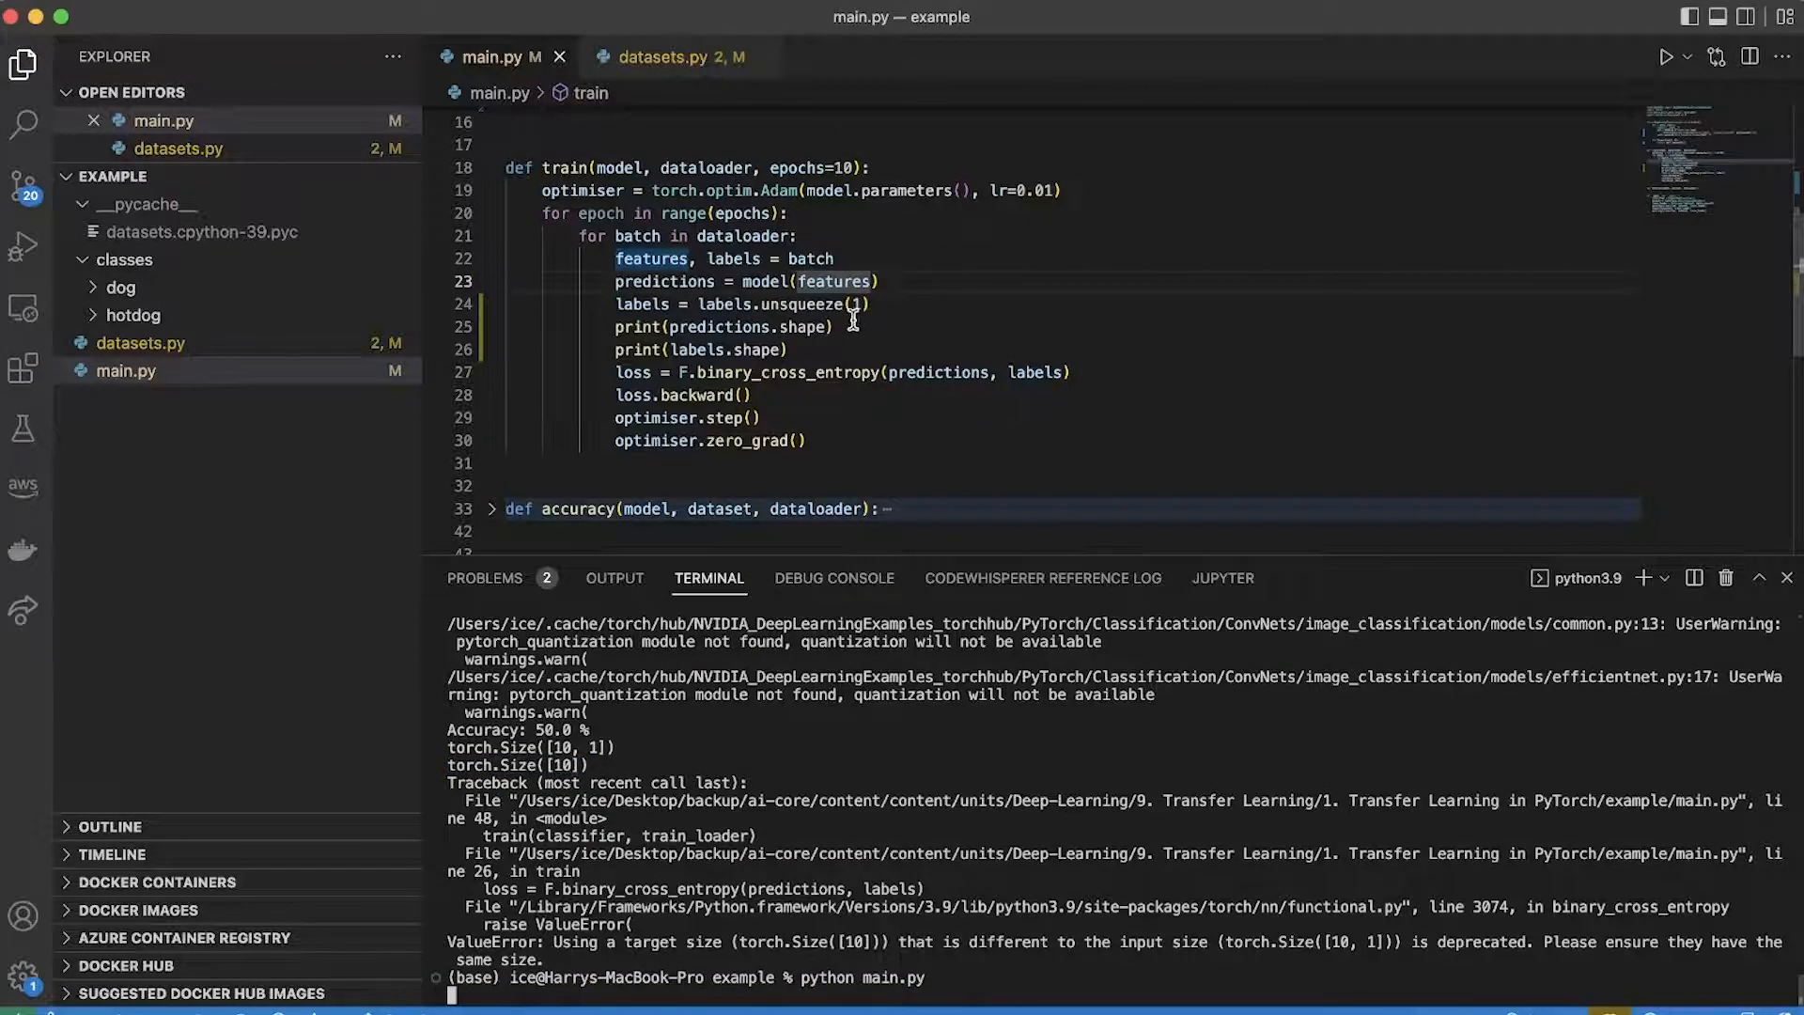
- Rerun main.py, switch the shape prints to dtype prints, and rerun
{"action": "key", "text": "Return"}
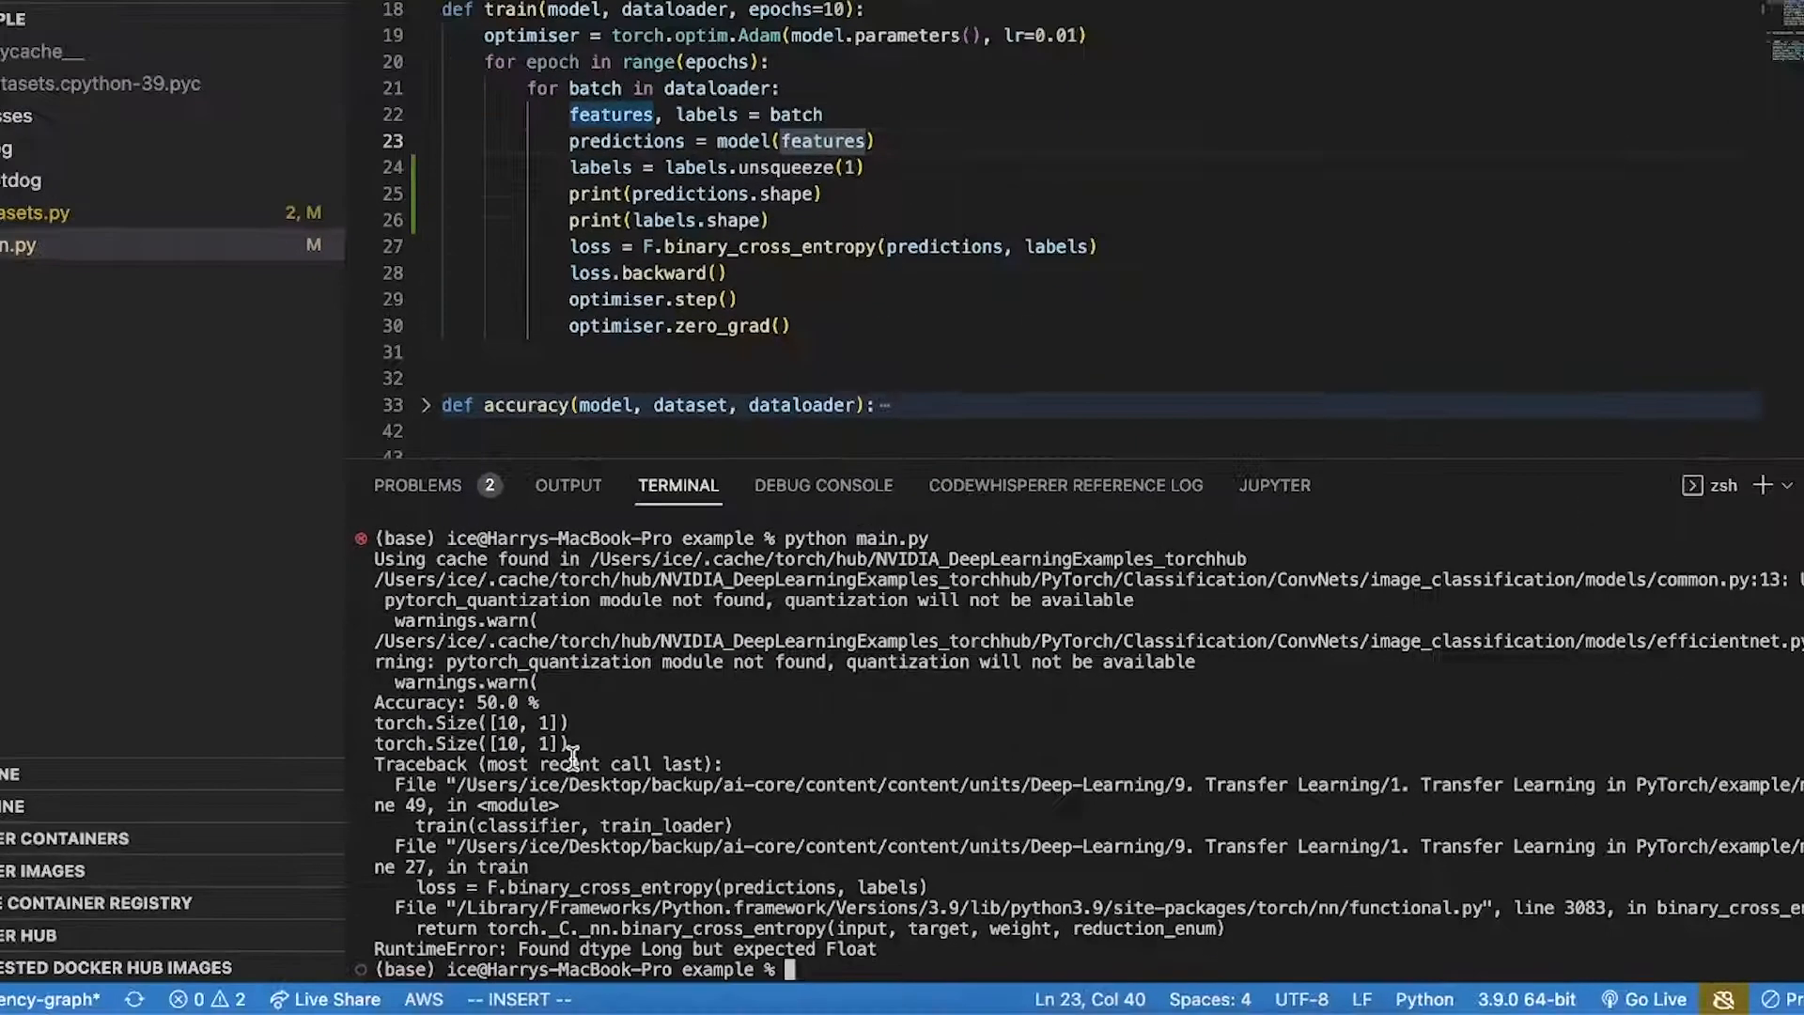
{"action": "mouse_move", "coordinate": [891, 902]}
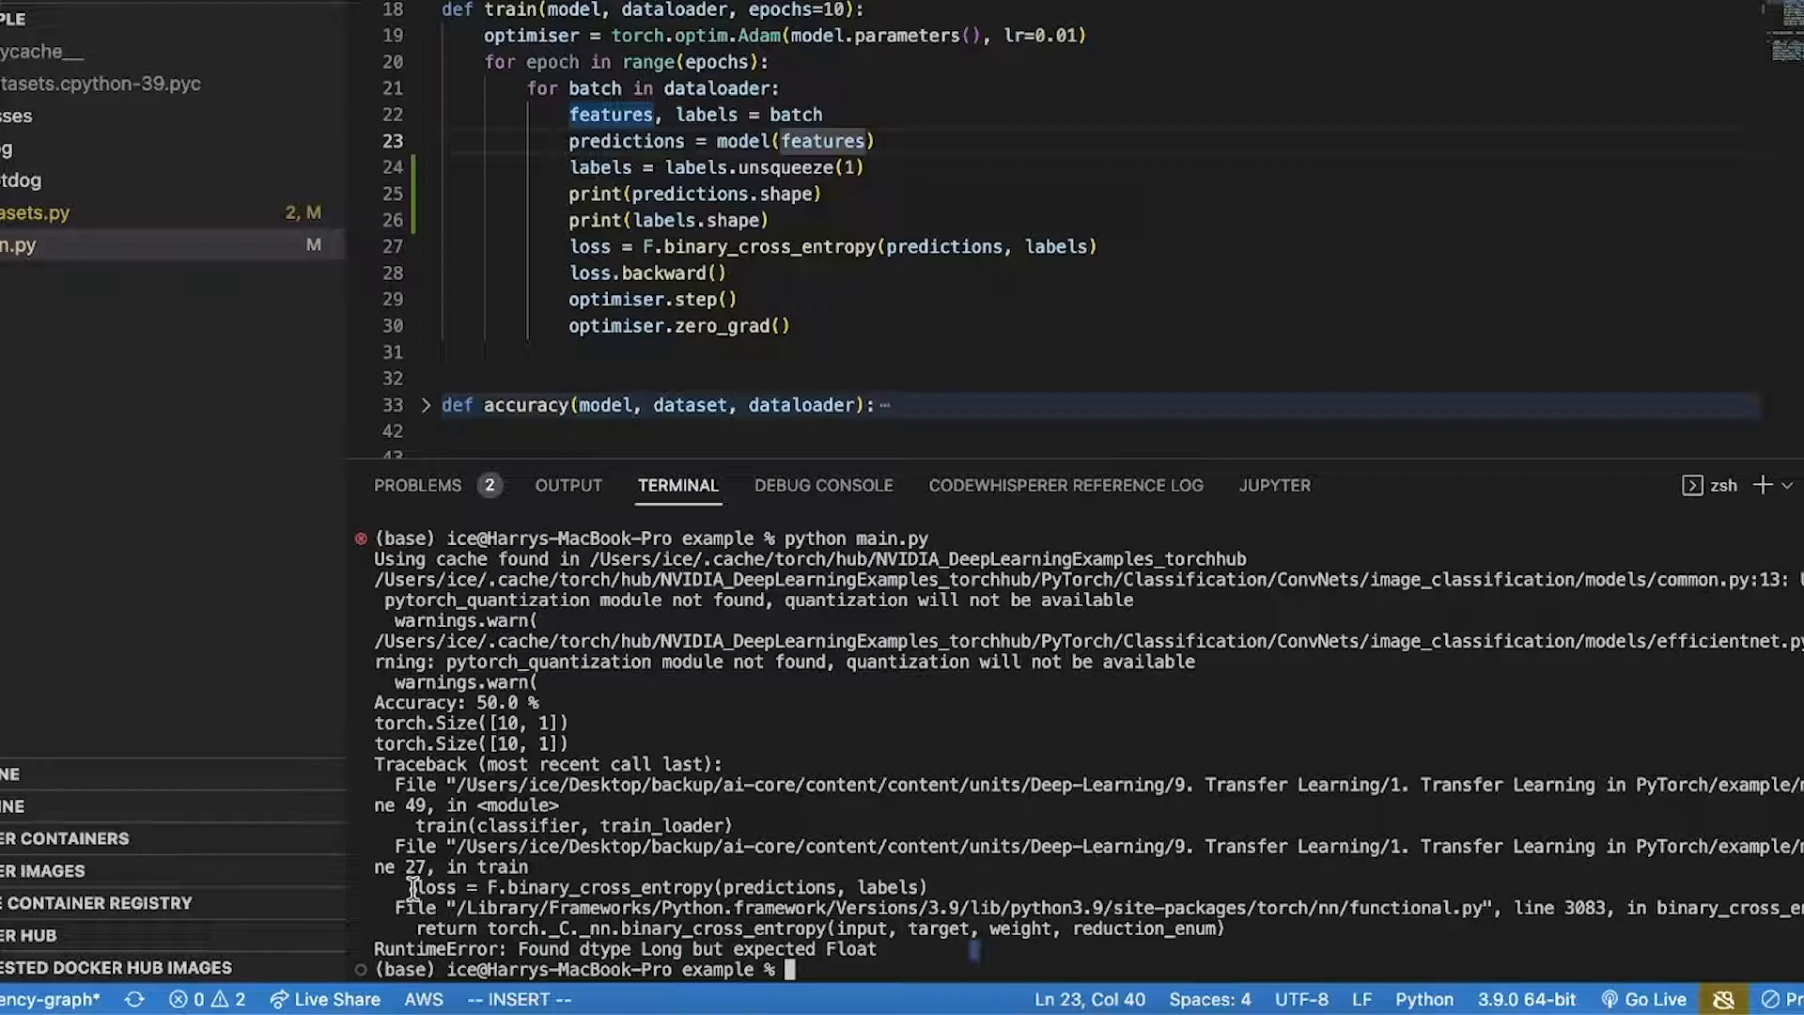
{"action": "double_click", "coordinate": [667, 888]}
{"action": "type", "text": "python main.py"}
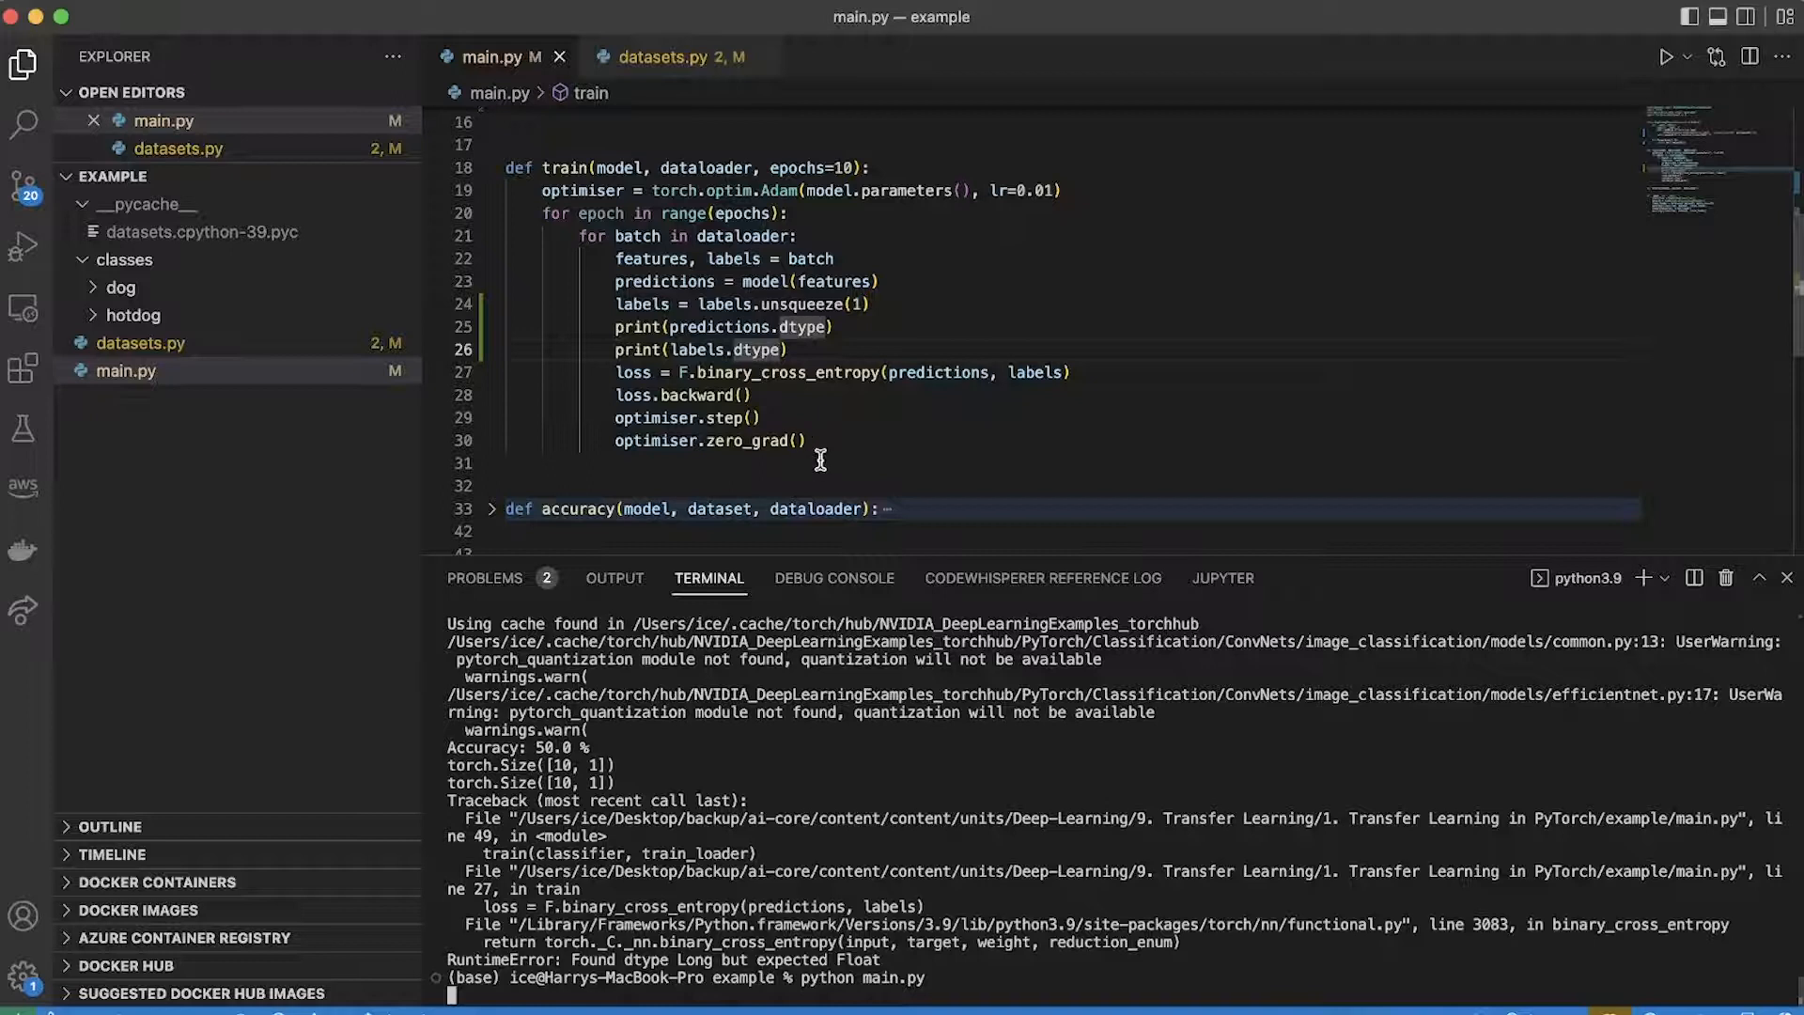
{"action": "key", "text": "Return"}
{"action": "type", "text": "labels"}
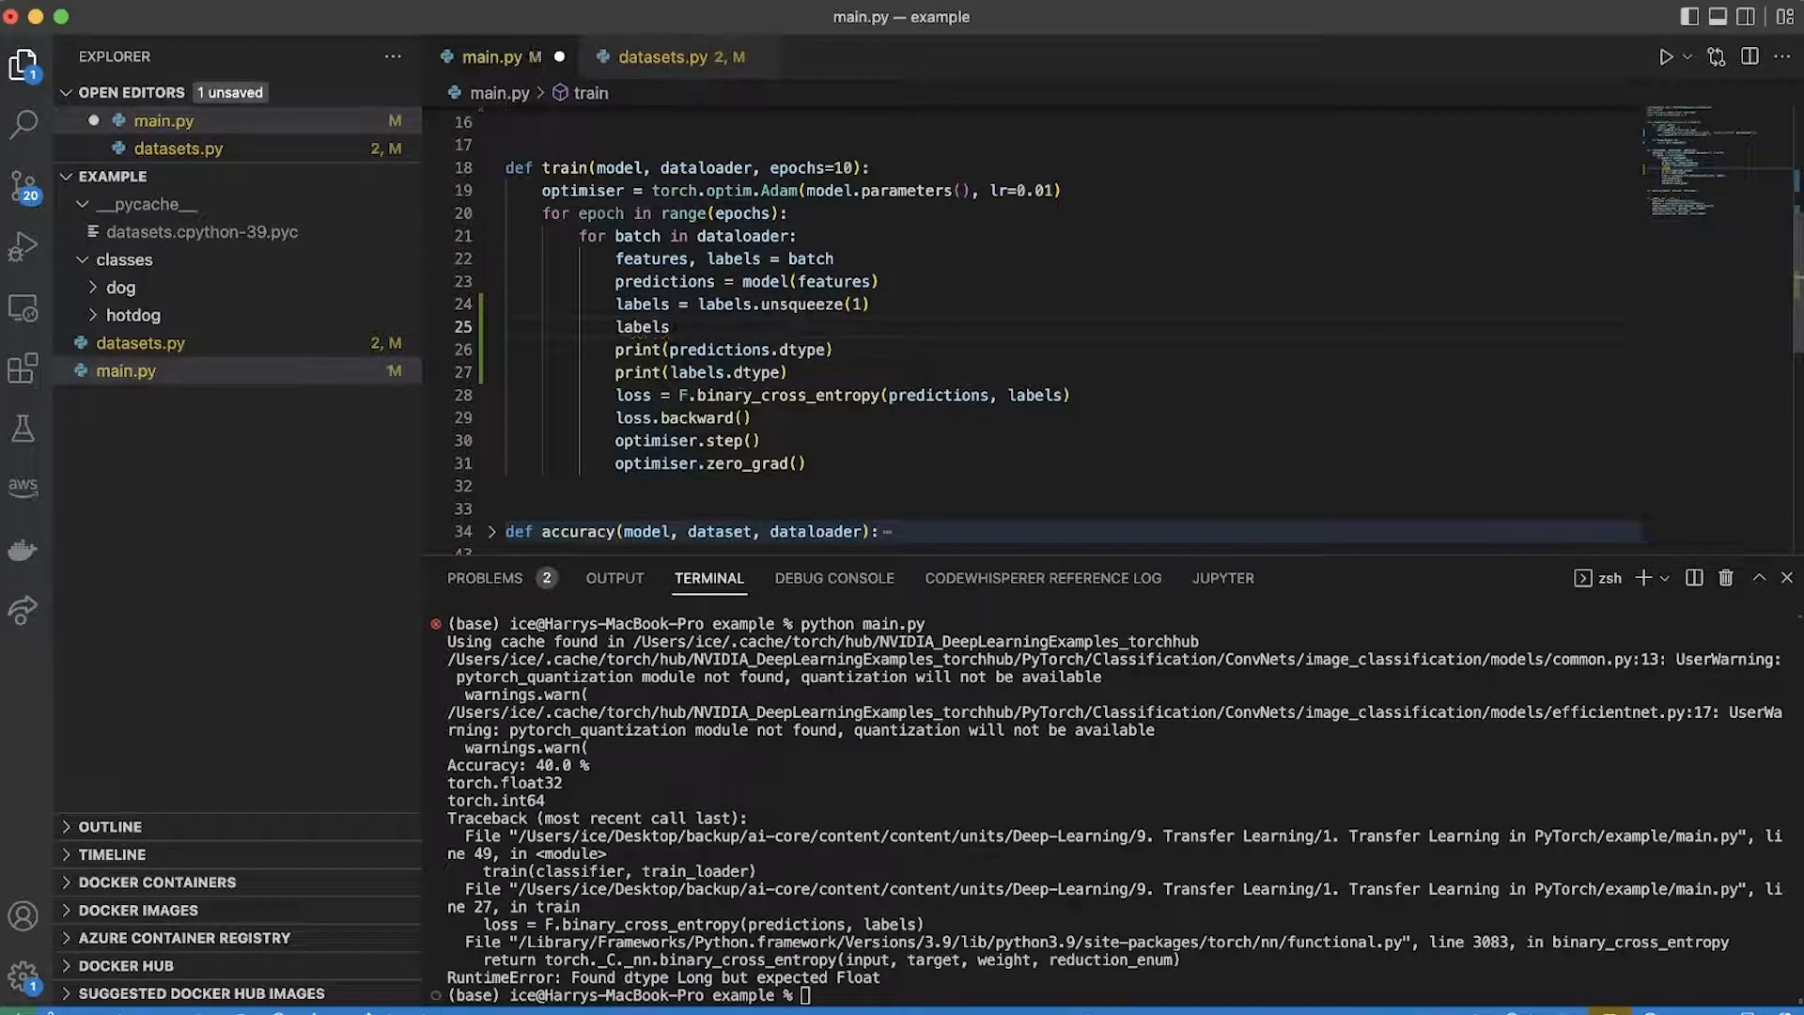
- Add labels = labels.float() after the unsqueeze line and review the rerun's error
{"action": "type", "text": "= labels.flow"}
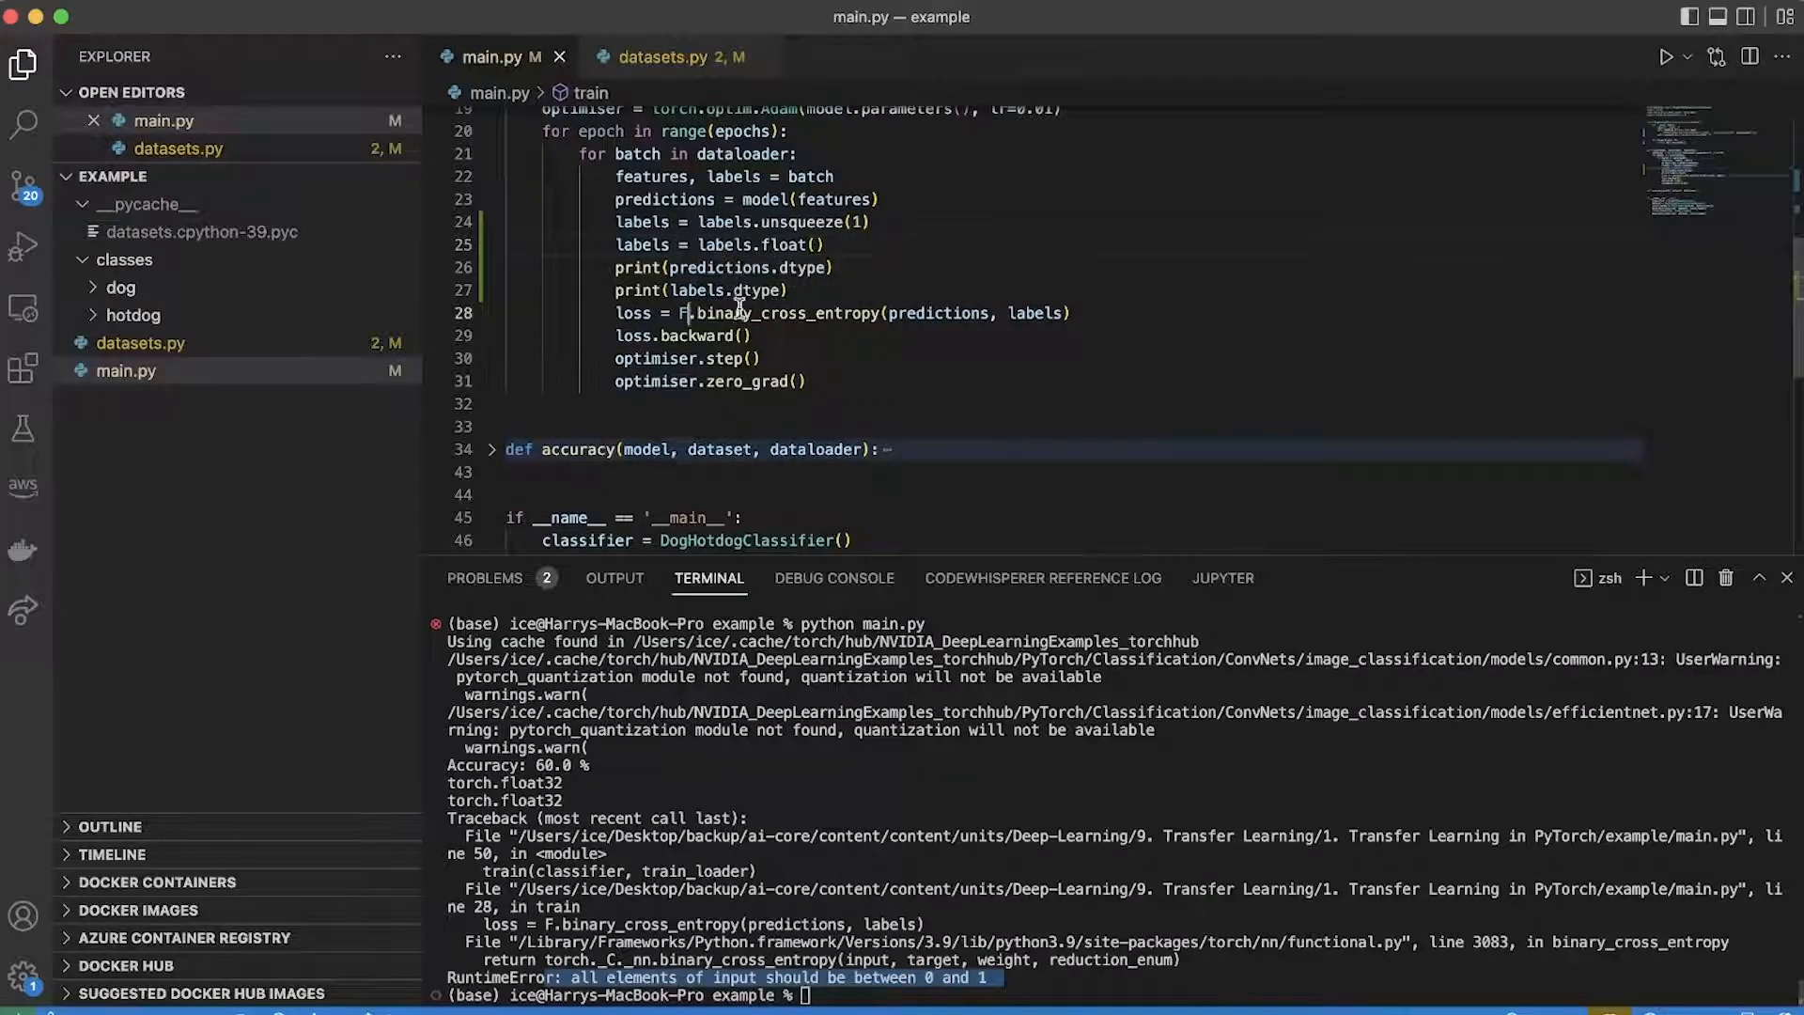
{"action": "mouse_move", "coordinate": [909, 313]}
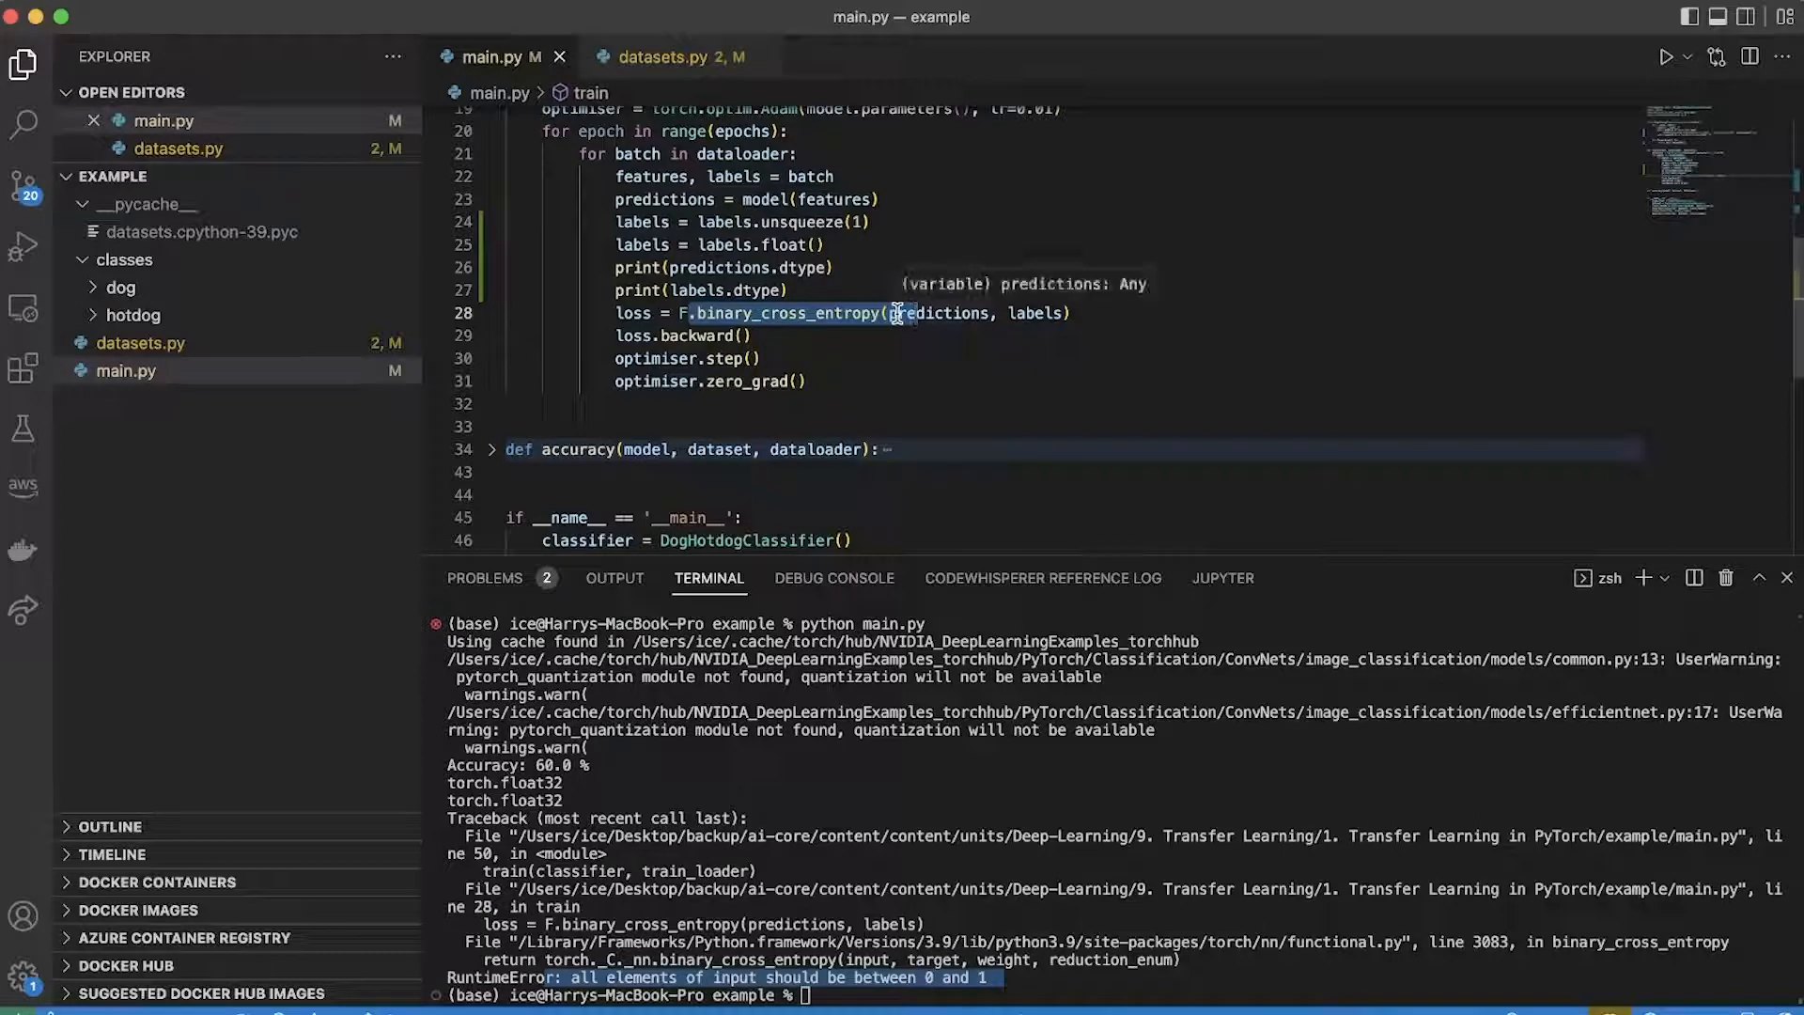
{"action": "scroll", "scroll_direction": "up", "scroll_amount": 3}
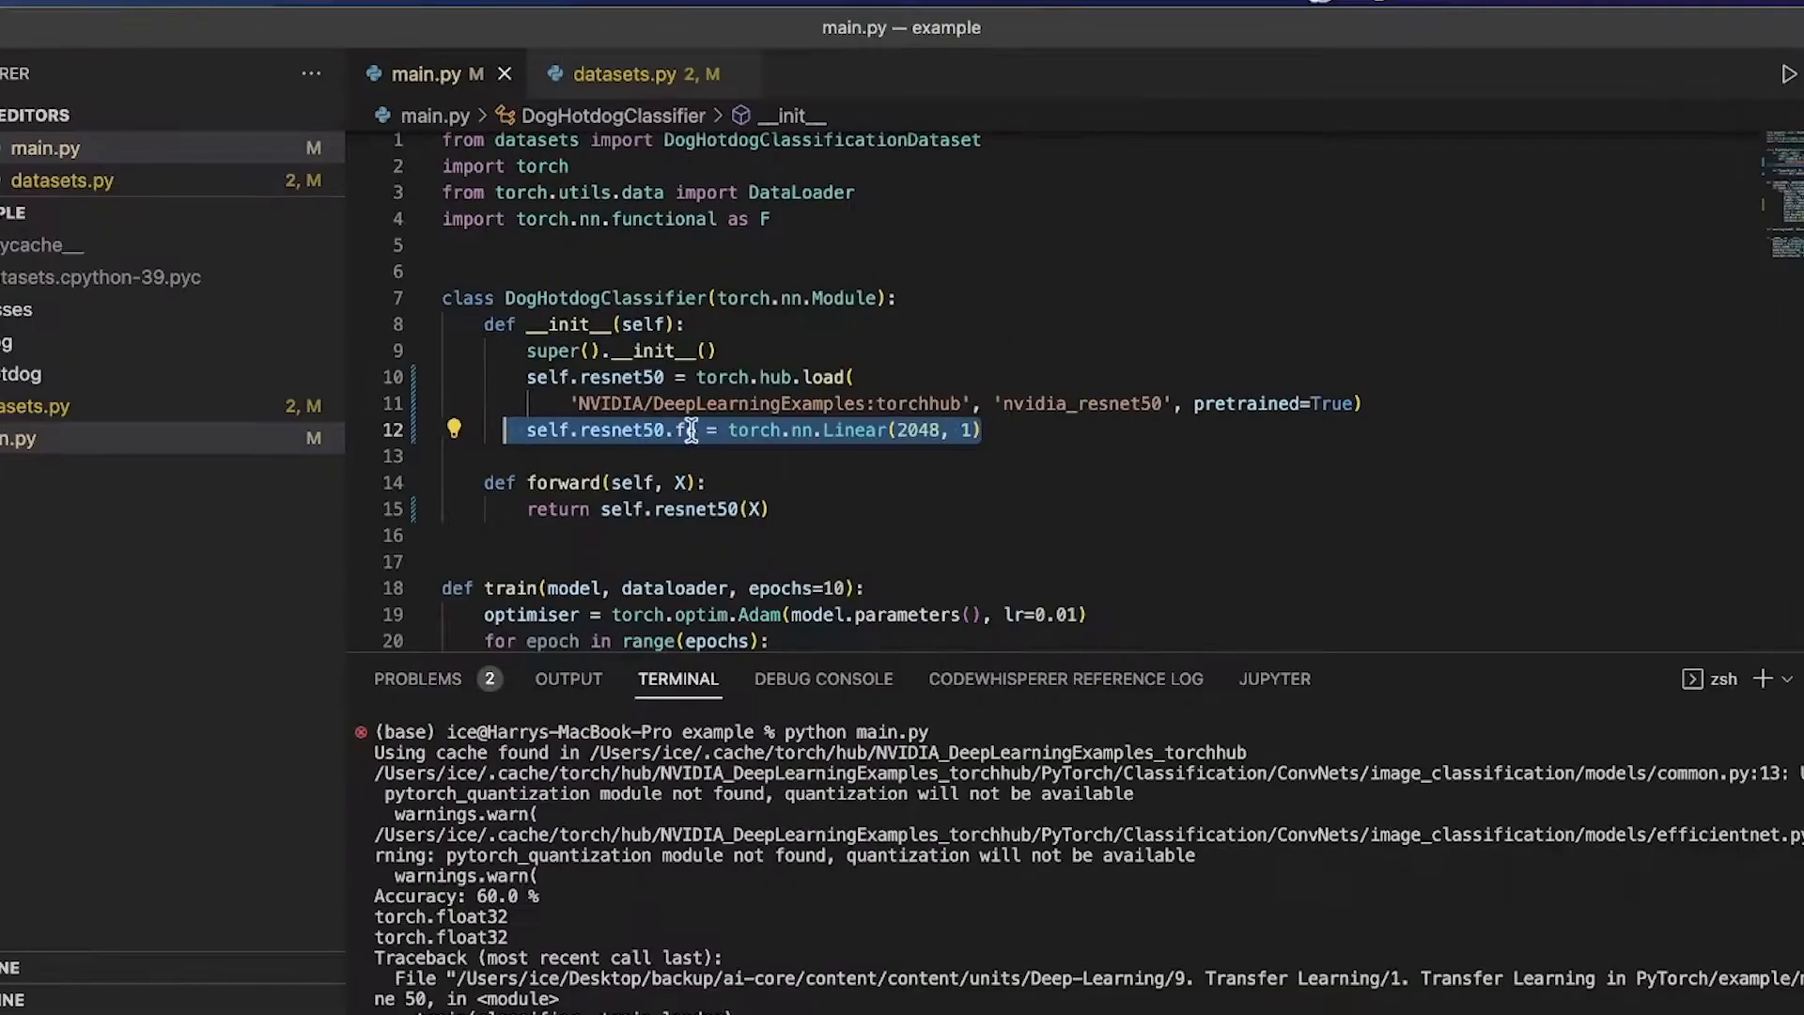
{"action": "mouse_move", "coordinate": [759, 414]}
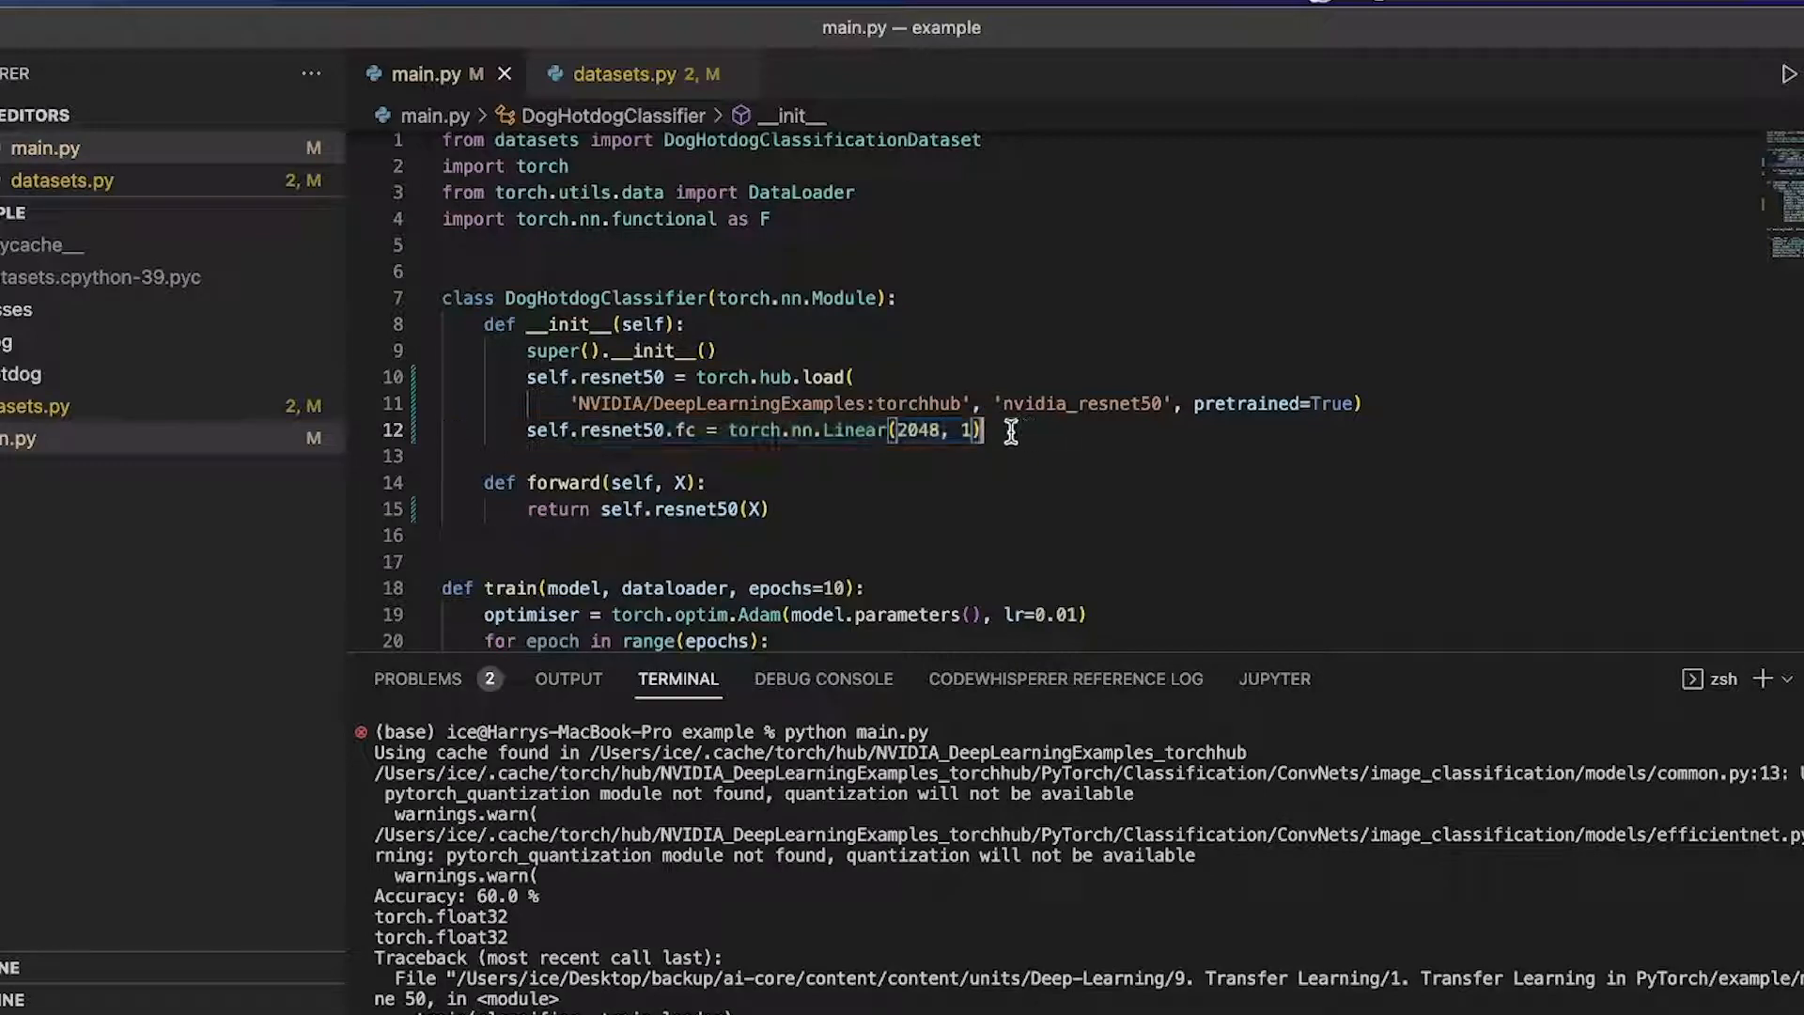
{"action": "mouse_move", "coordinate": [819, 376]}
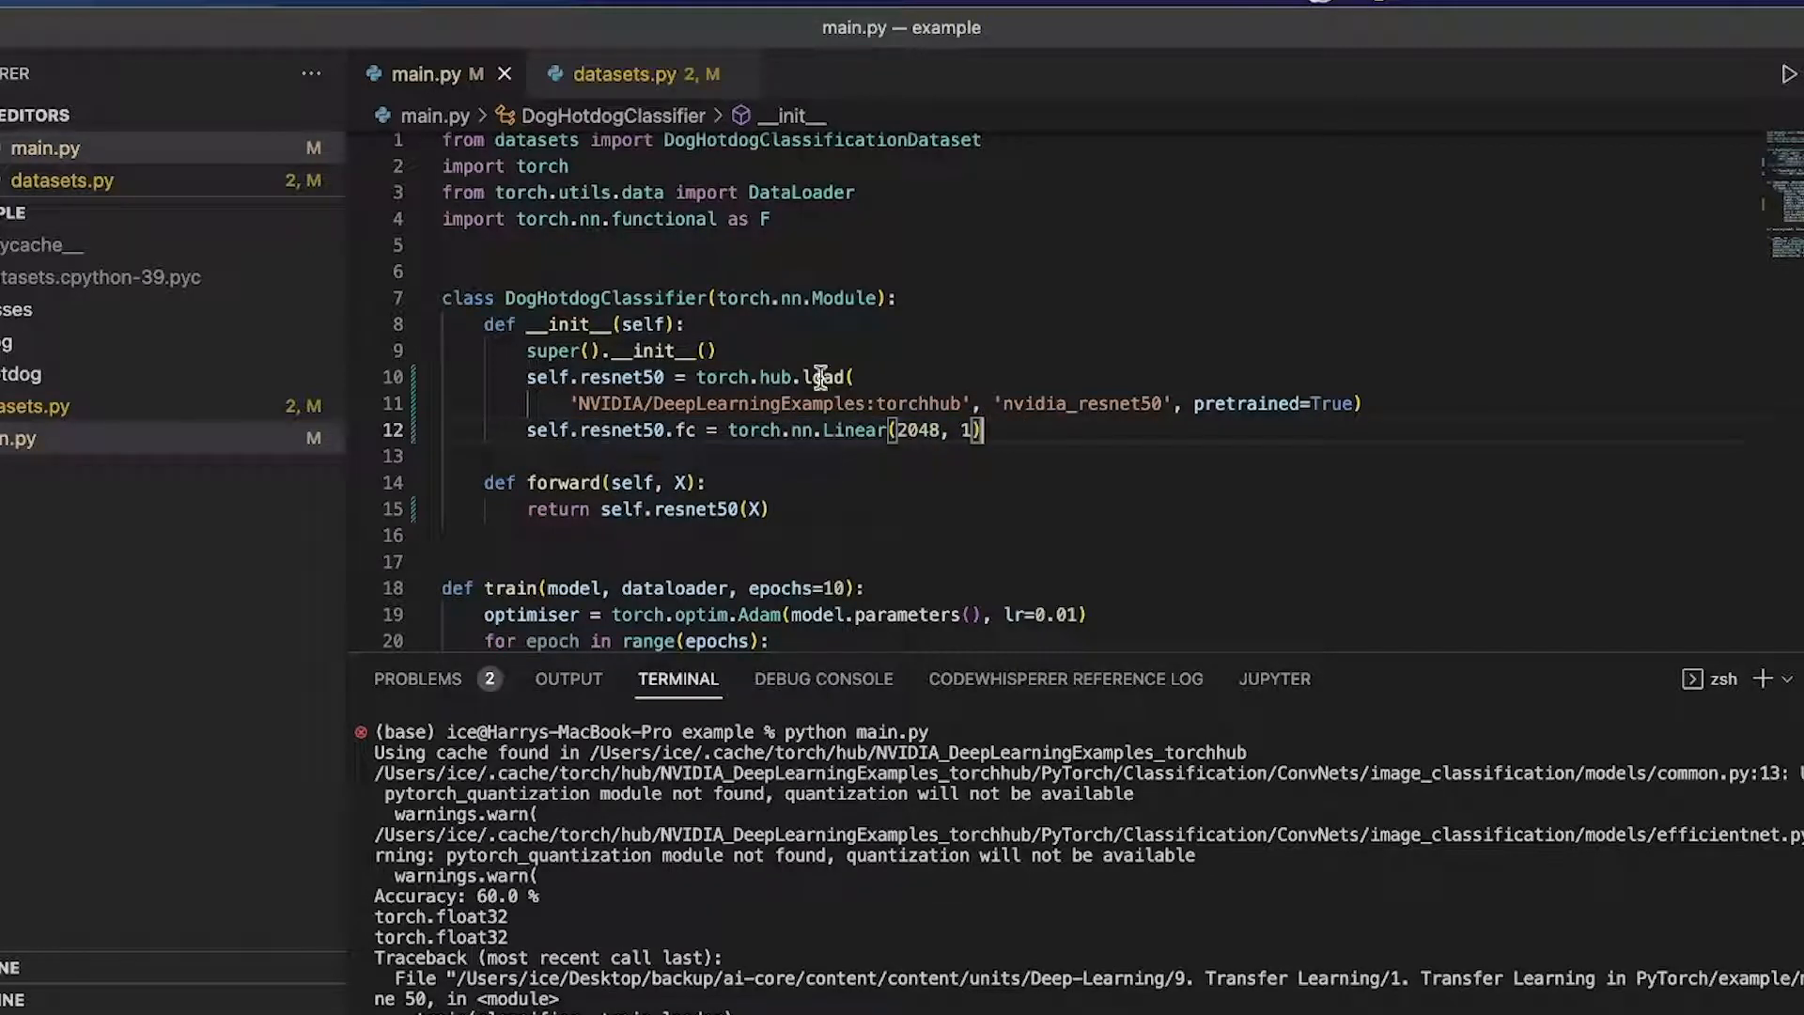
{"action": "mouse_move", "coordinate": [590, 509]}
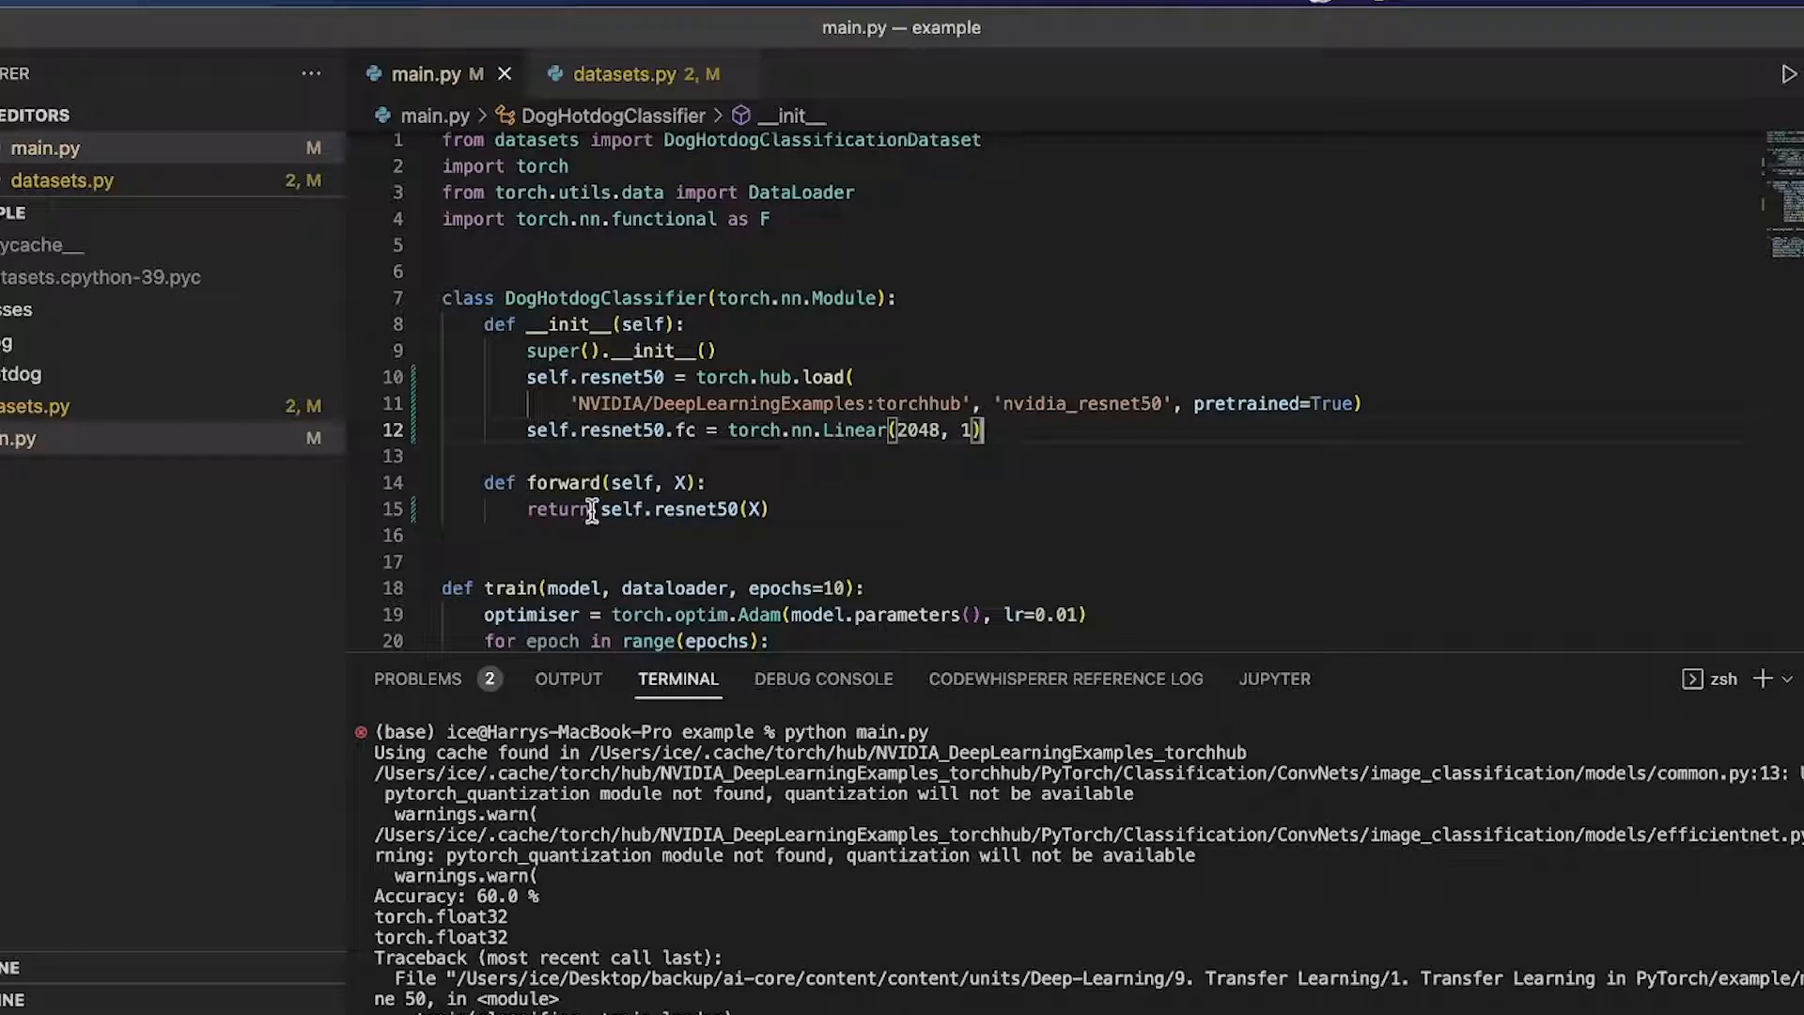
- Make forward() return F.sigmoid(self.resnet50(X))
{"action": "type", "text": "F"}
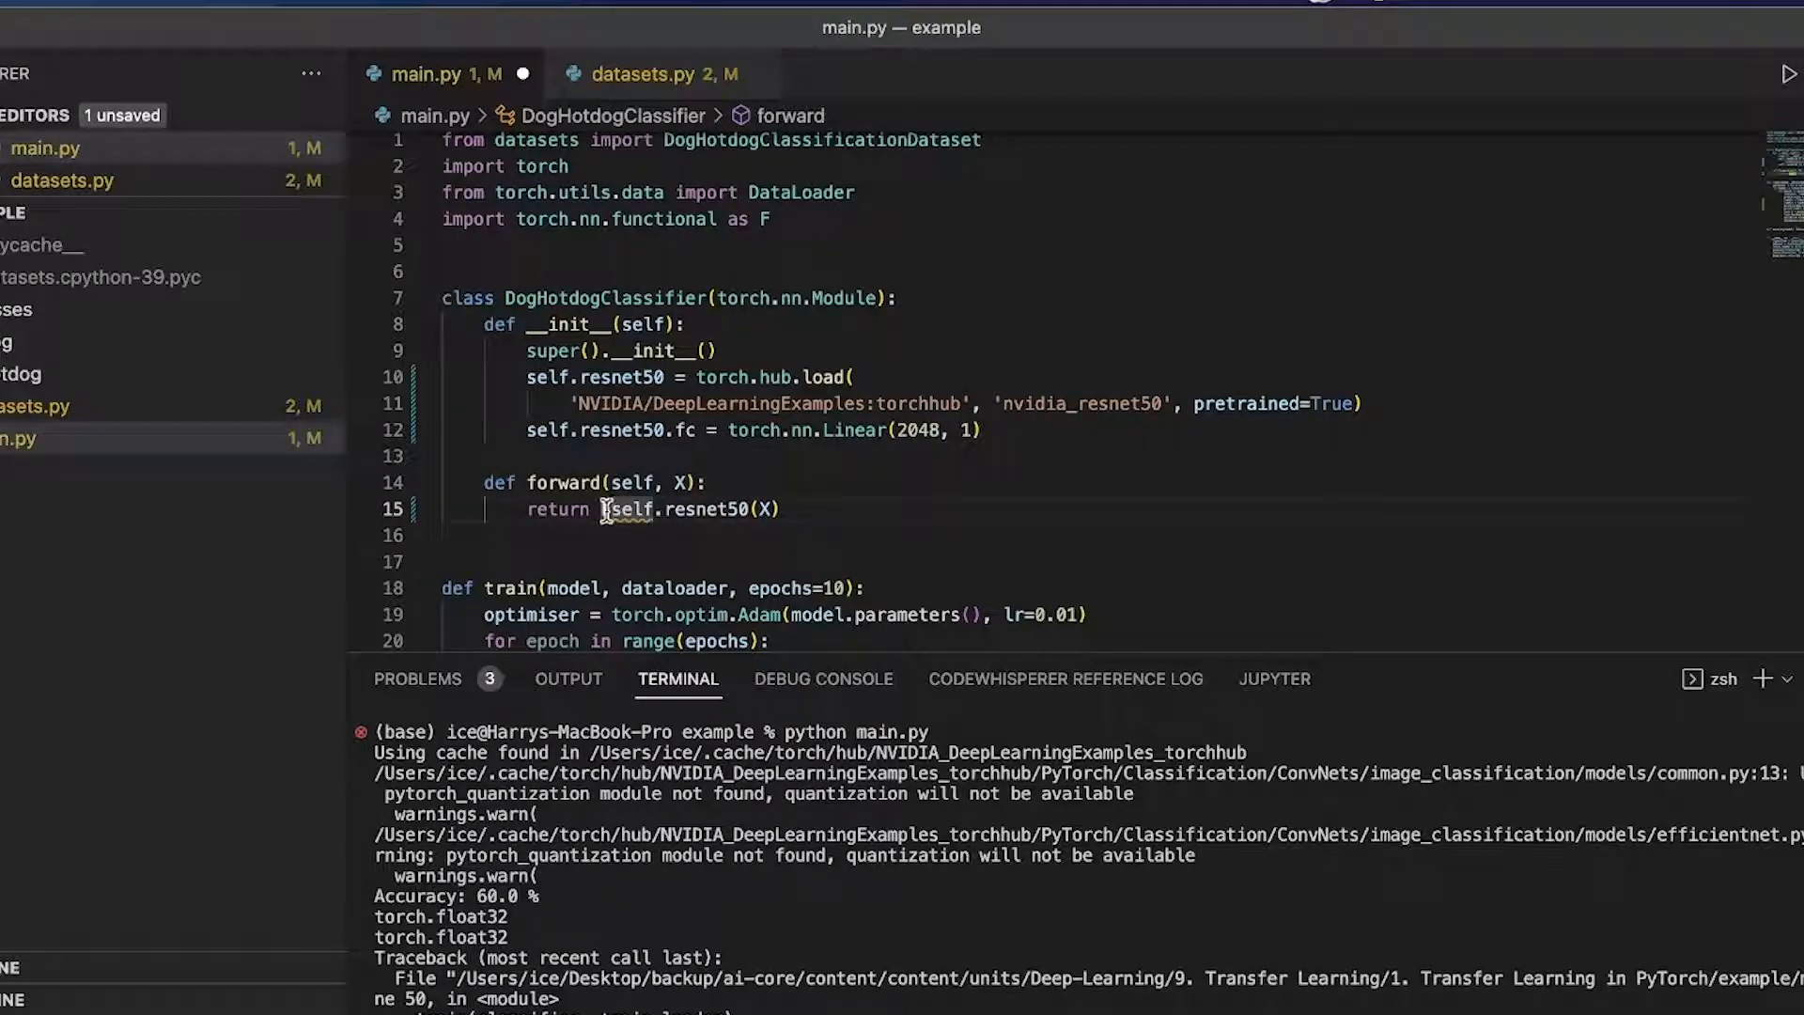
{"action": "type", "text": "F.sigmoid("}
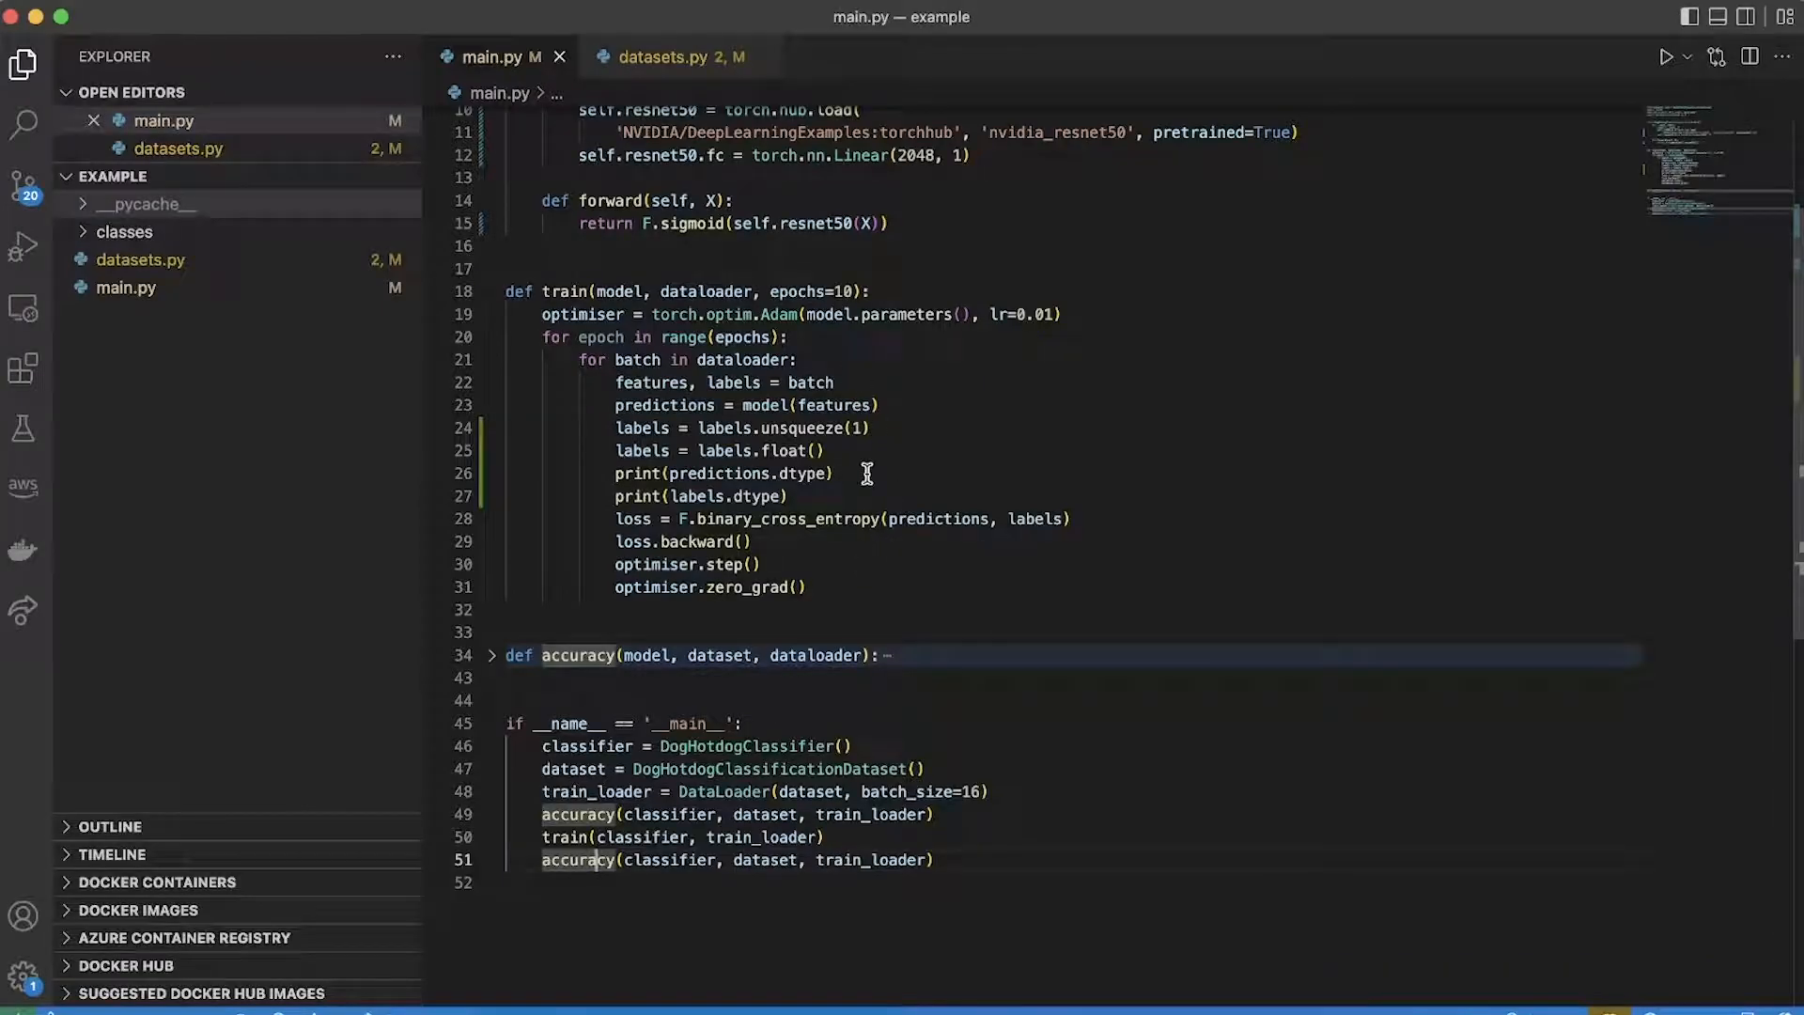
{"action": "mouse_move", "coordinate": [881, 530]}
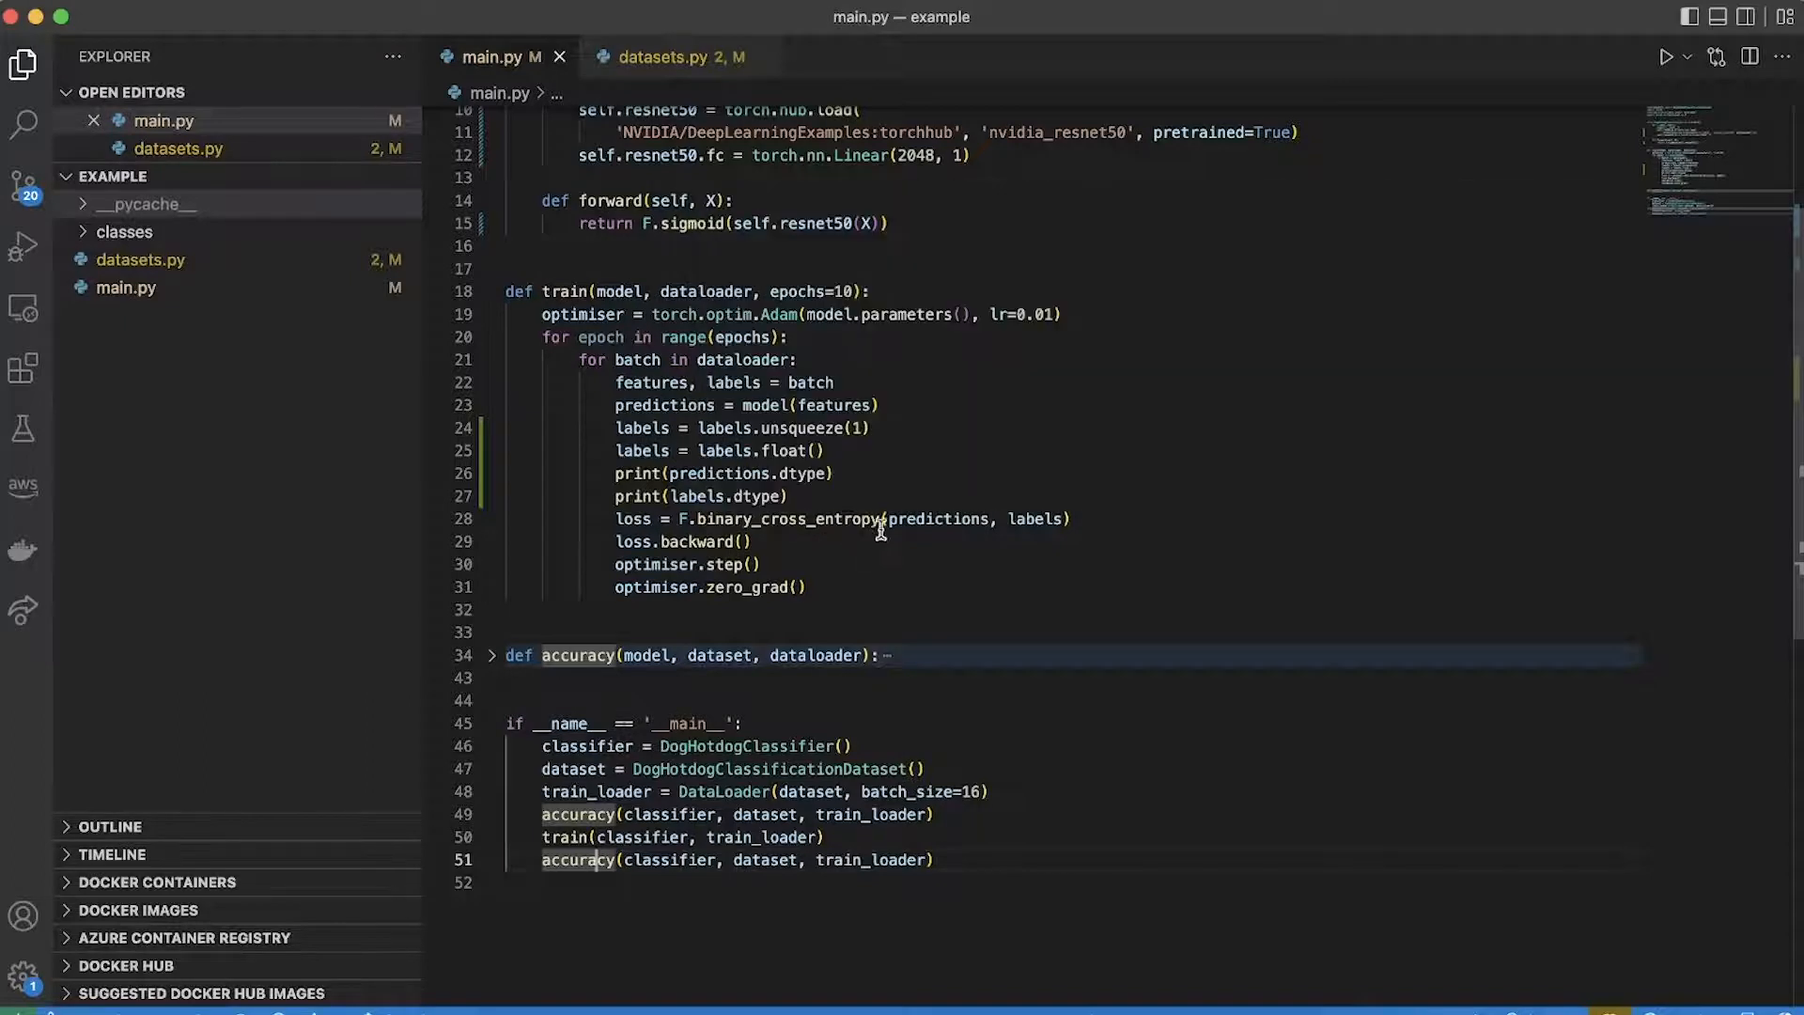
- Replace the dtype prints with print(loss.item()) after optimiser.zero_grad() and run main.py
{"action": "type", "text": "print()"}
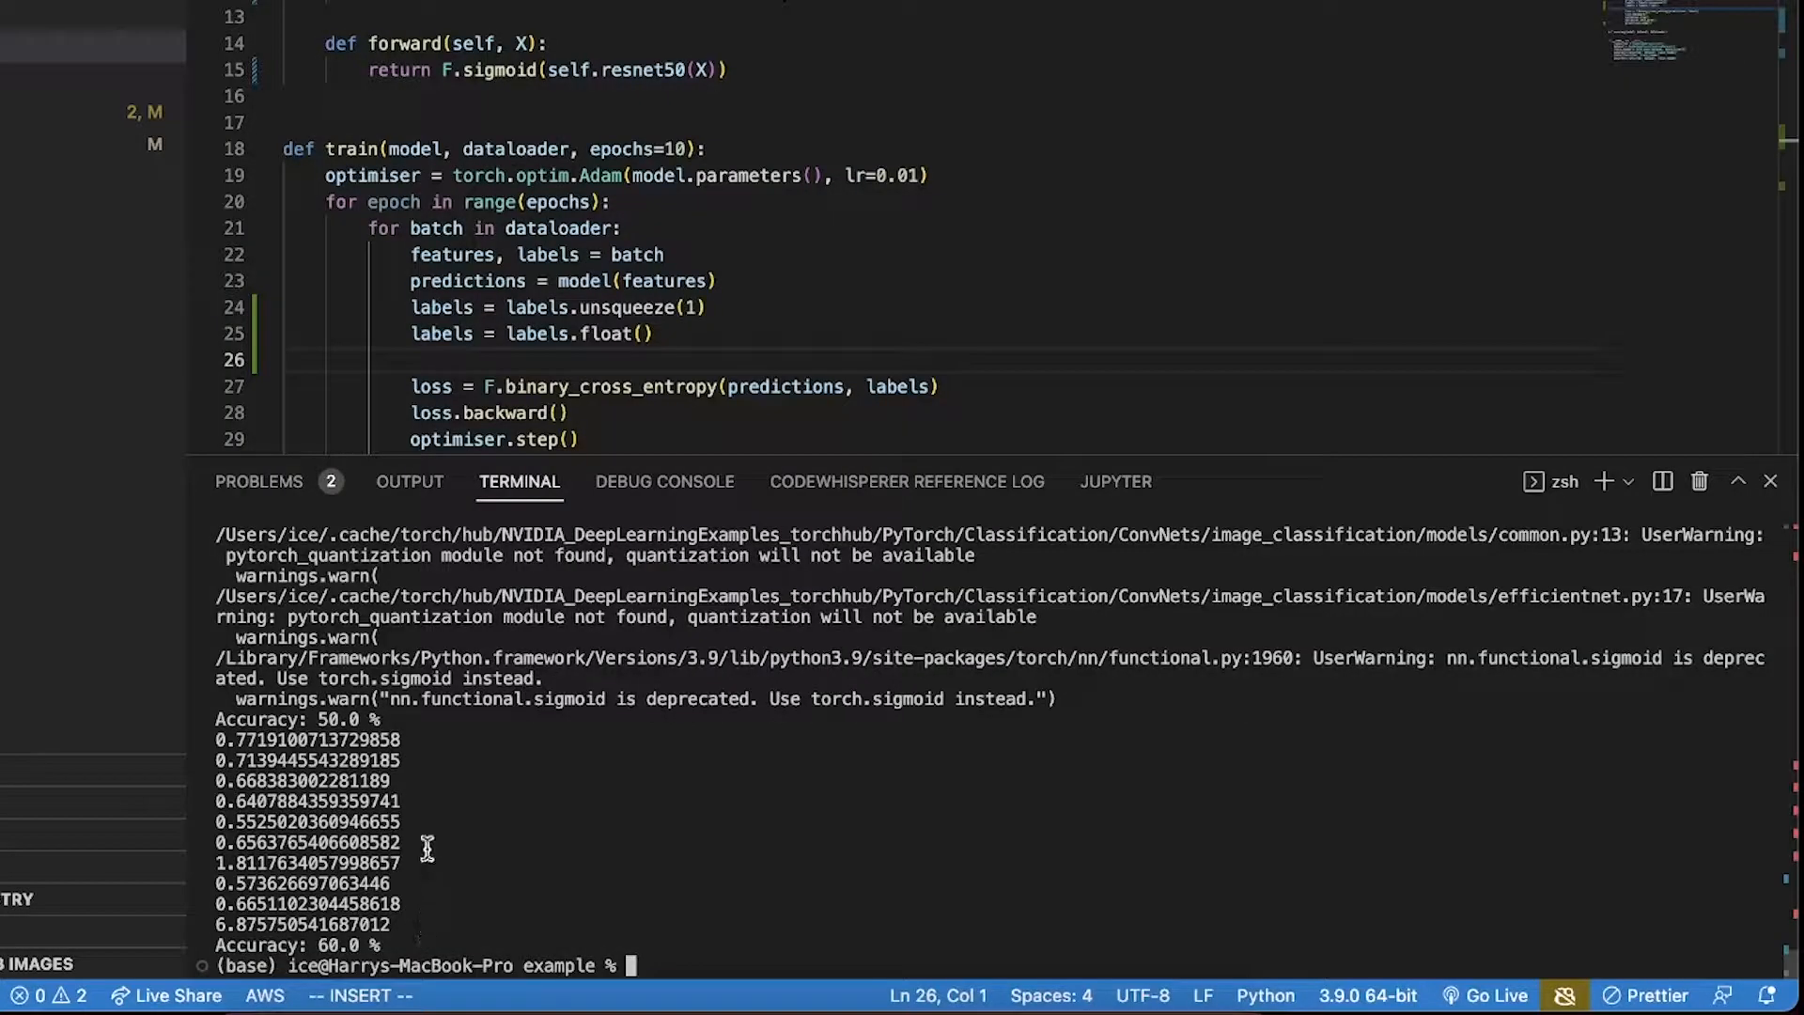
{"action": "mouse_move", "coordinate": [236, 742]}
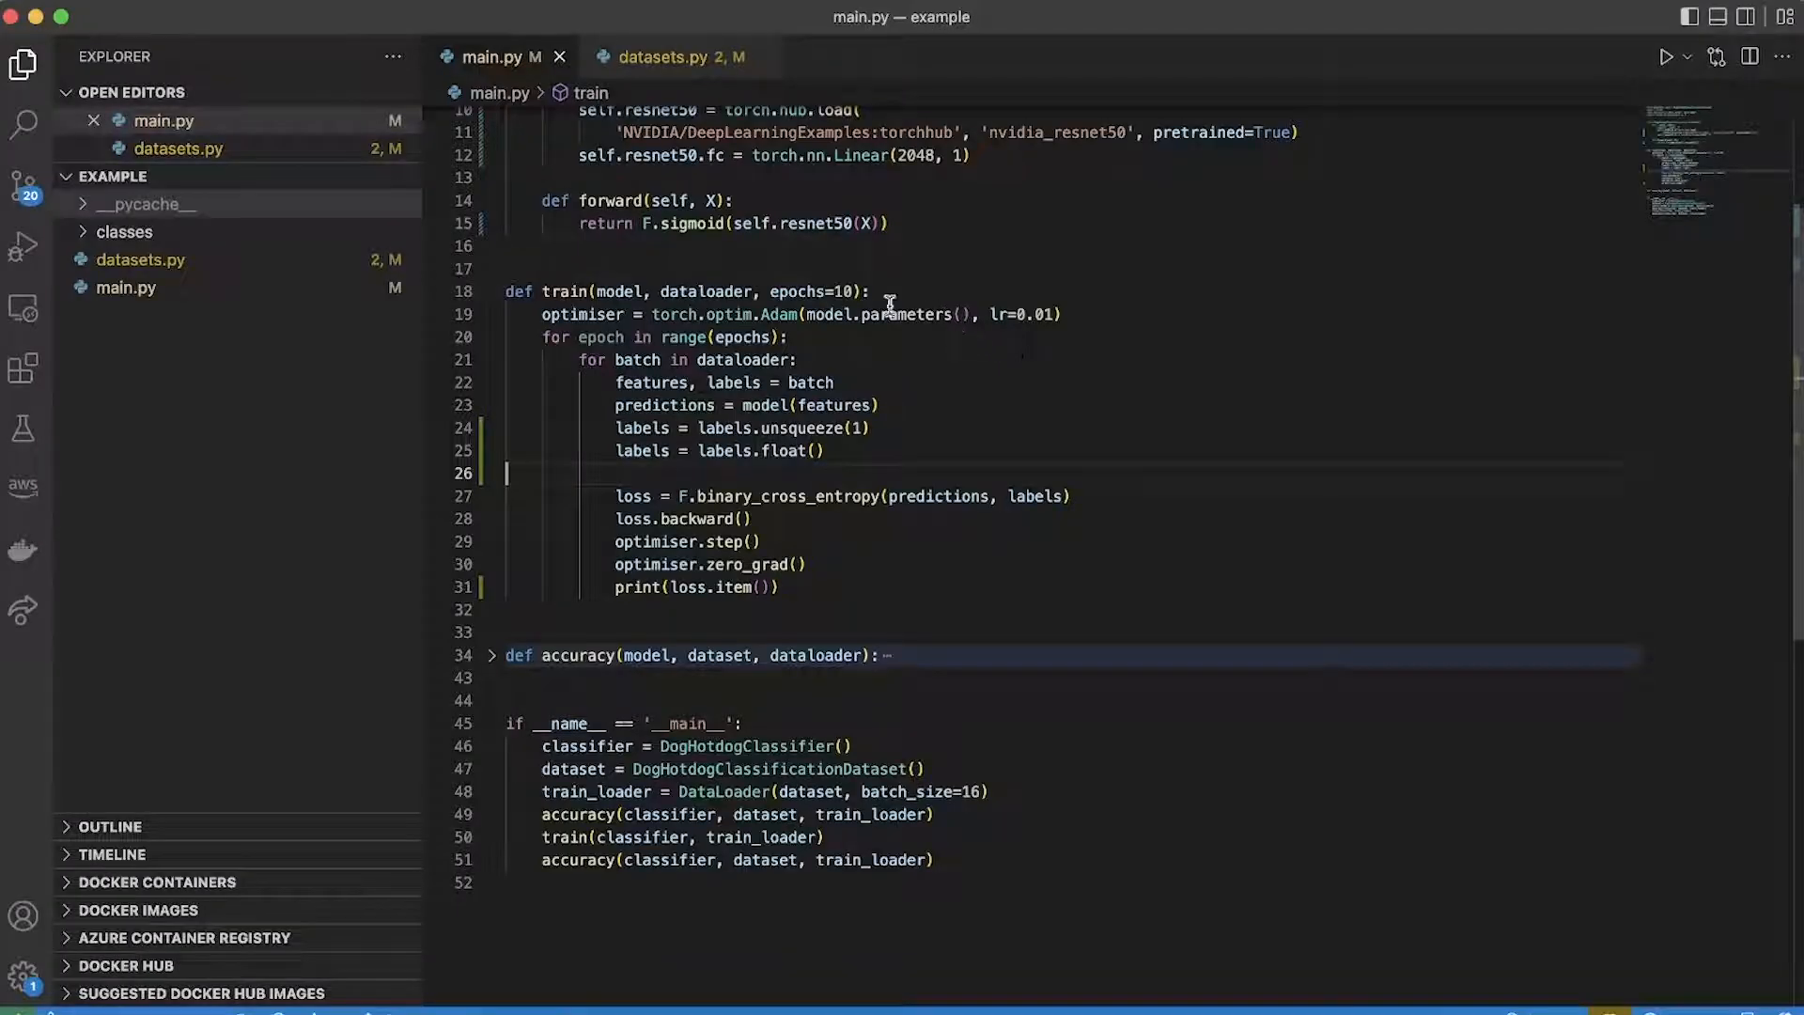
- Set training to epochs=20 and lr=0.001, then run main.py
{"action": "left_click", "coordinate": [842, 291]}
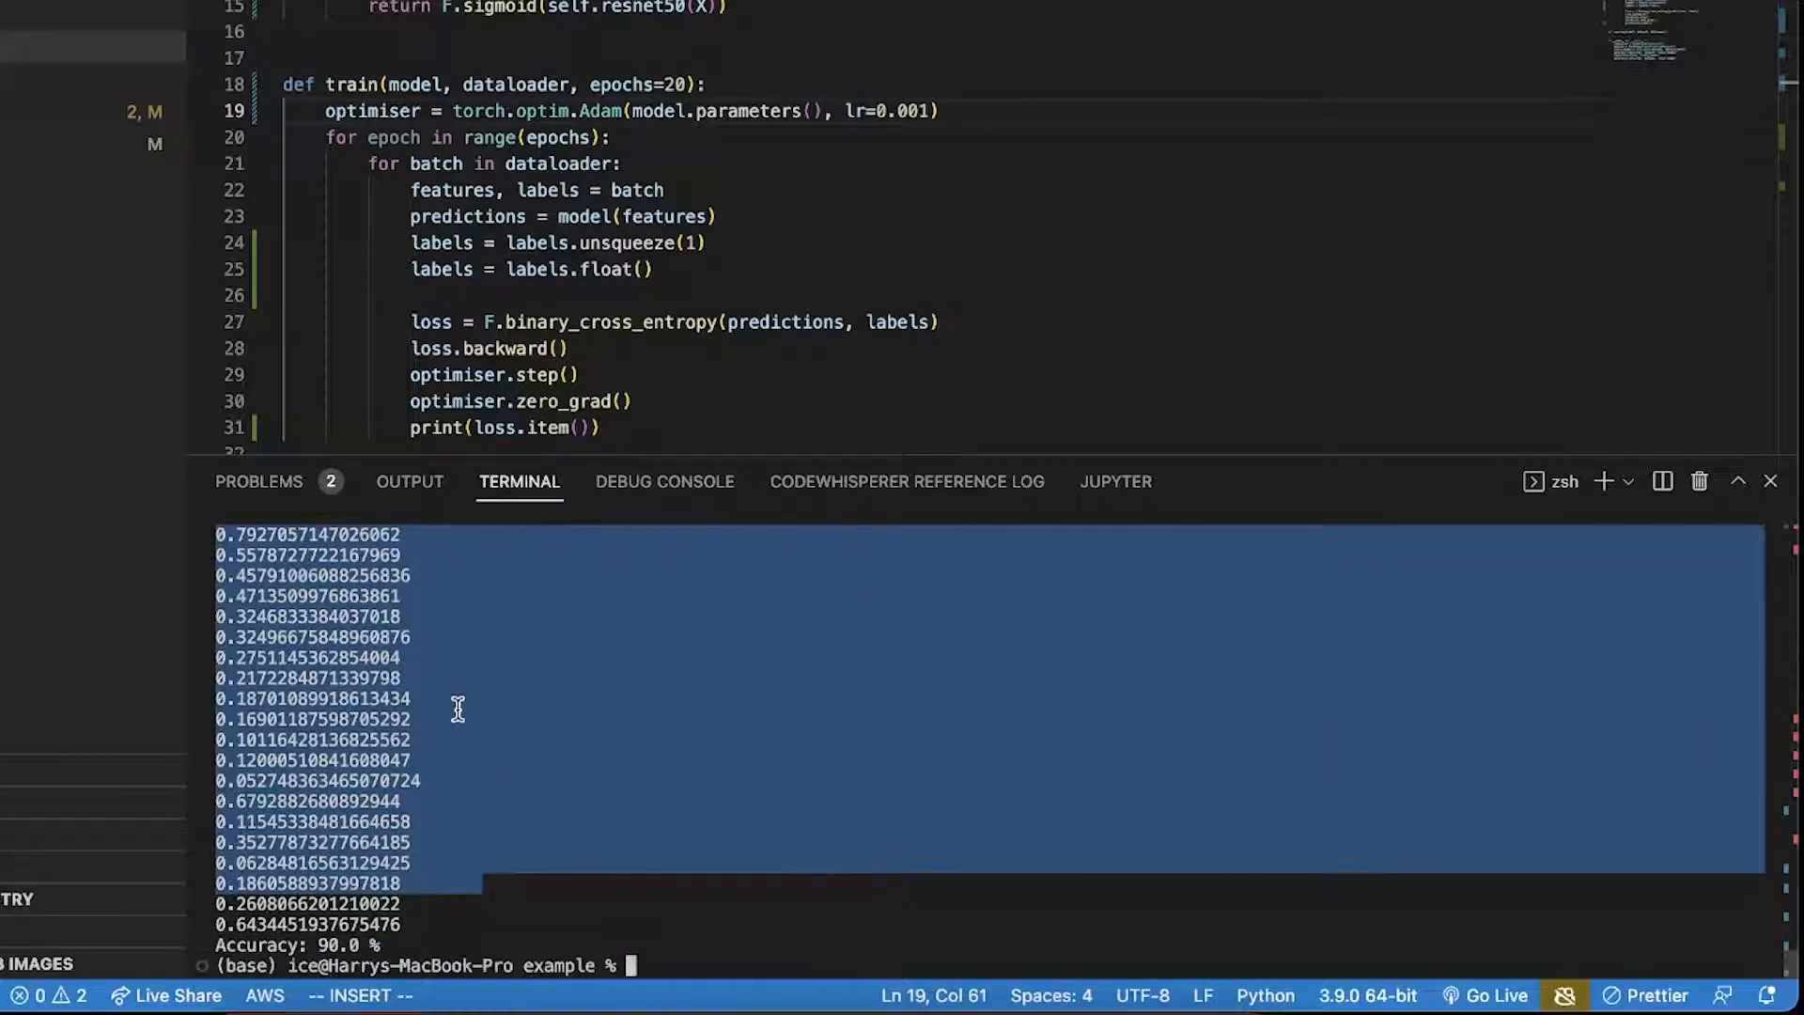
{"action": "mouse_move", "coordinate": [475, 953]}
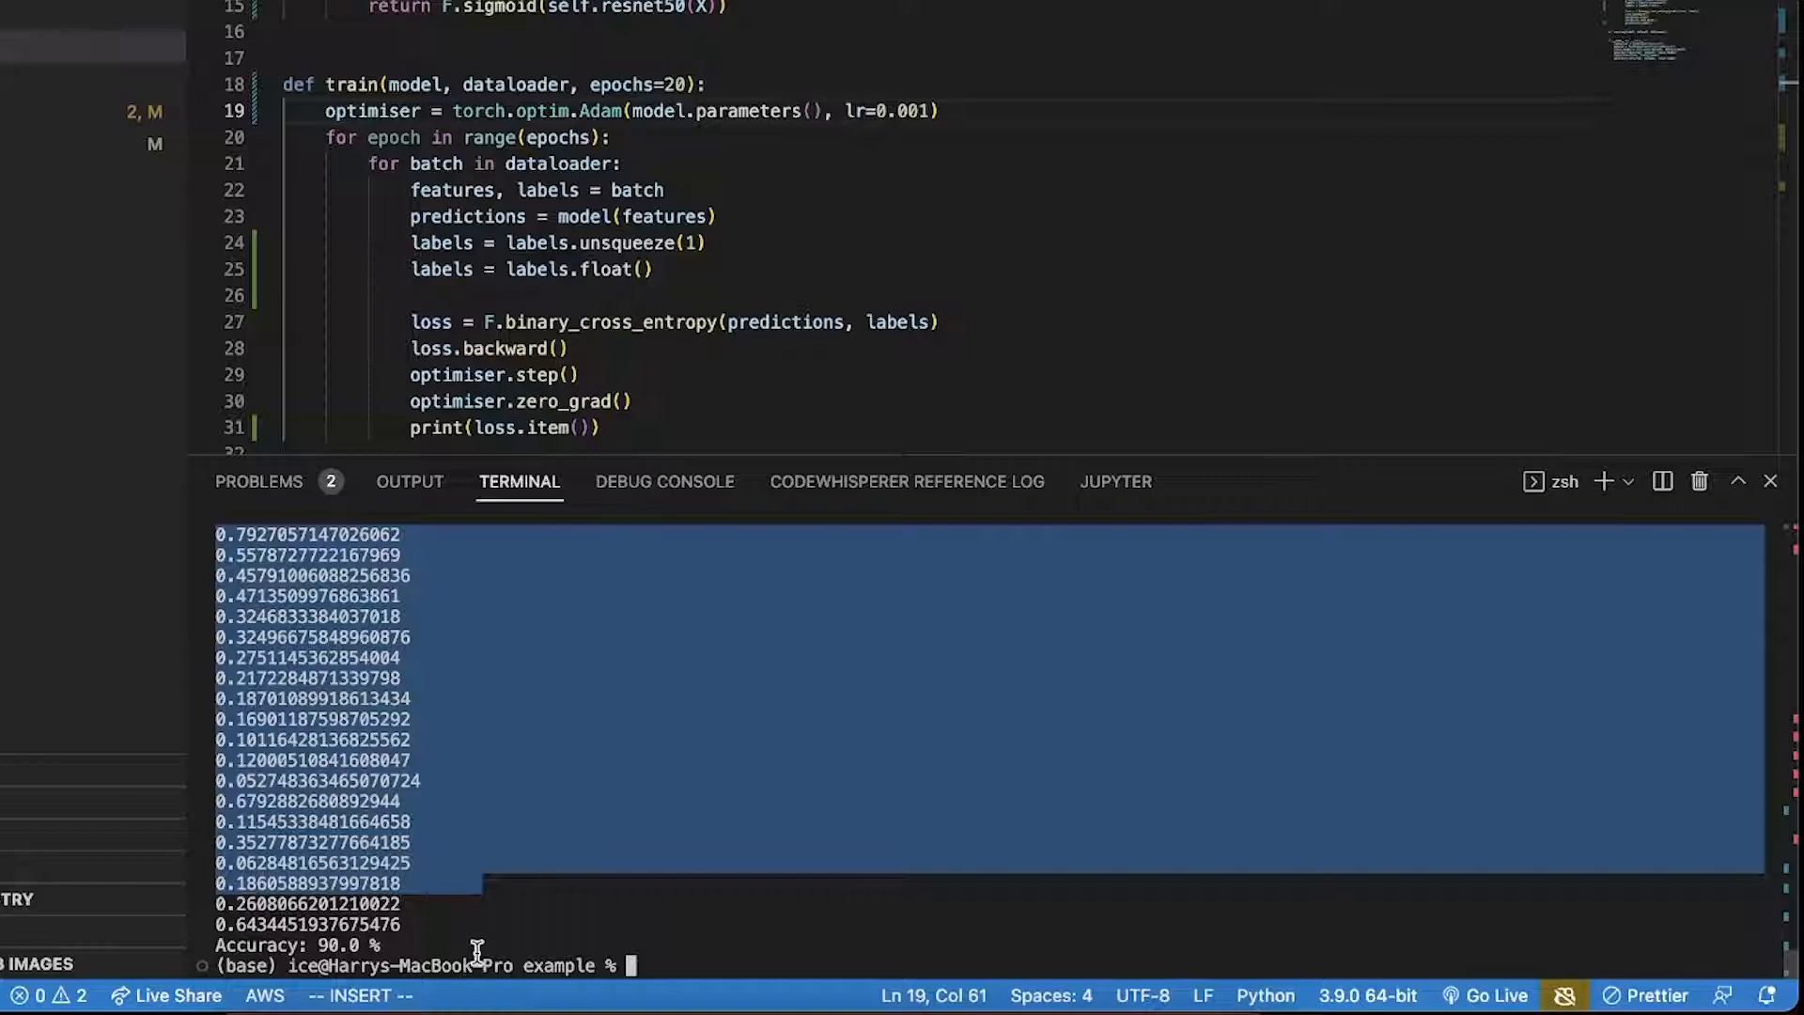